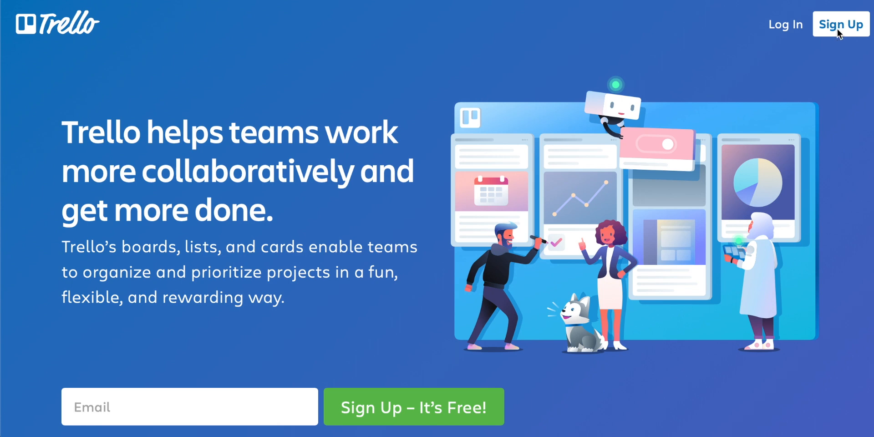
# - Go to Trello's Sign Up form, enter the email address and continue
pyautogui.click(842, 23)
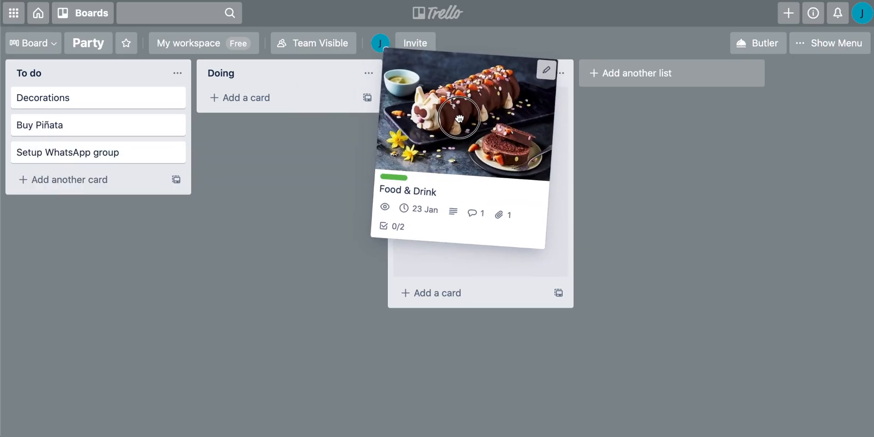
pyautogui.click(84, 13)
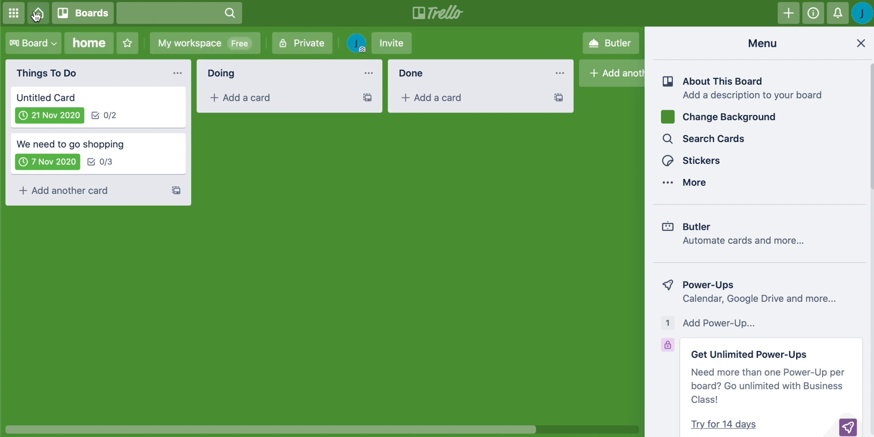
pyautogui.click(37, 13)
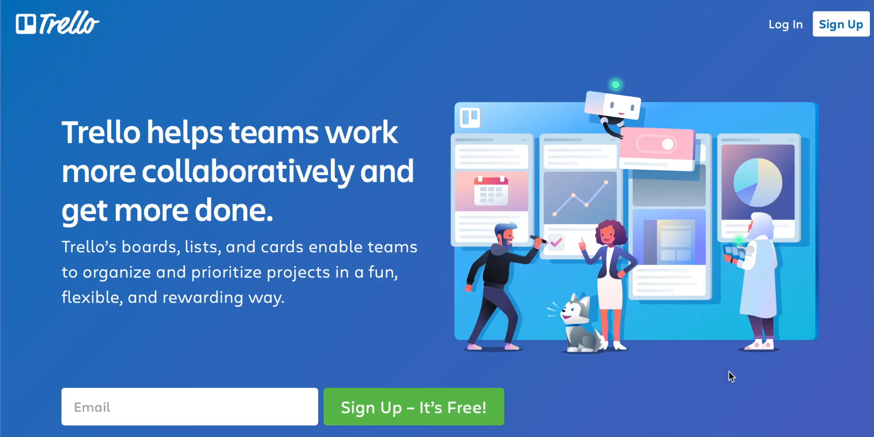
pyautogui.moveTo(315, 360)
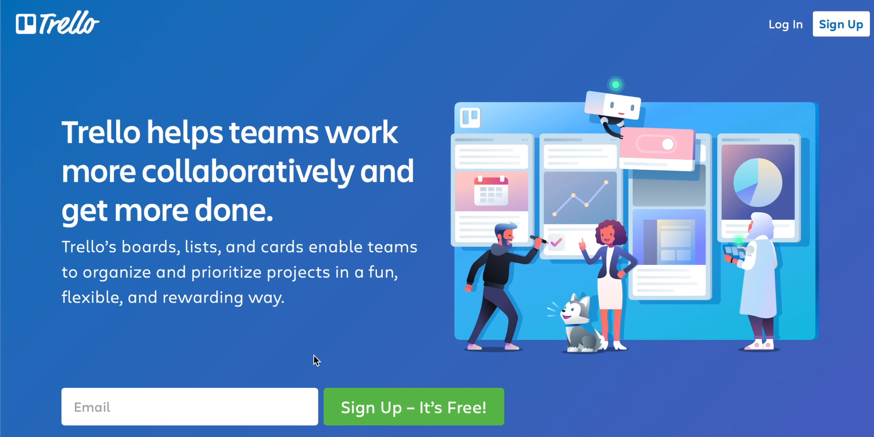
pyautogui.click(130, 407)
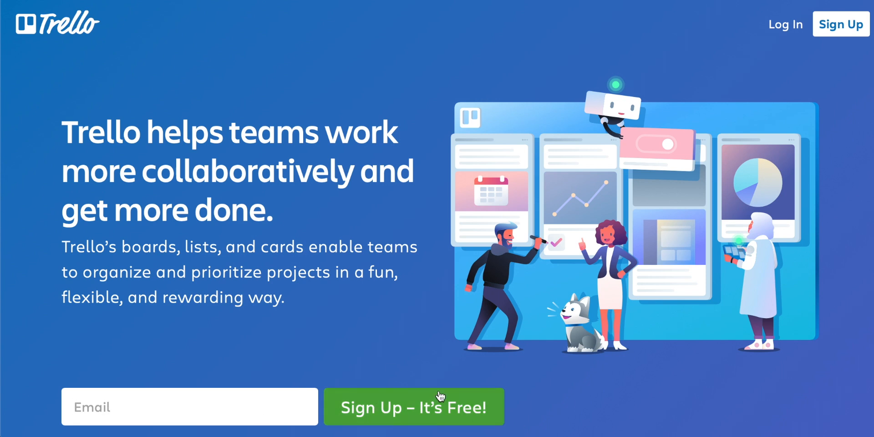
pyautogui.moveTo(841, 31)
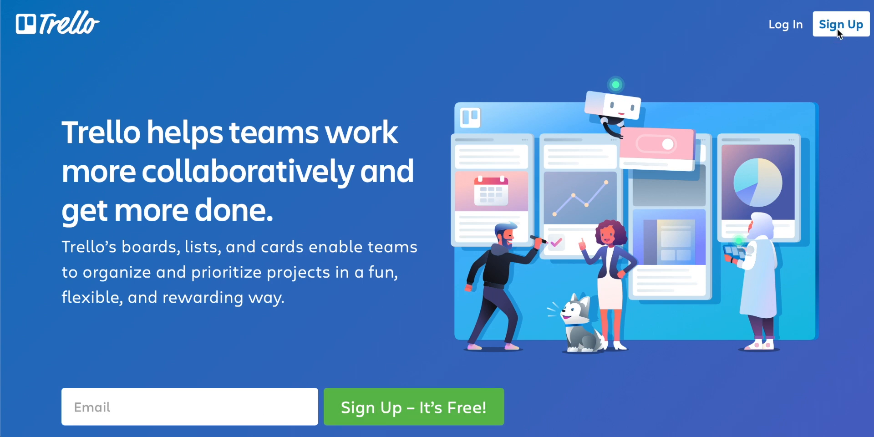
pyautogui.click(841, 24)
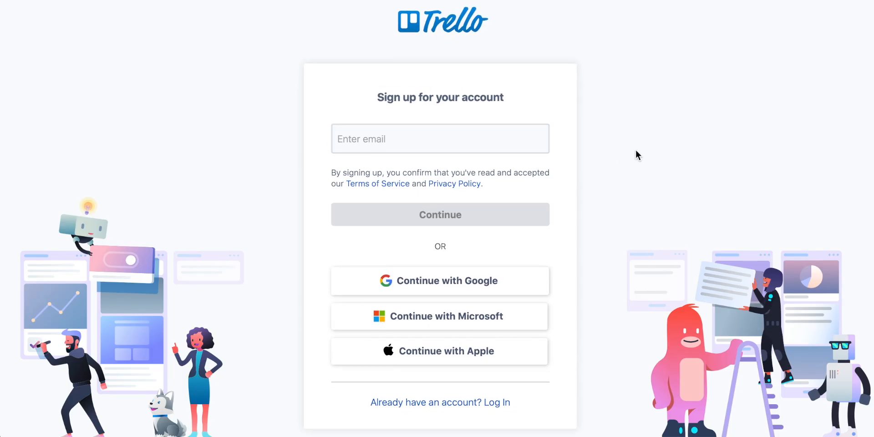
pyautogui.moveTo(491, 265)
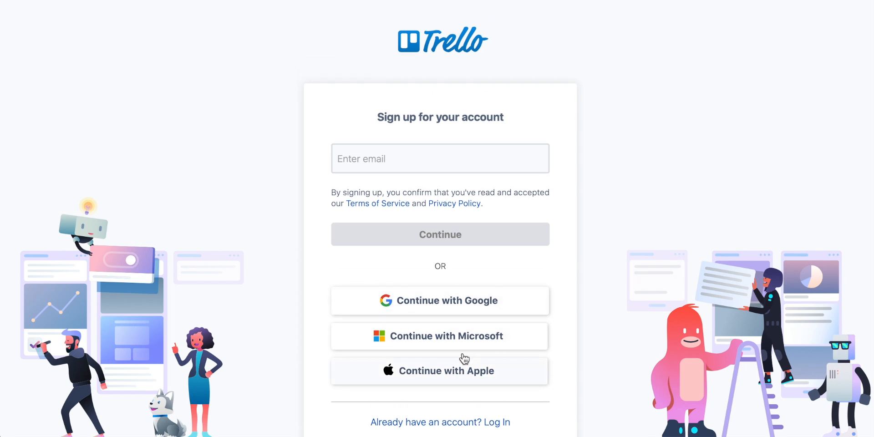
pyautogui.click(440, 159)
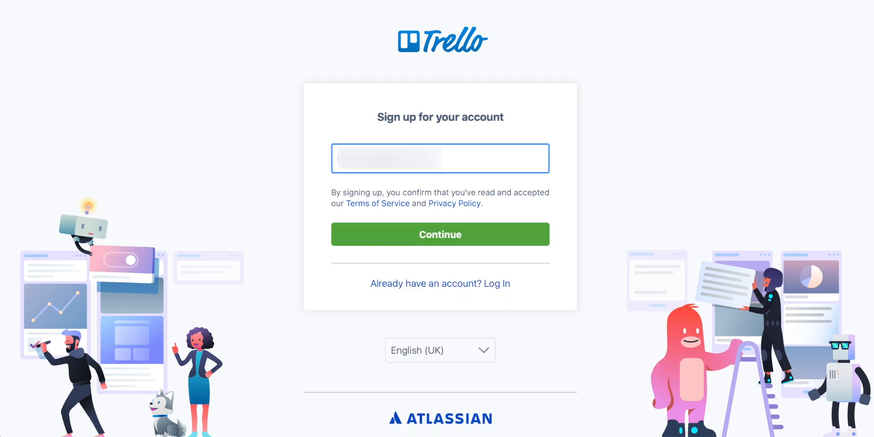
pyautogui.moveTo(448, 241)
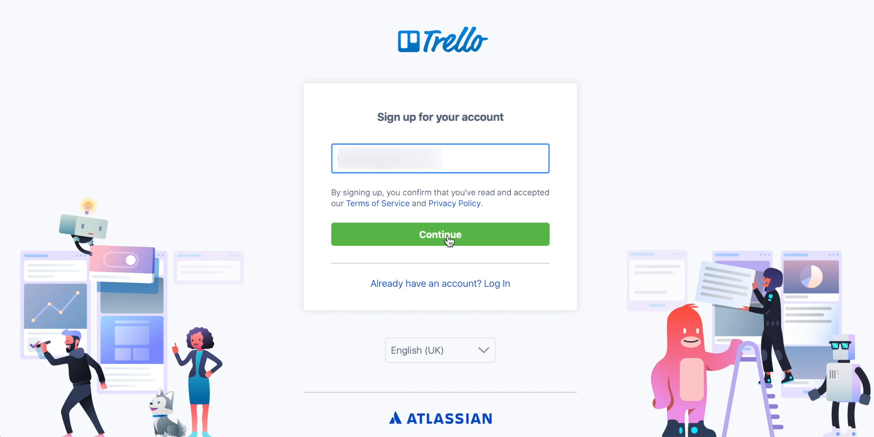
pyautogui.click(441, 234)
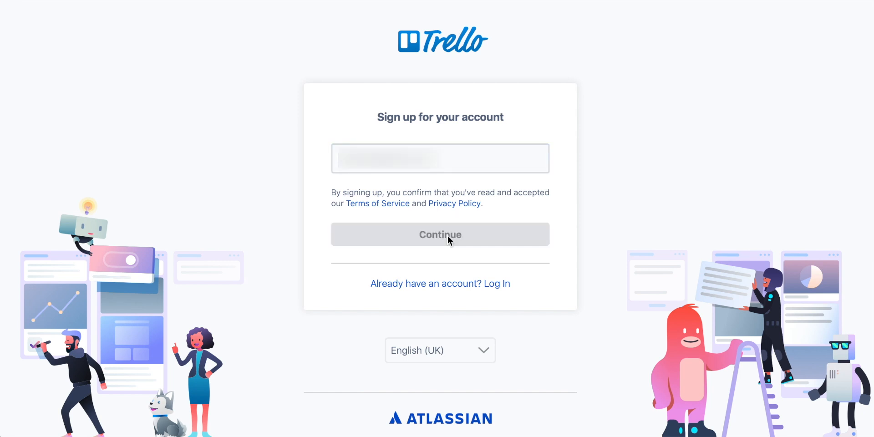
# - Name the team 'My Workspace', set its type to Small Business and continue
pyautogui.click(440, 234)
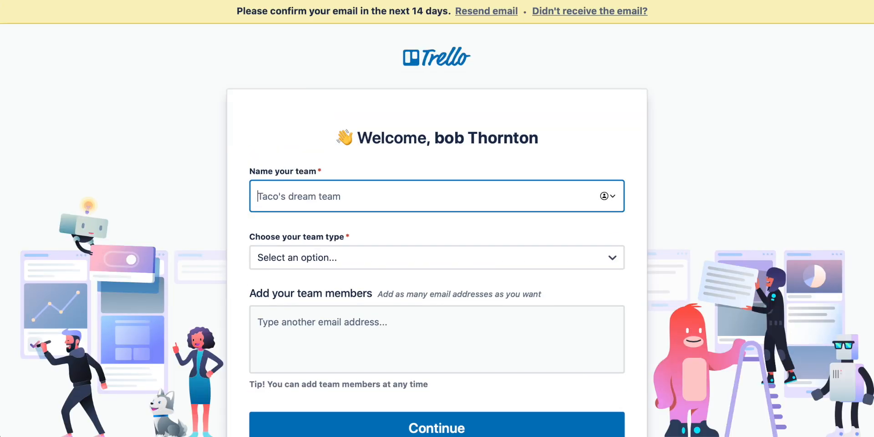
pyautogui.scroll(-3)
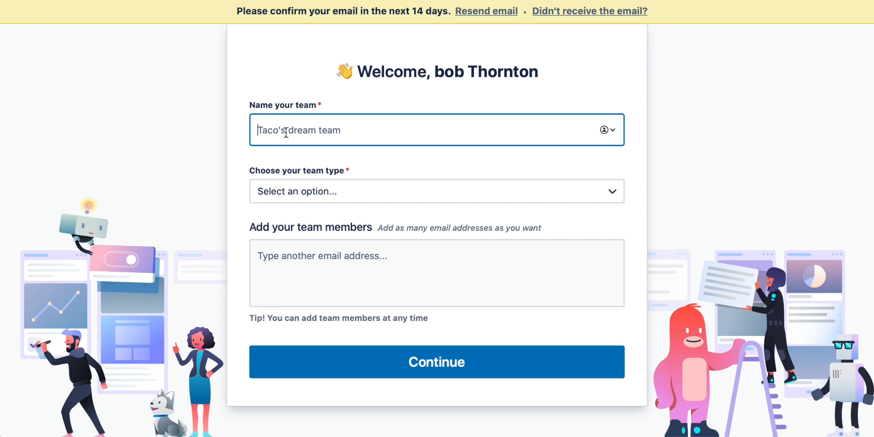
pyautogui.write('My Workspa')
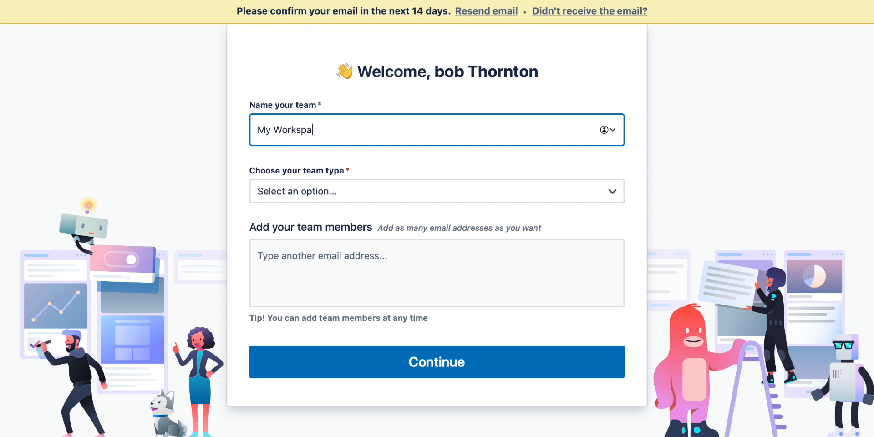
pyautogui.write('ce')
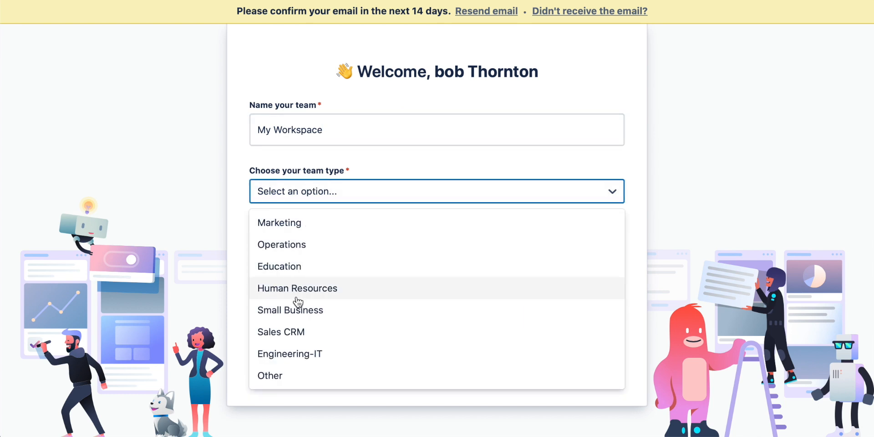
pyautogui.click(290, 310)
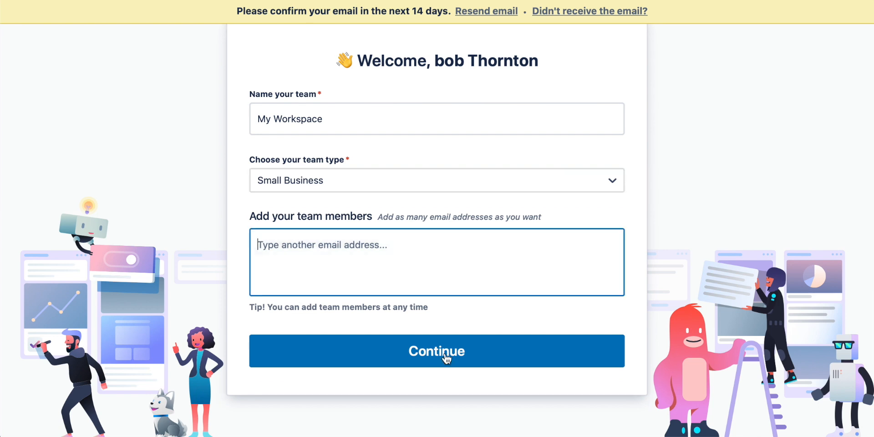
pyautogui.click(436, 351)
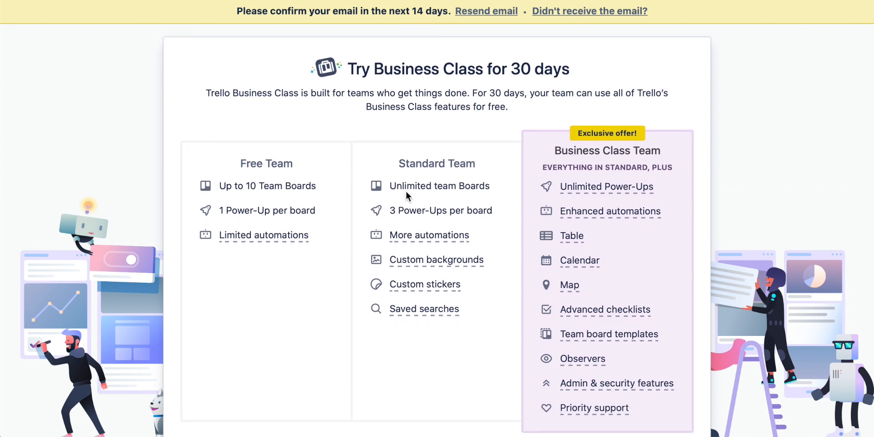
# - Choose 'Start without Business Class' and enter the new workspace's boards page
pyautogui.scroll(-3)
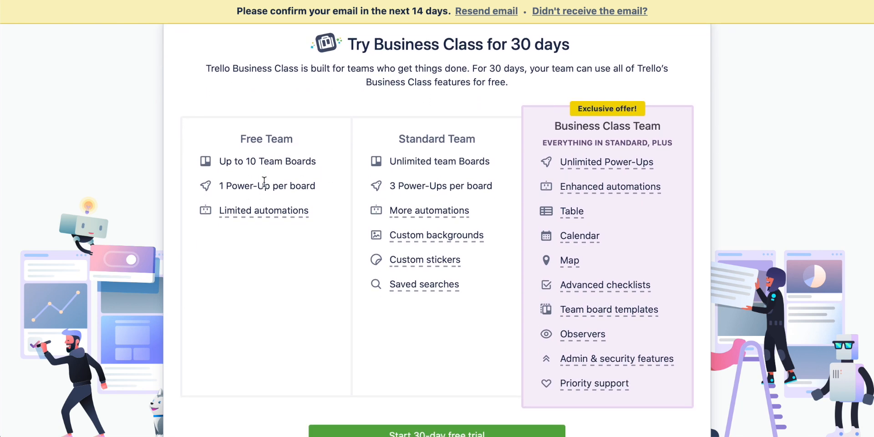
pyautogui.moveTo(428, 199)
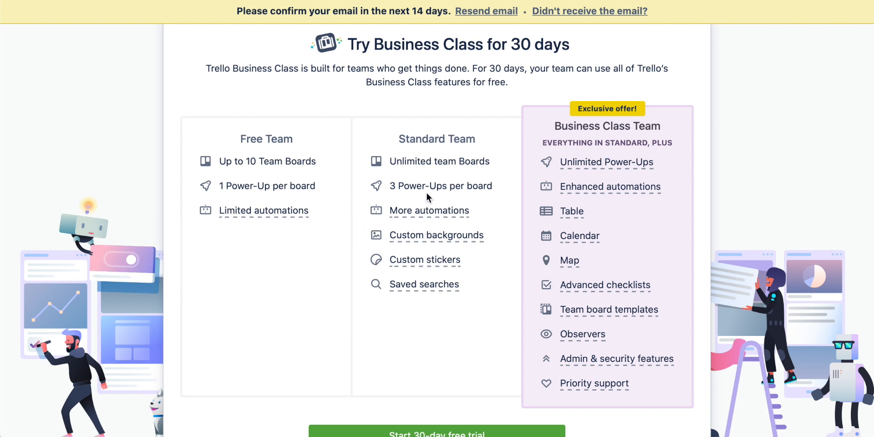
pyautogui.scroll(-3)
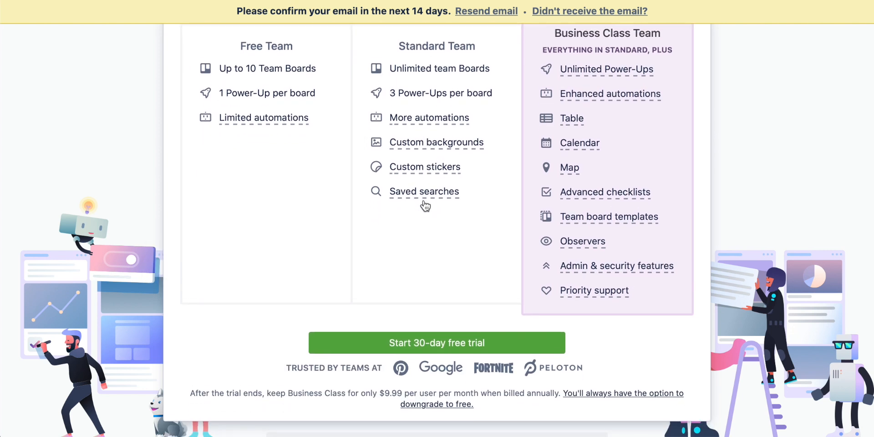
pyautogui.scroll(-3)
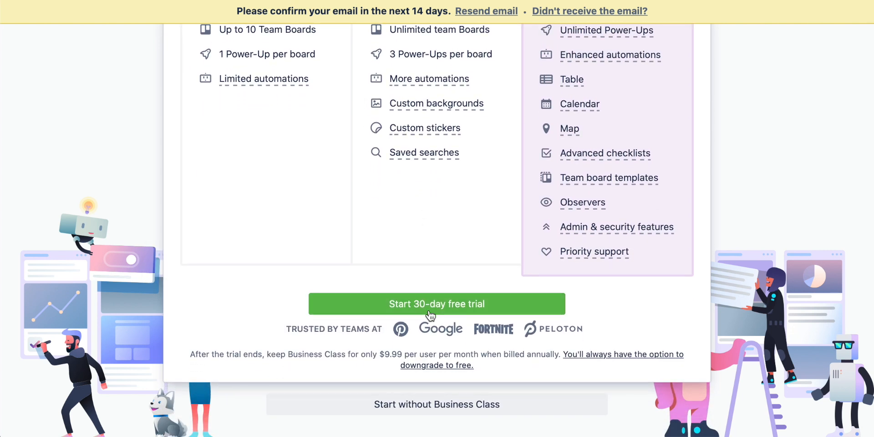
pyautogui.moveTo(430, 411)
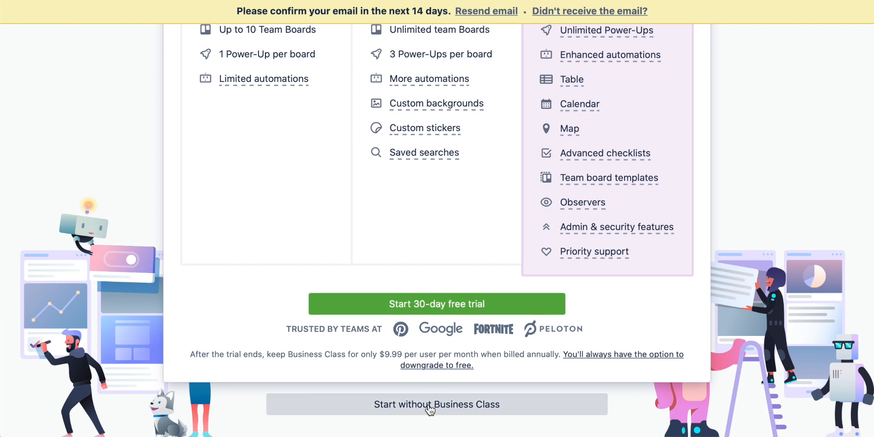
pyautogui.click(437, 404)
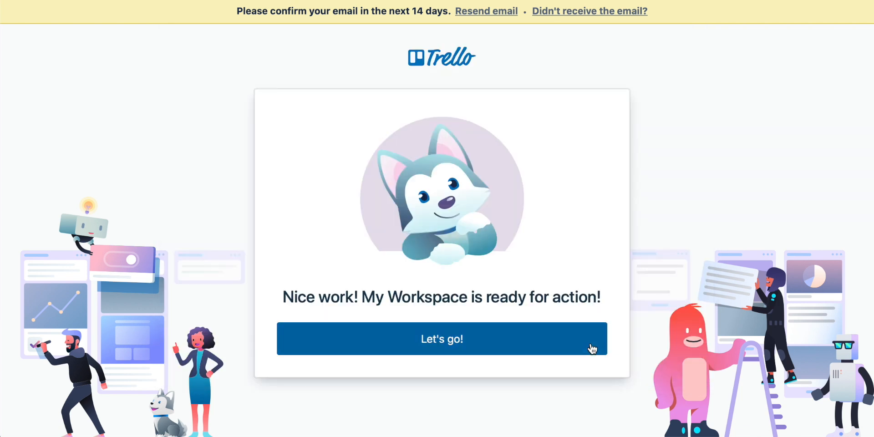
pyautogui.click(442, 339)
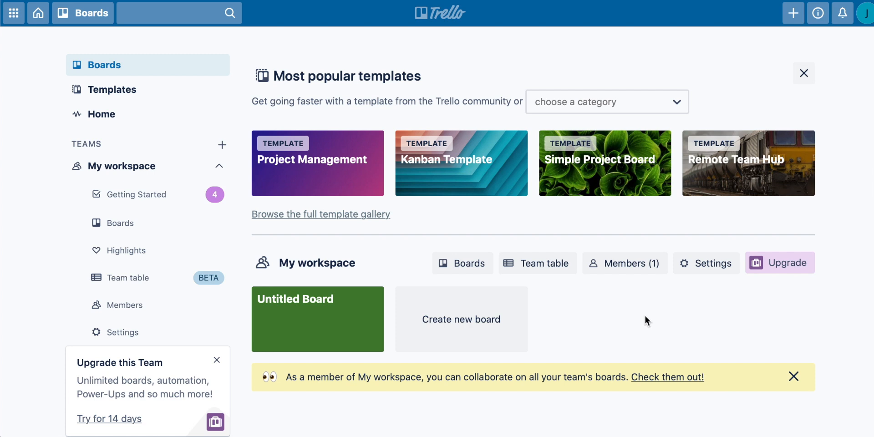
pyautogui.moveTo(830, 235)
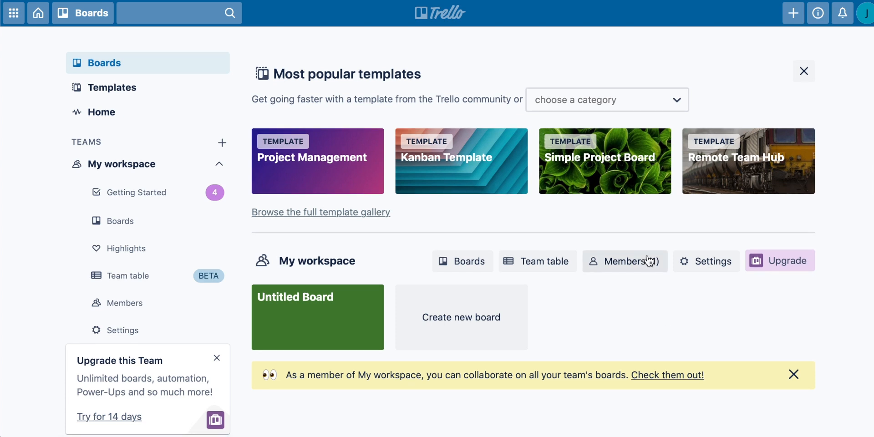
pyautogui.moveTo(694, 233)
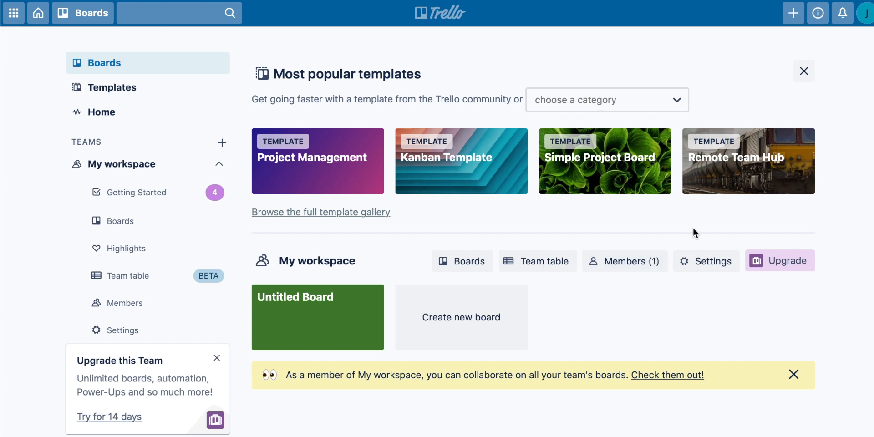
pyautogui.moveTo(465, 236)
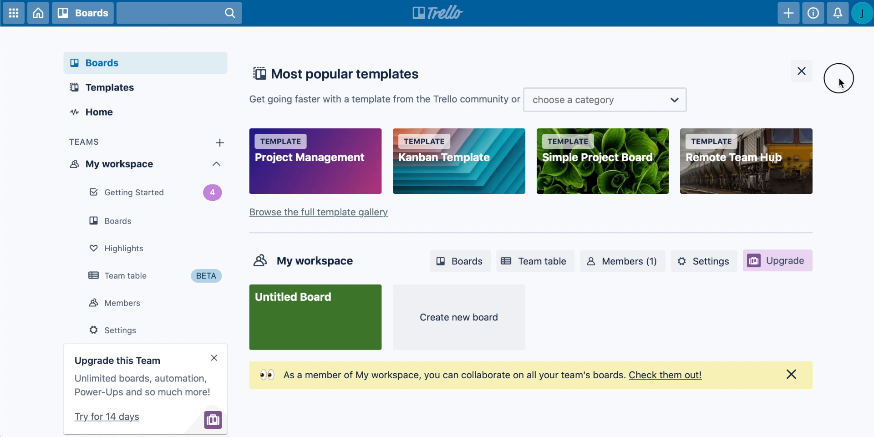
pyautogui.moveTo(789, 13)
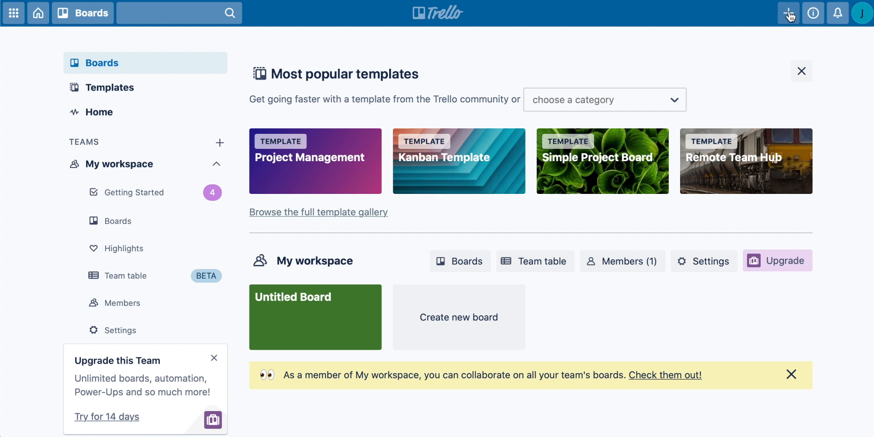
# - Choose Create board from the header's create menu
pyautogui.click(788, 13)
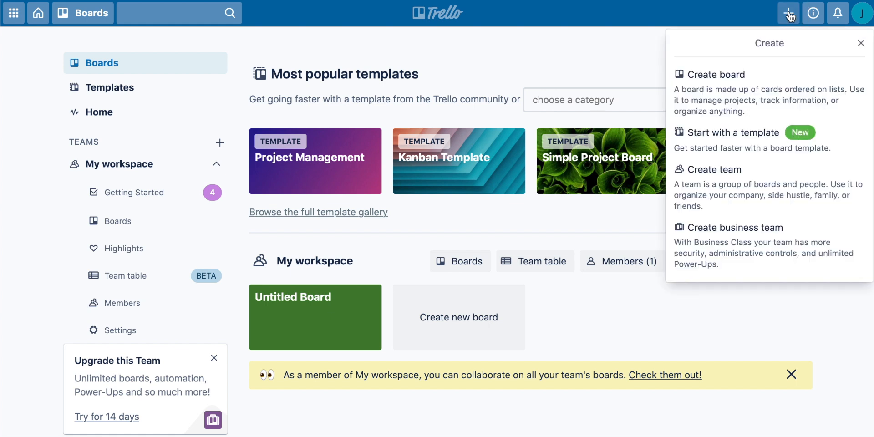
pyautogui.moveTo(725, 137)
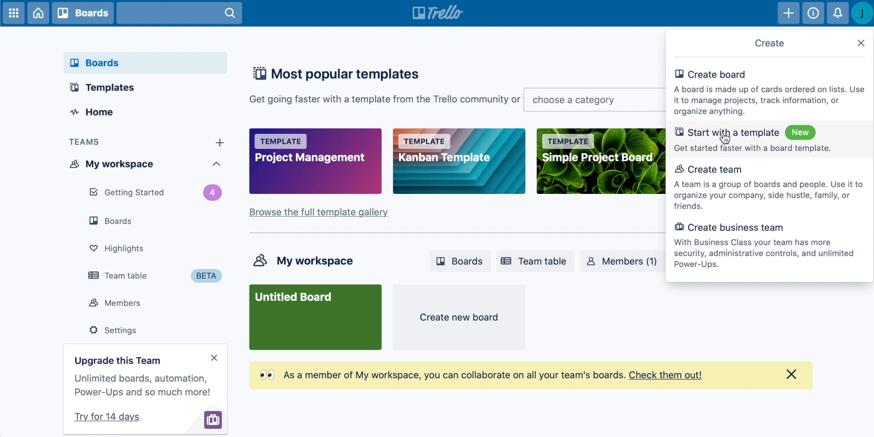
pyautogui.moveTo(721, 165)
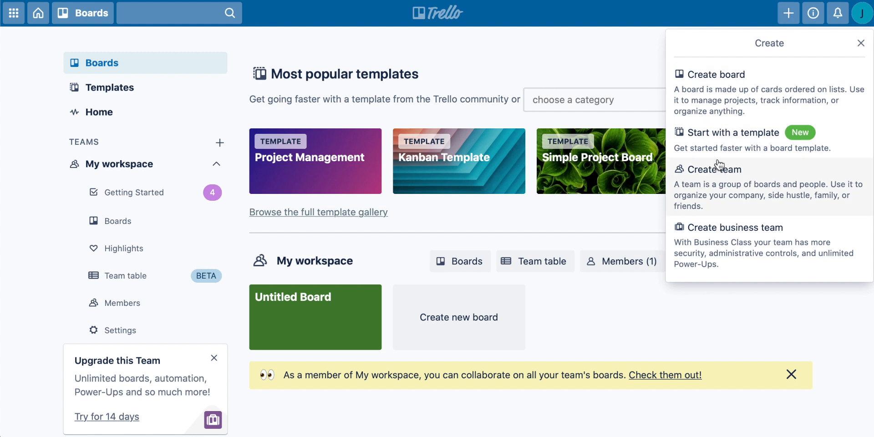
pyautogui.click(715, 75)
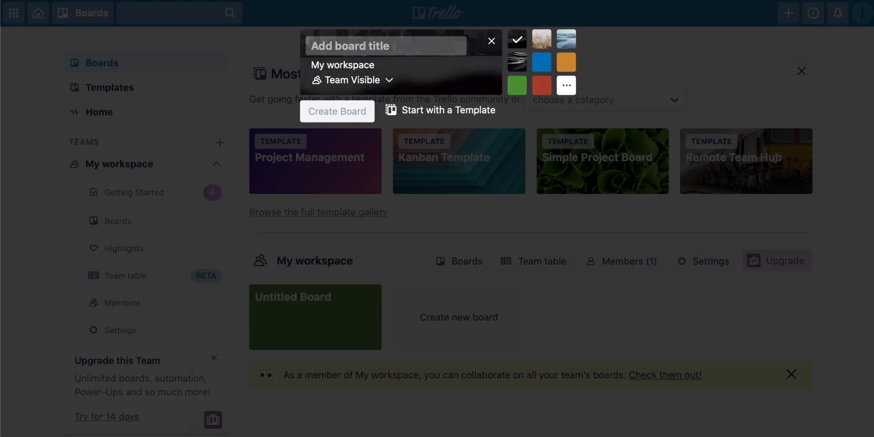
# - Create a board titled 'My Board' with Team visibility kept
pyautogui.write('M')
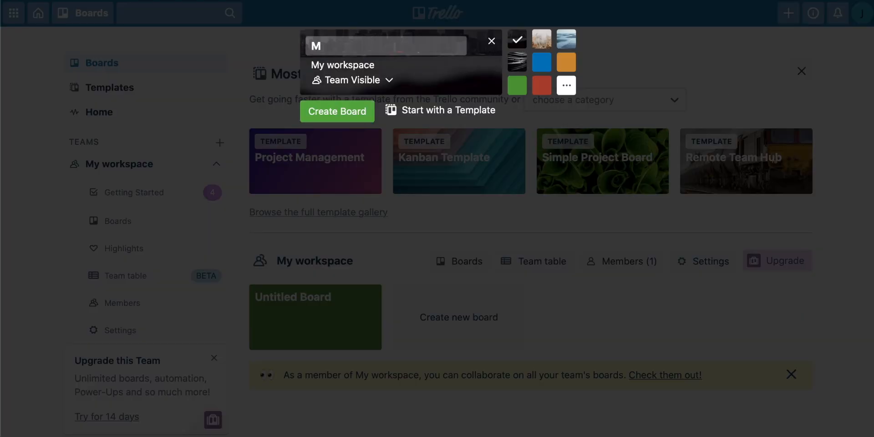
pyautogui.write('y Board')
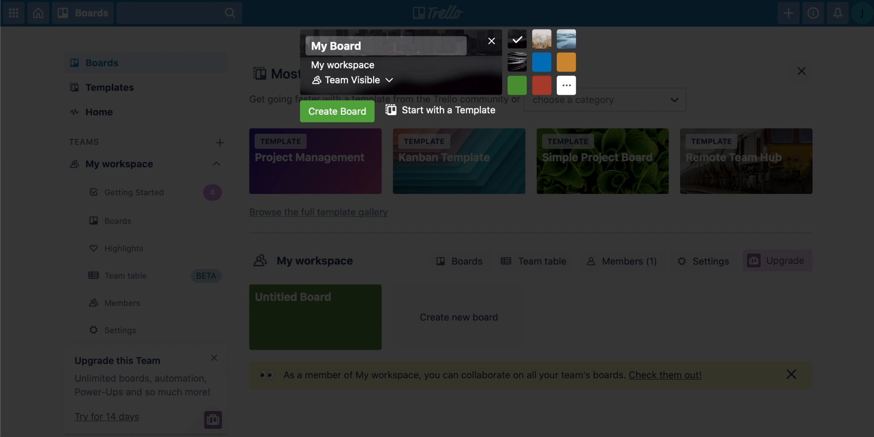
pyautogui.moveTo(240, 60)
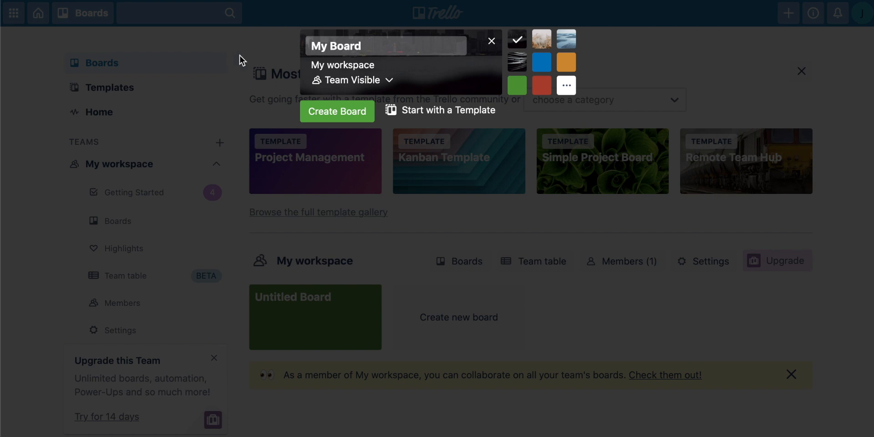
pyautogui.click(352, 80)
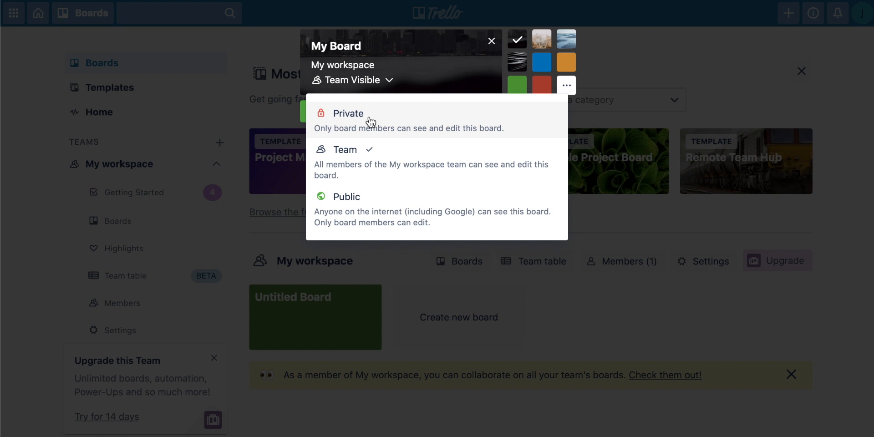
pyautogui.moveTo(373, 122)
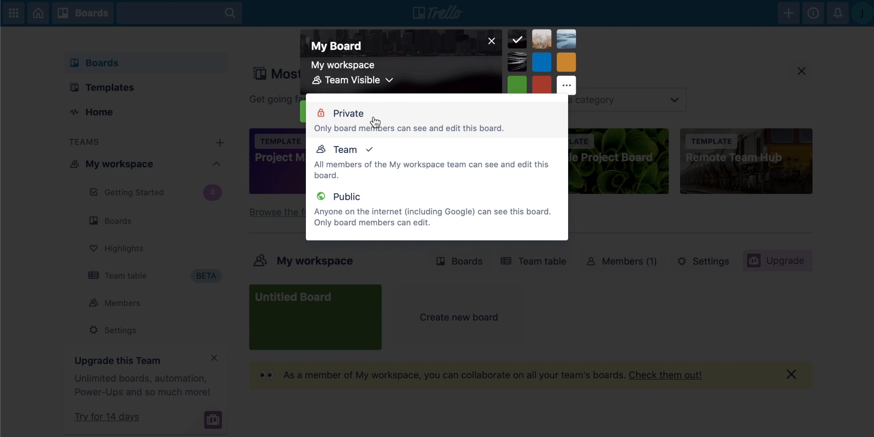
pyautogui.moveTo(383, 164)
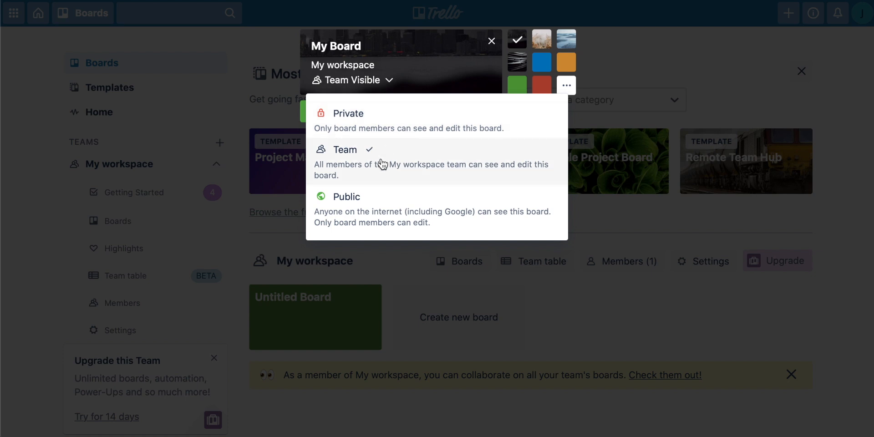
pyautogui.moveTo(413, 162)
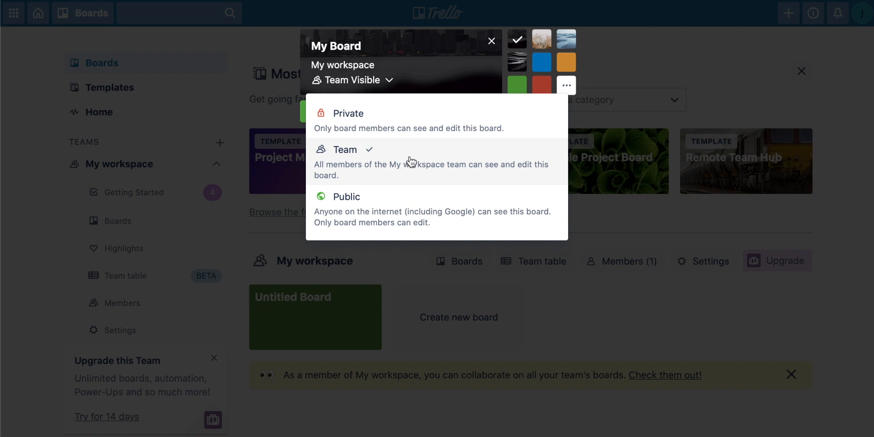
pyautogui.moveTo(369, 209)
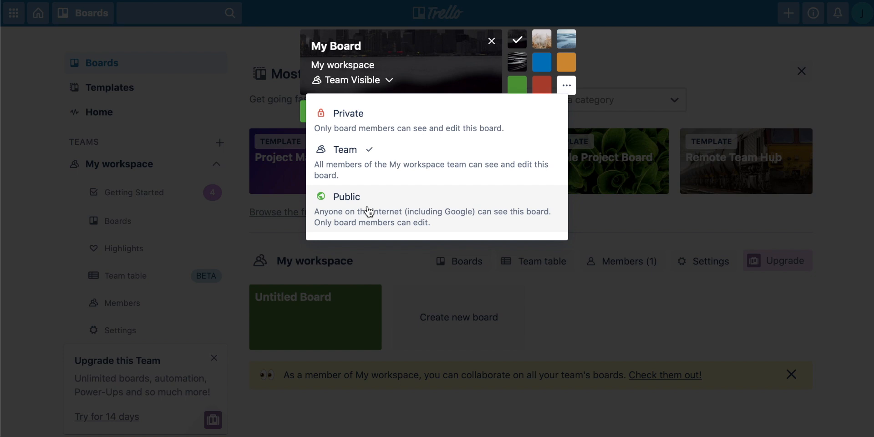
pyautogui.moveTo(426, 217)
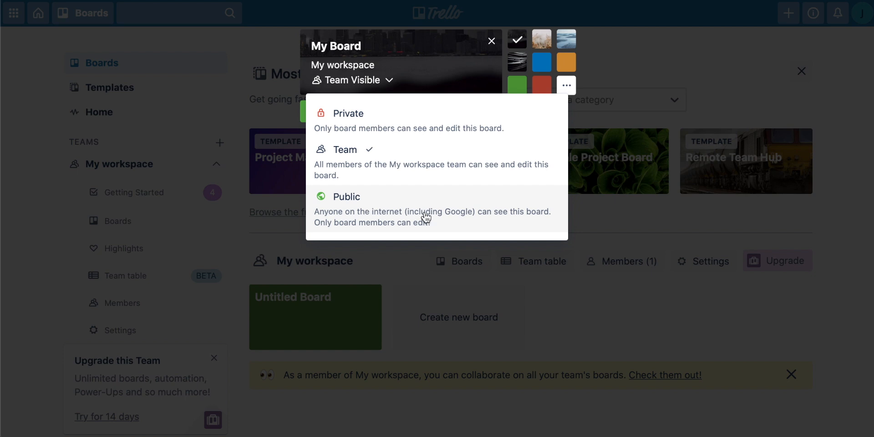
pyautogui.moveTo(402, 213)
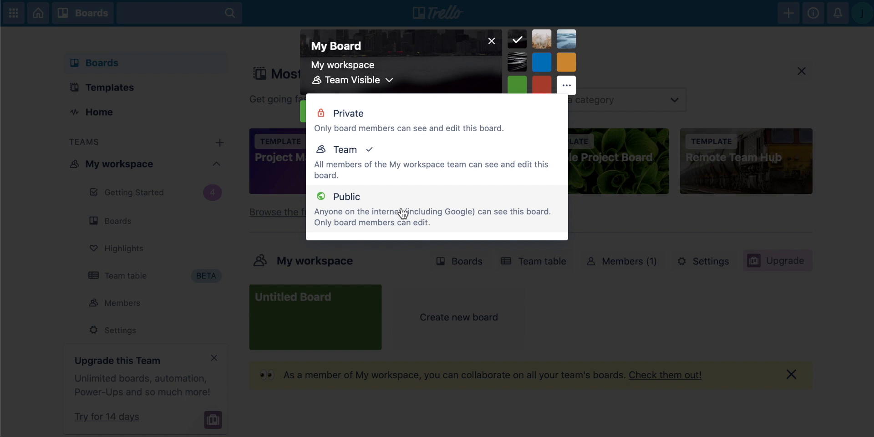
pyautogui.moveTo(377, 208)
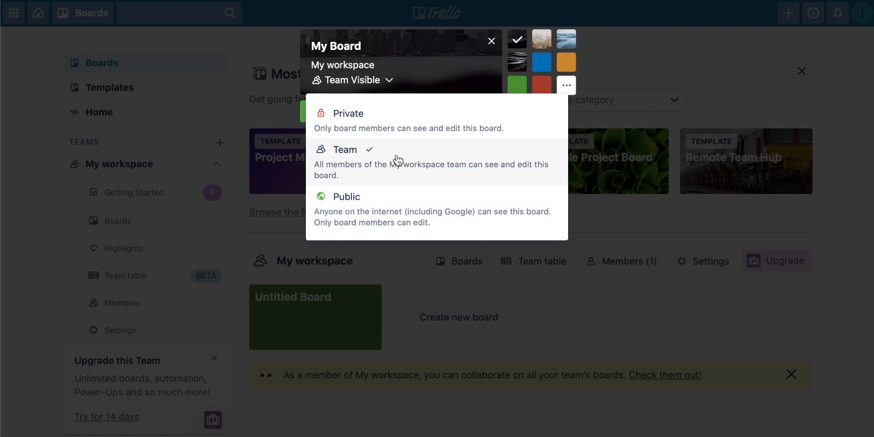
pyautogui.click(345, 150)
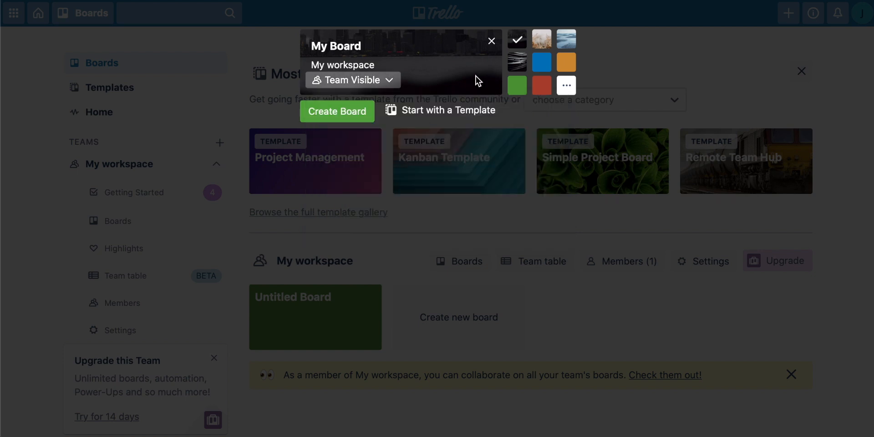
pyautogui.moveTo(419, 113)
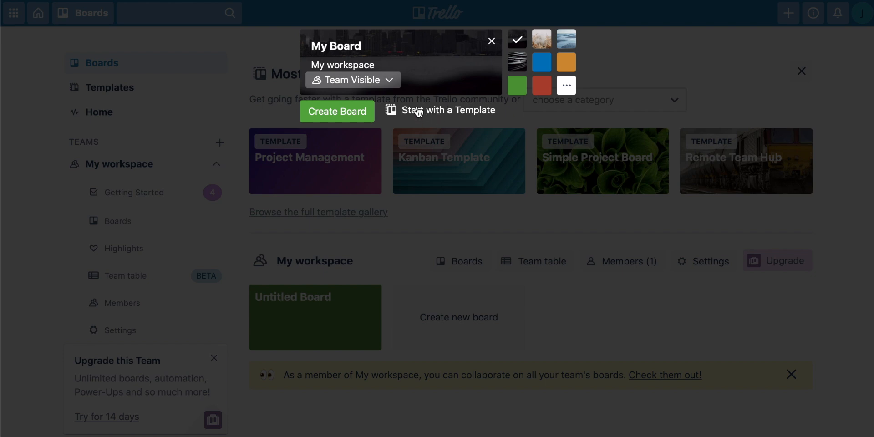
pyautogui.click(491, 40)
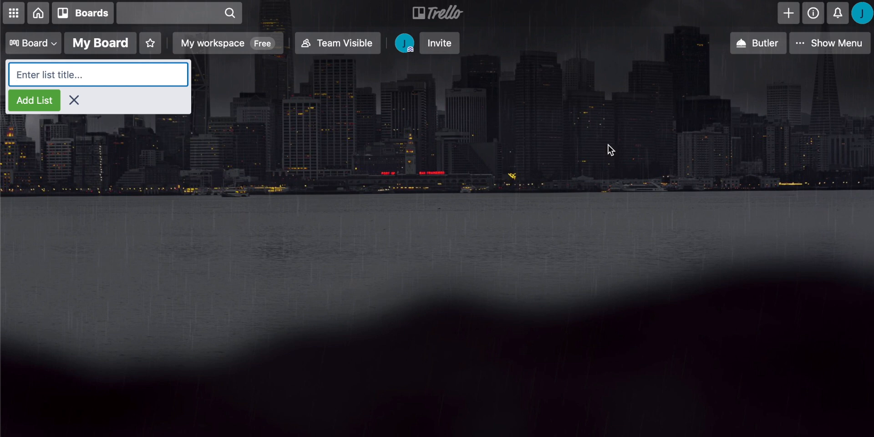
pyautogui.moveTo(813, 46)
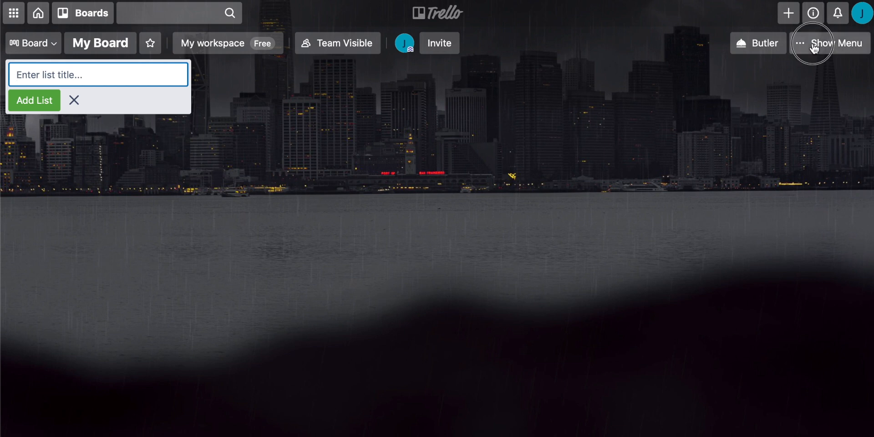
# - Set the board background to the city skyline photo from the board menu
pyautogui.click(816, 42)
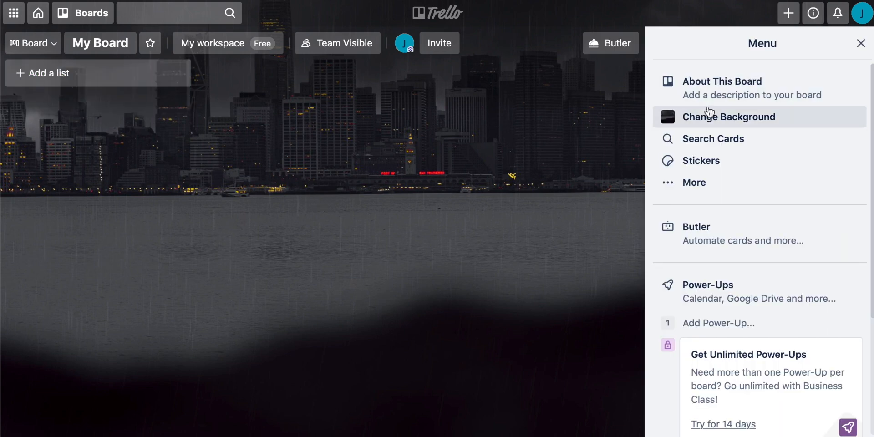
pyautogui.click(728, 117)
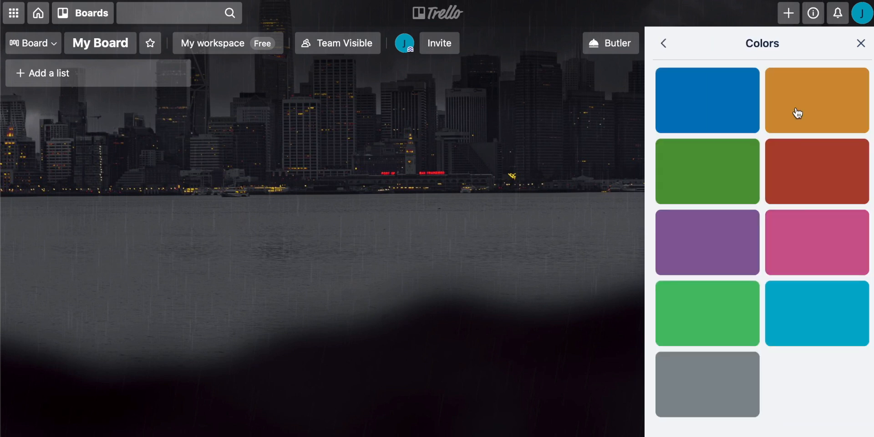
pyautogui.click(816, 171)
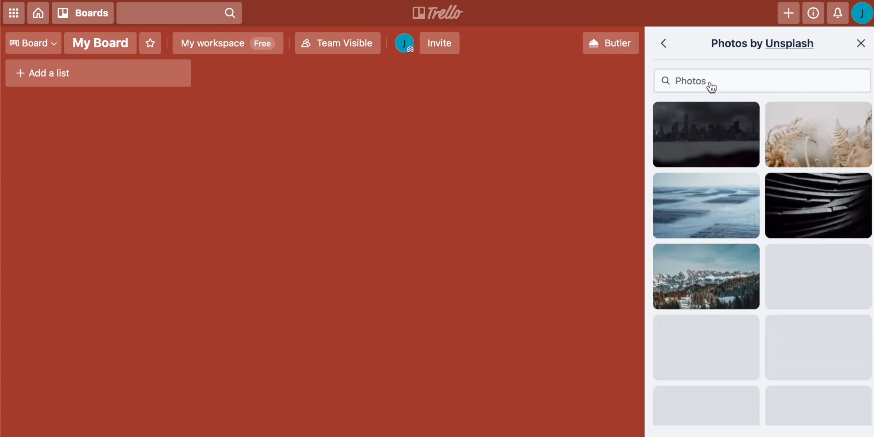
pyautogui.click(705, 134)
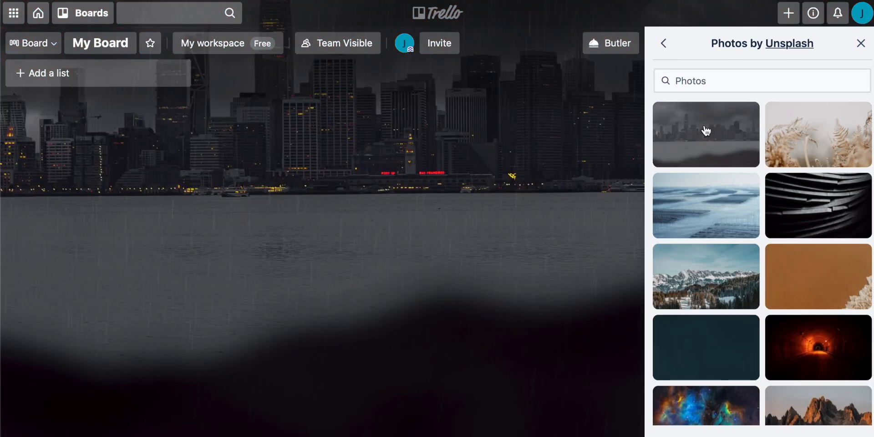
# - Switch the background to plain gray and close the board menu
pyautogui.click(663, 44)
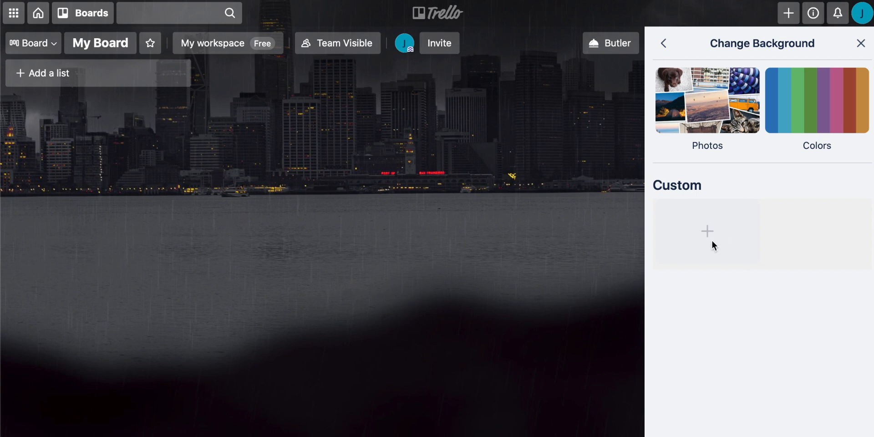
pyautogui.moveTo(736, 245)
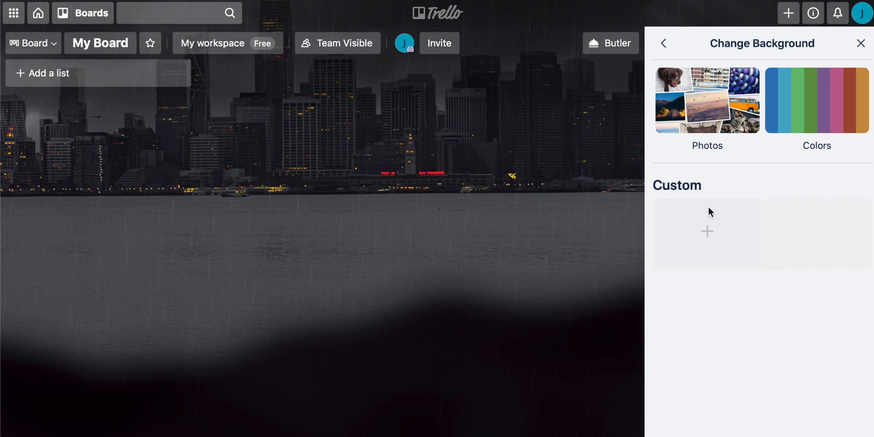
pyautogui.click(817, 101)
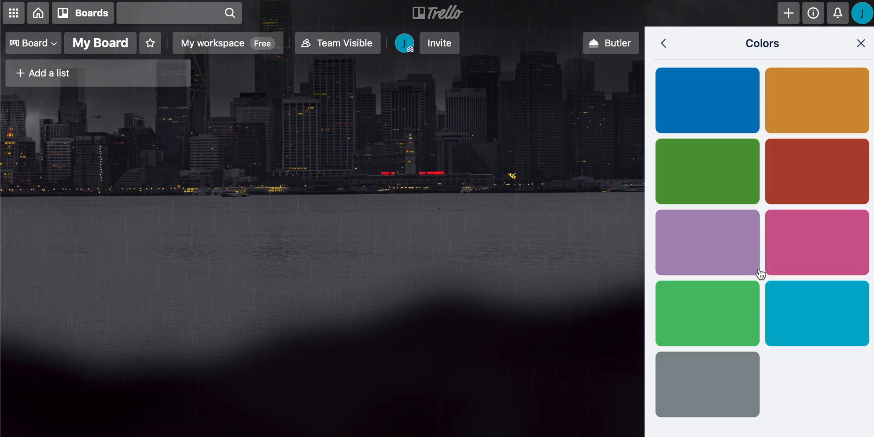
pyautogui.click(707, 242)
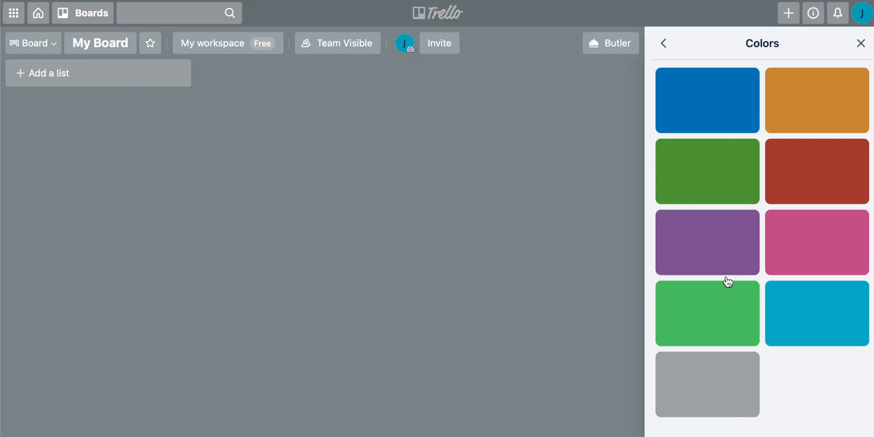
pyautogui.click(662, 44)
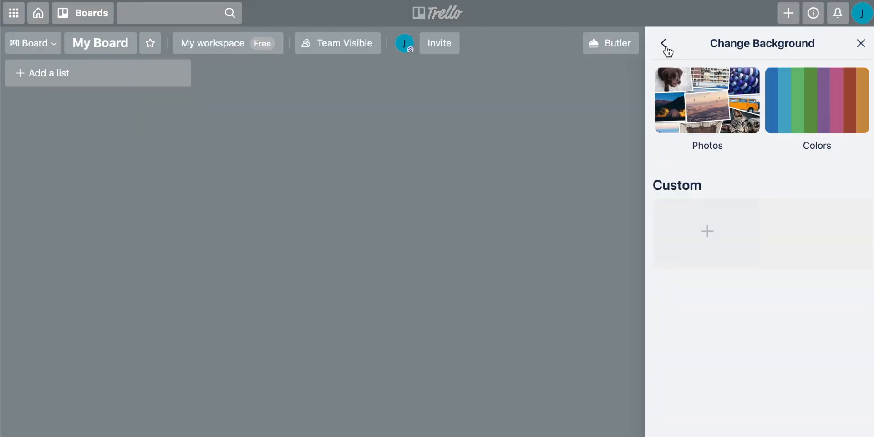
pyautogui.click(664, 43)
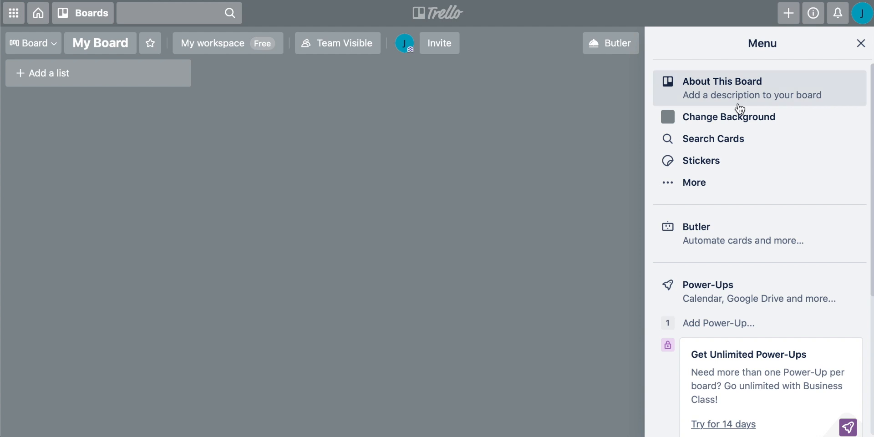
pyautogui.click(859, 44)
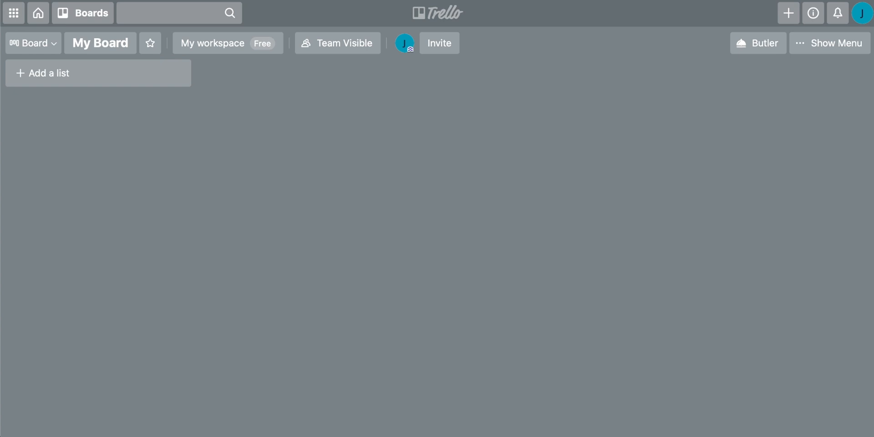
pyautogui.moveTo(76, 101)
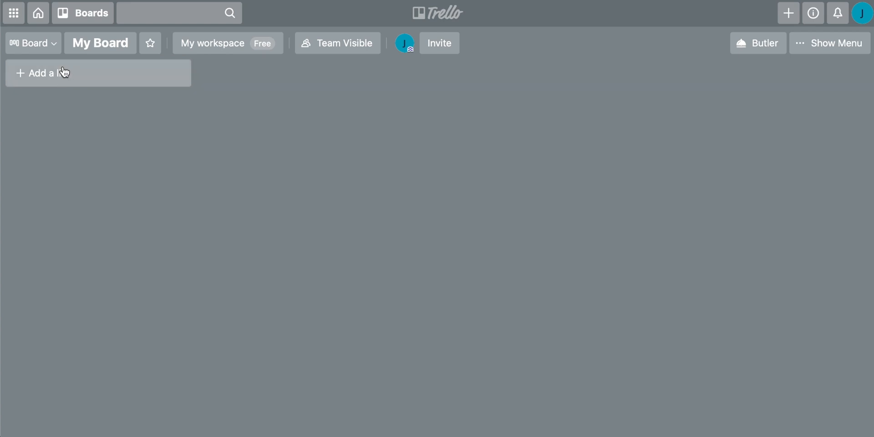
# - Add the To do, Doing and Done lists to the board
pyautogui.click(62, 73)
pyautogui.write('To do')
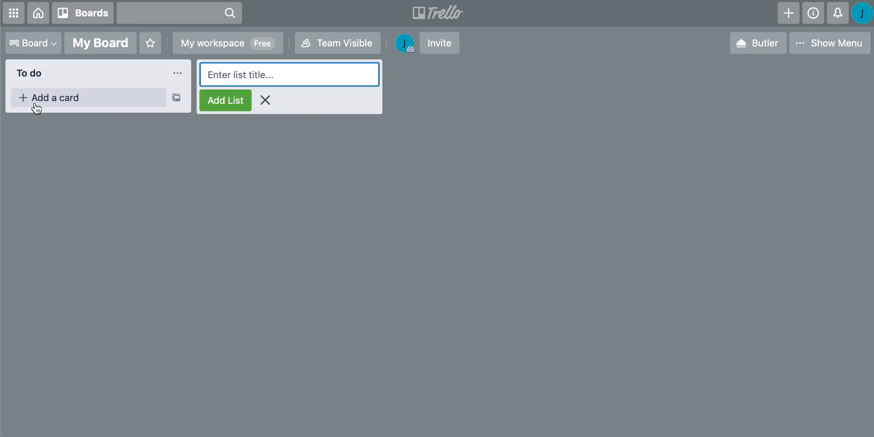
pyautogui.write('Doing')
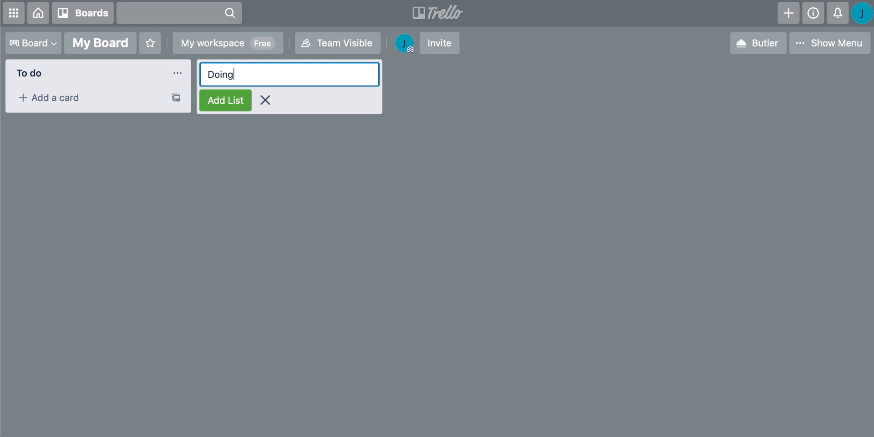
pyautogui.click(225, 100)
pyautogui.write('Done')
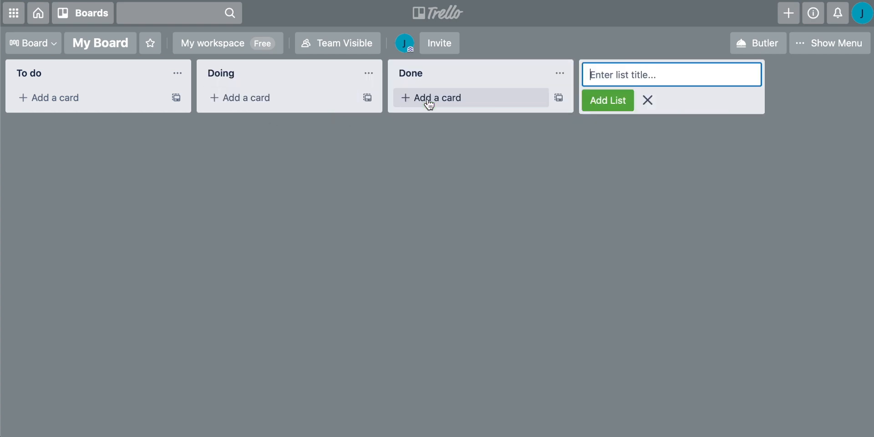
pyautogui.moveTo(148, 99)
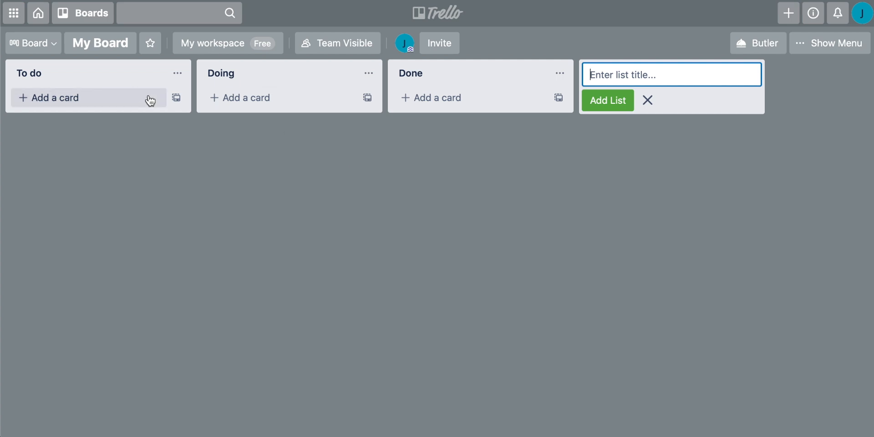
pyautogui.moveTo(86, 91)
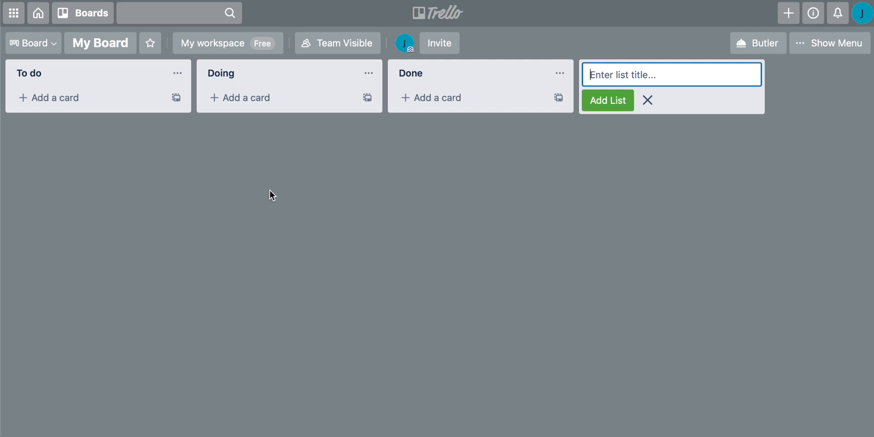
pyautogui.moveTo(421, 78)
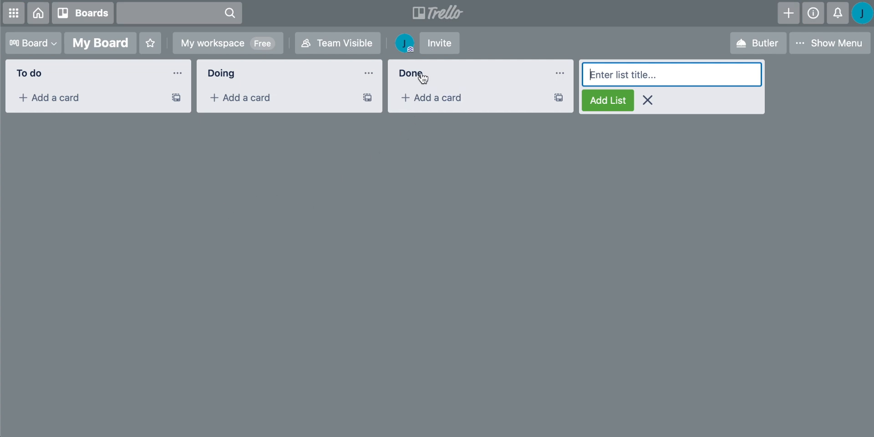
pyautogui.moveTo(277, 79)
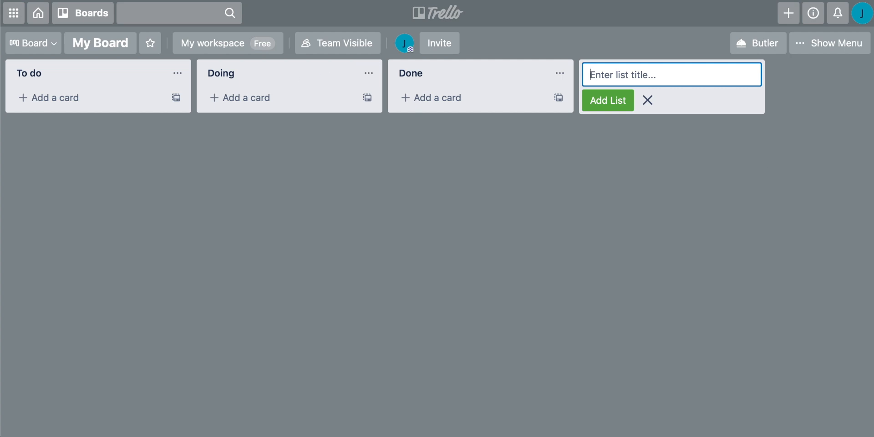
pyautogui.click(647, 101)
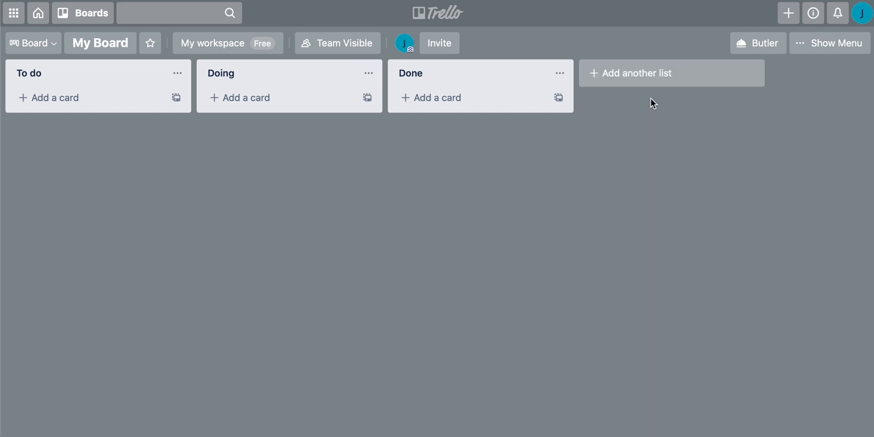
pyautogui.moveTo(649, 83)
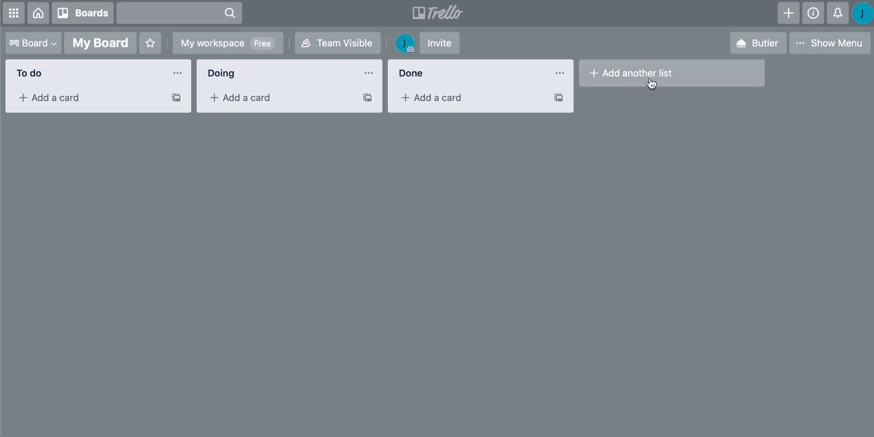
pyautogui.moveTo(76, 171)
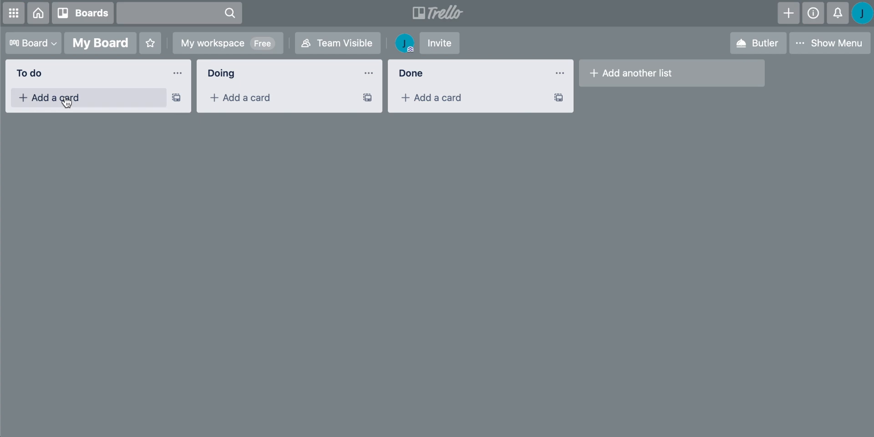
pyautogui.moveTo(118, 37)
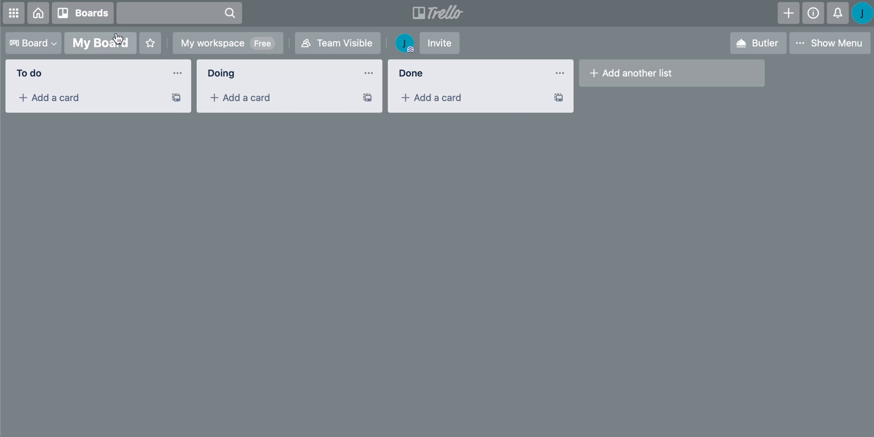
# - Rename the board from My Board to 'Party'
pyautogui.click(100, 44)
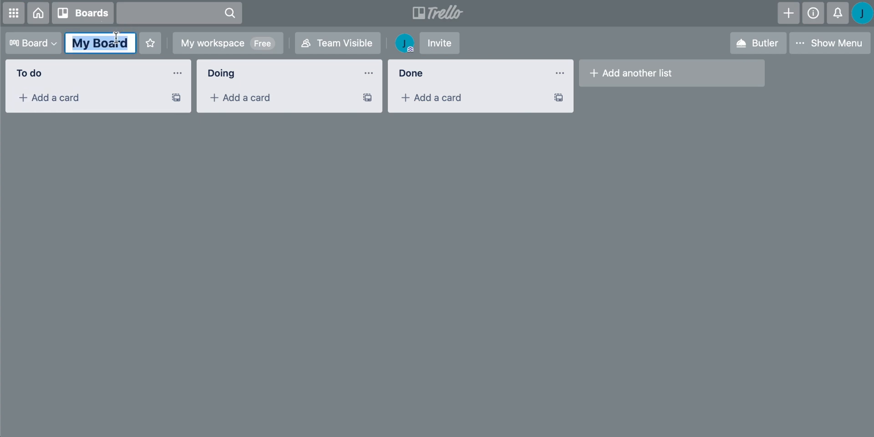
pyautogui.write('Party')
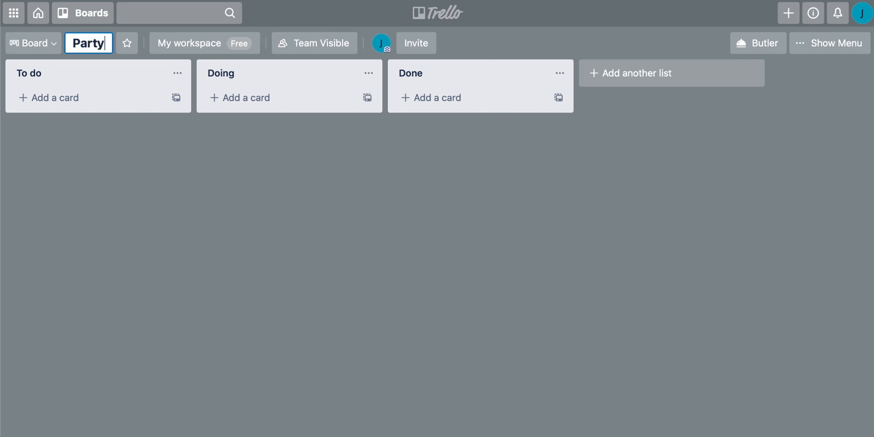
pyautogui.click(57, 98)
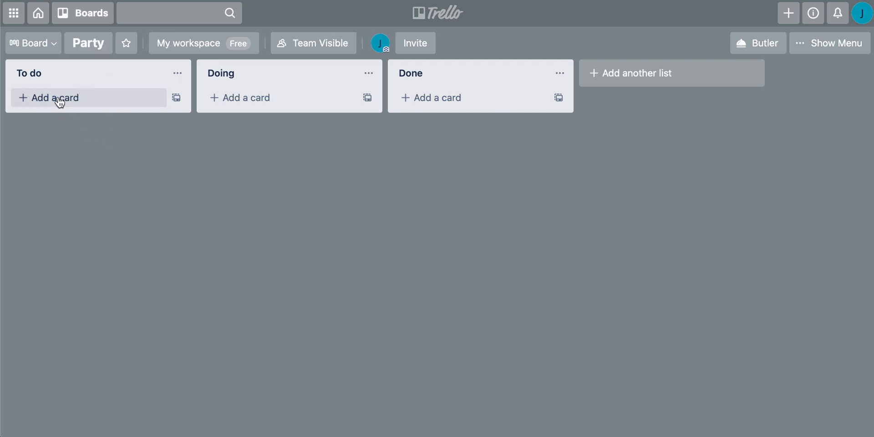
# - Add cards Food & Drink, Decorations, Buy Piñata and Setup WhatsApp group to To do
pyautogui.click(55, 98)
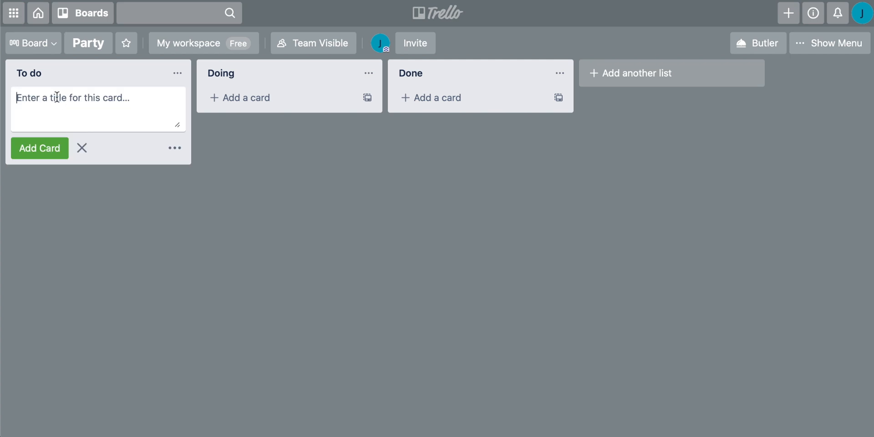
pyautogui.write('Food')
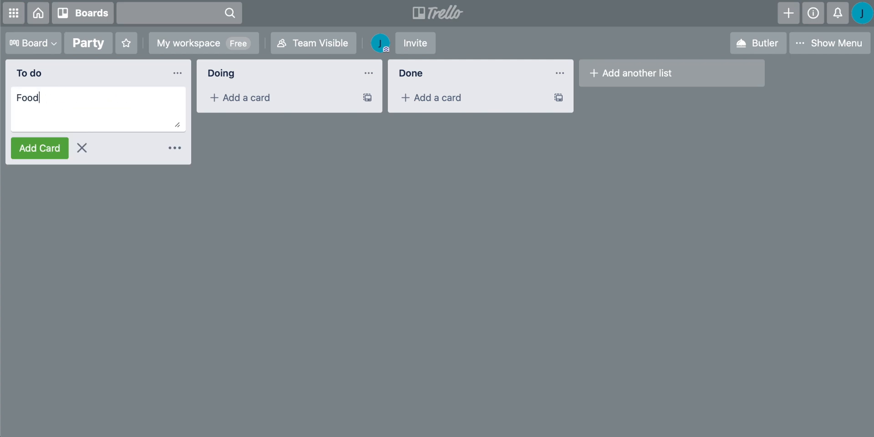
pyautogui.write('& Drink')
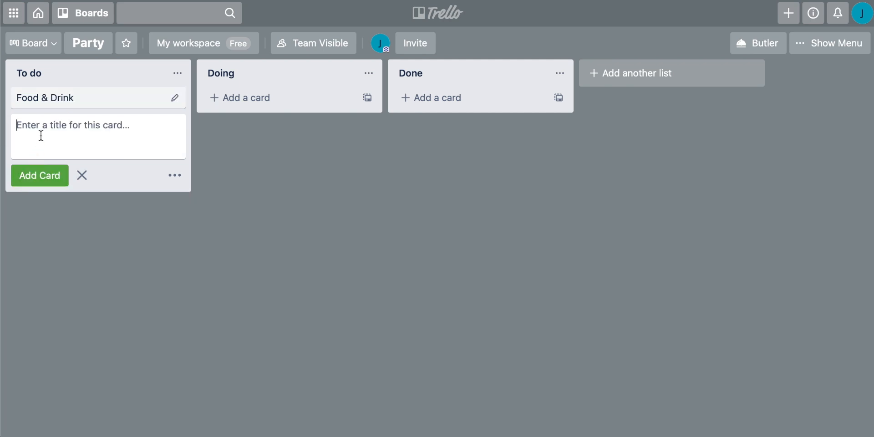
pyautogui.write('Decoration')
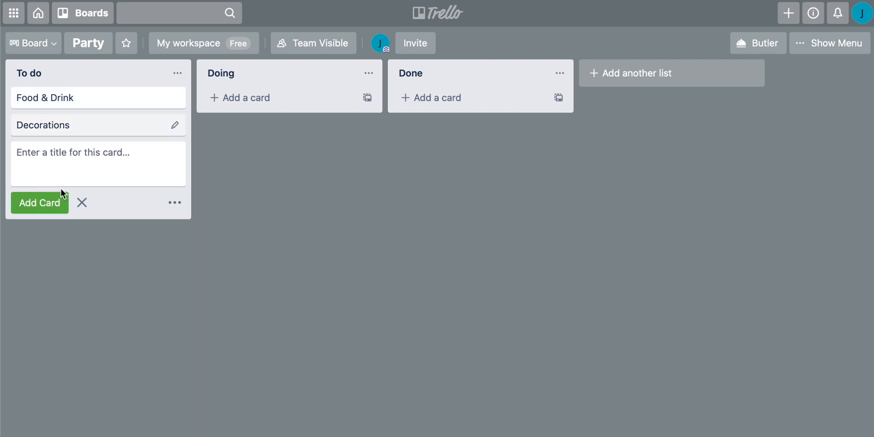
pyautogui.write('Buy Pina')
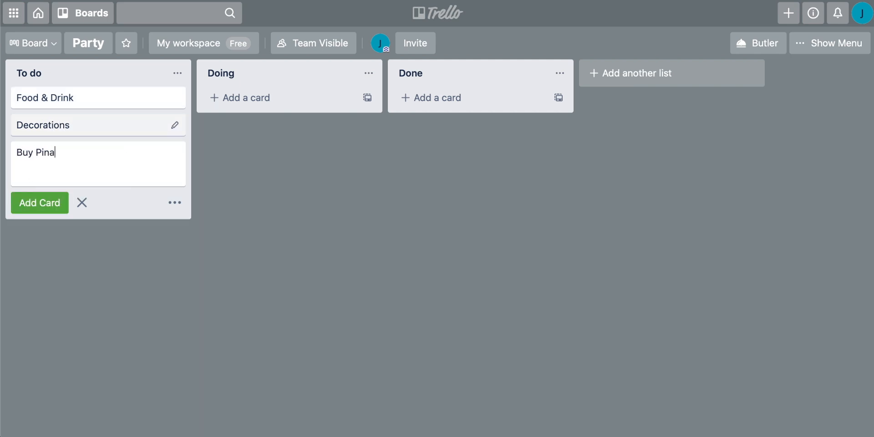
pyautogui.write('Setup WhatsApp group')
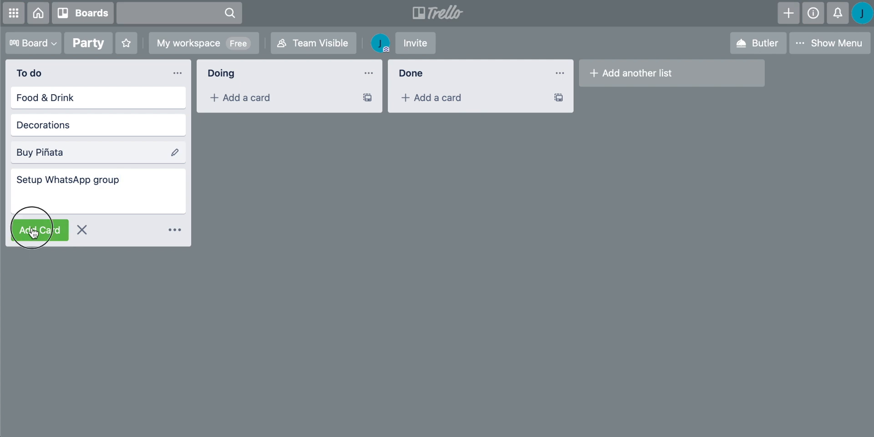
pyautogui.click(35, 230)
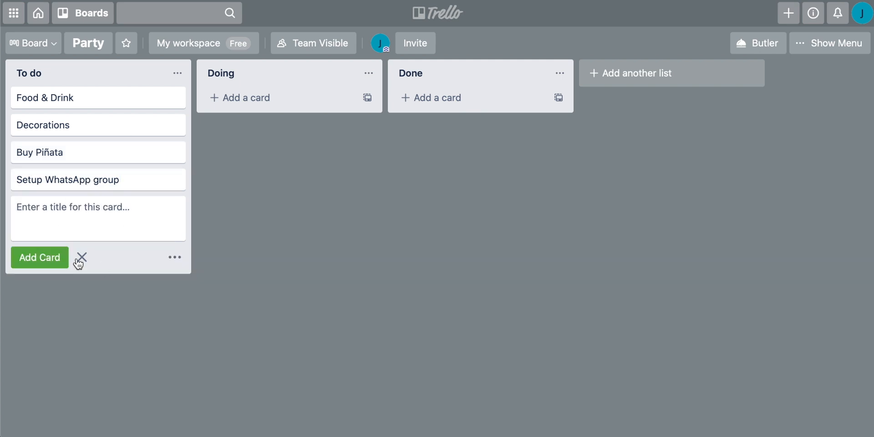
pyautogui.moveTo(37, 104)
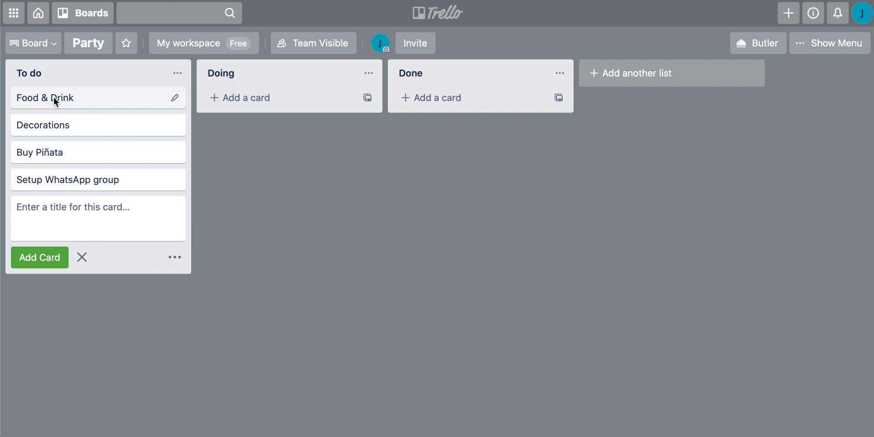
# - Give the Food & Drink card the green label, leaving red unticked
pyautogui.click(48, 97)
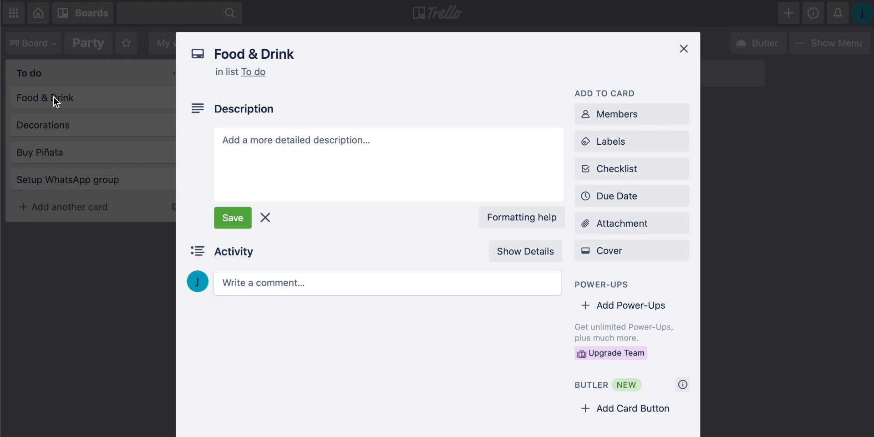
pyautogui.moveTo(272, 142)
pyautogui.write('Buy the cake, gin, fruit salad, and other things')
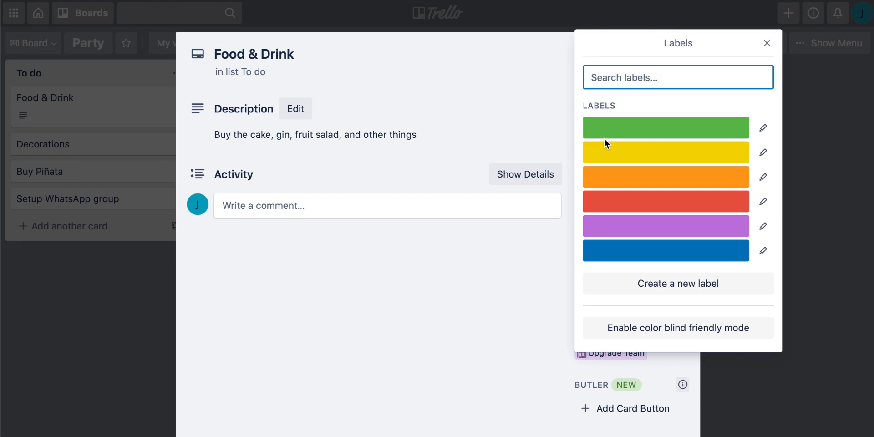
pyautogui.click(667, 128)
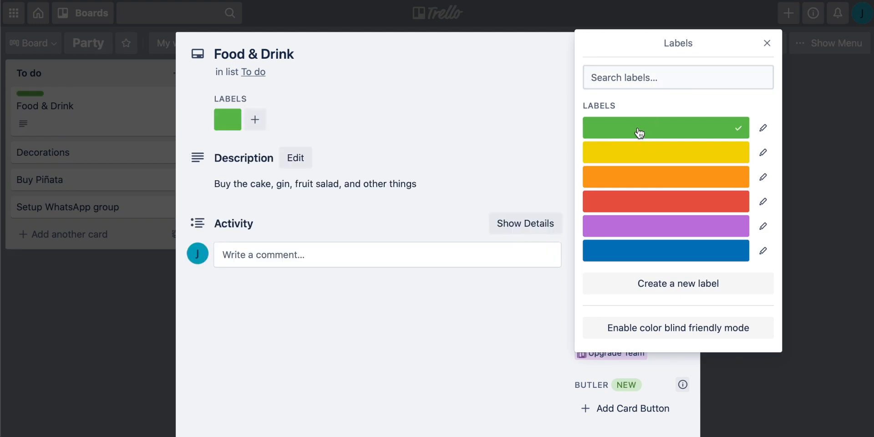
pyautogui.click(666, 201)
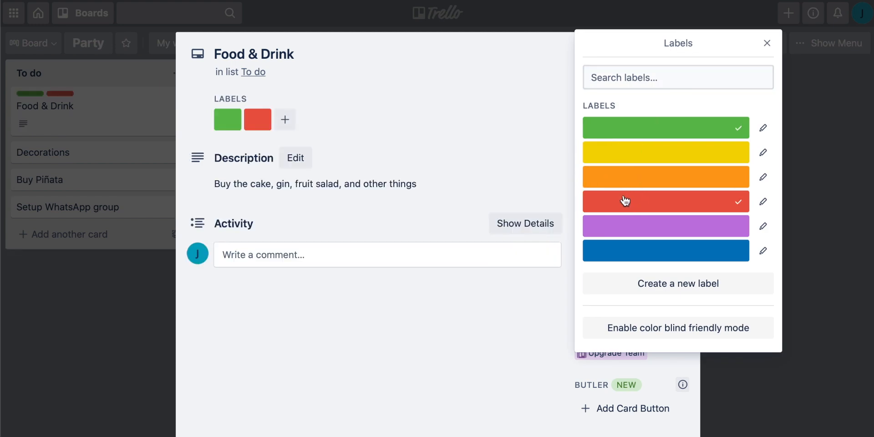
pyautogui.click(666, 201)
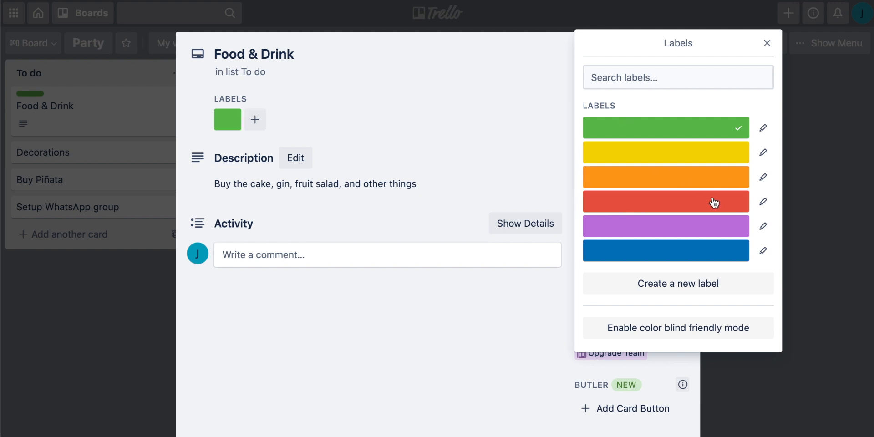
pyautogui.click(765, 43)
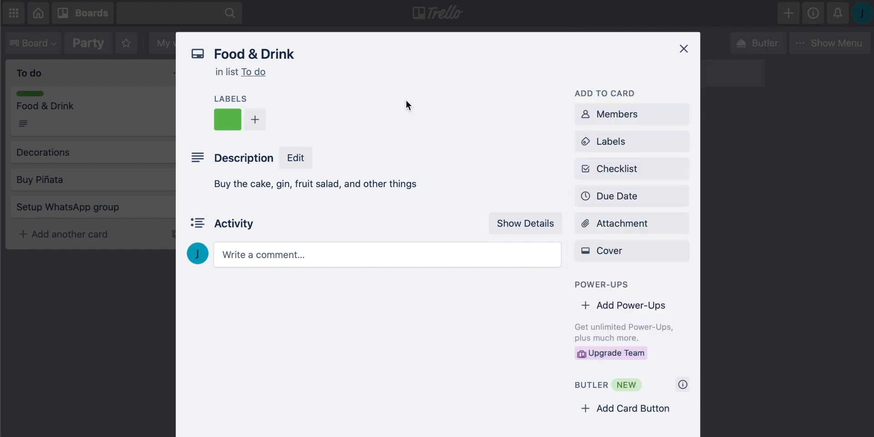
# - Set the card's due date to 23 January and save it
pyautogui.click(617, 196)
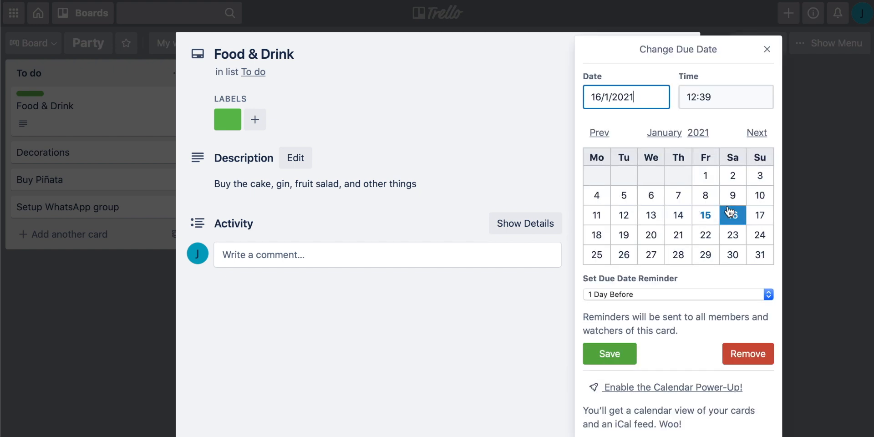
pyautogui.click(732, 235)
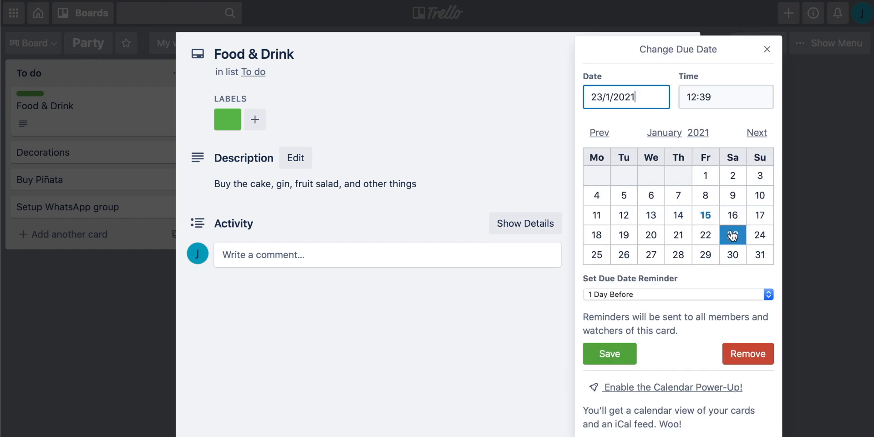
pyautogui.click(610, 353)
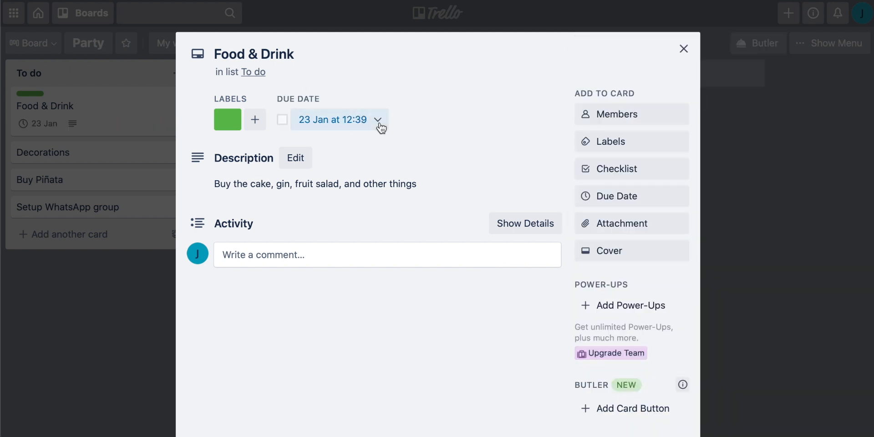
pyautogui.moveTo(513, 119)
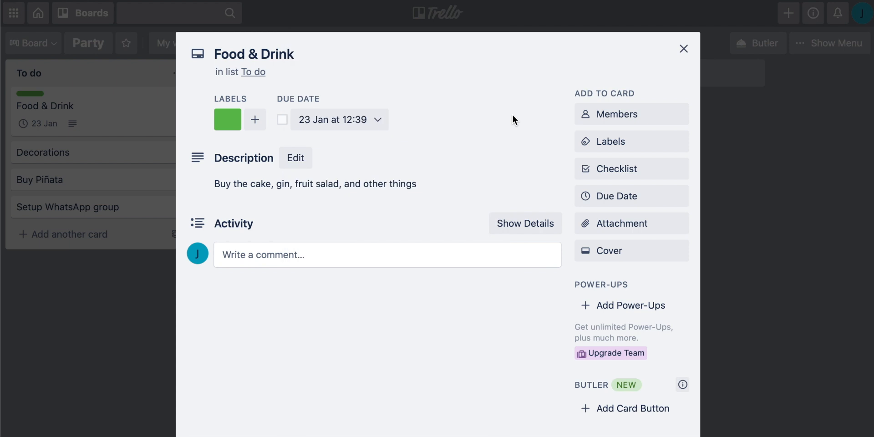
pyautogui.moveTo(719, 290)
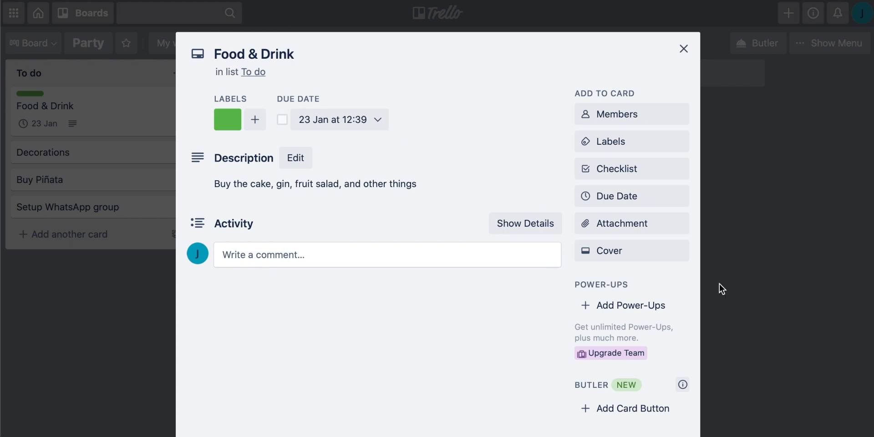
# - Upload the cake photo as the Food & Drink card's cover image
pyautogui.click(609, 251)
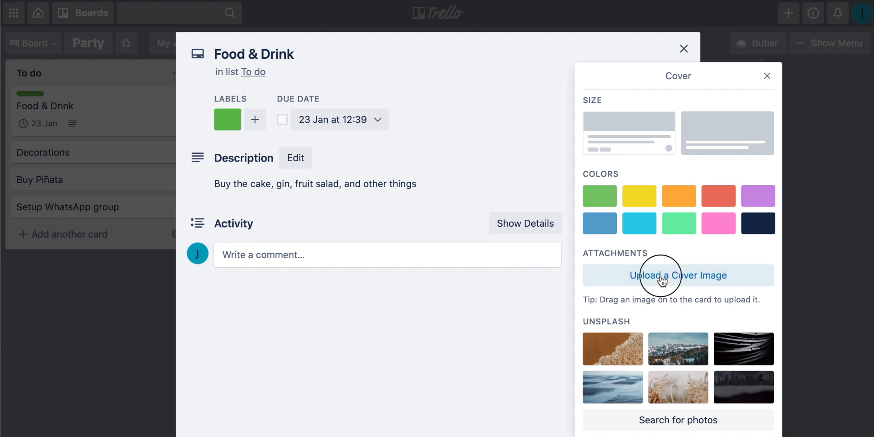
pyautogui.click(678, 275)
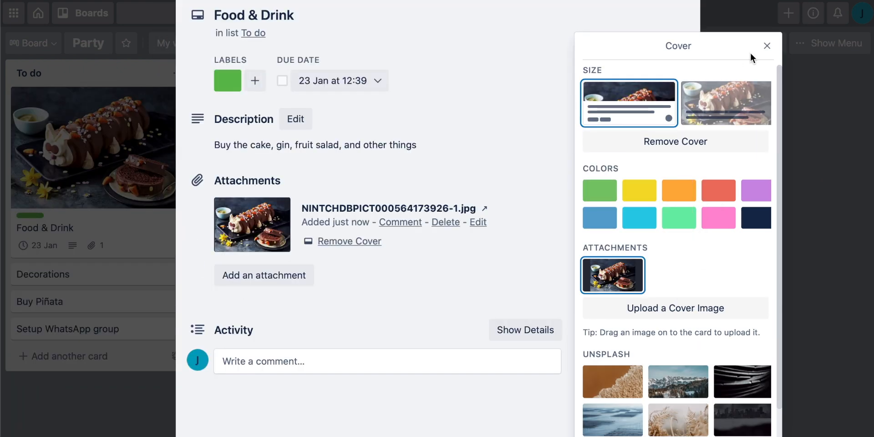
pyautogui.click(767, 46)
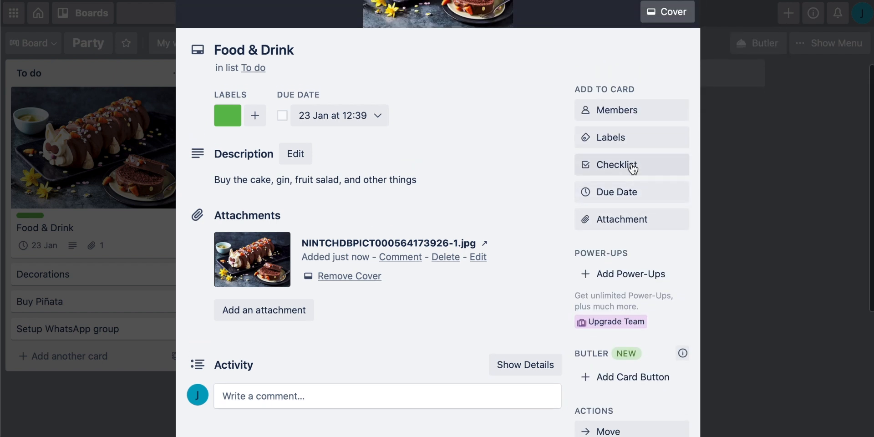
# - Create a default-titled checklist on Food & Drink with items Gin and Cake
pyautogui.click(632, 165)
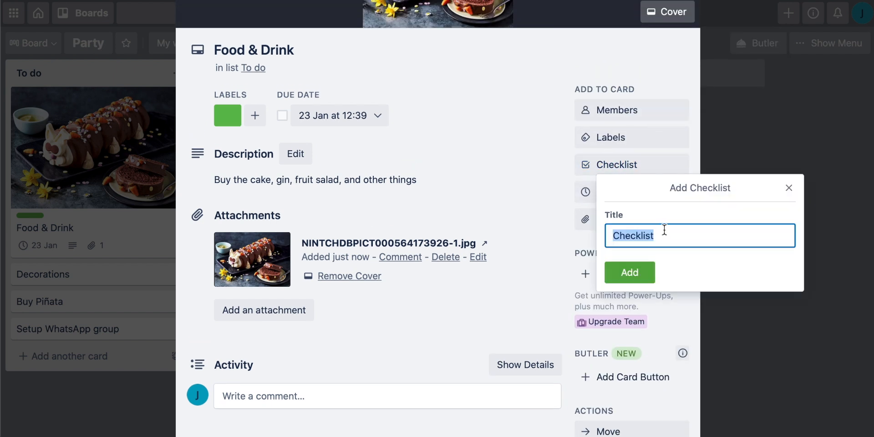
pyautogui.click(630, 273)
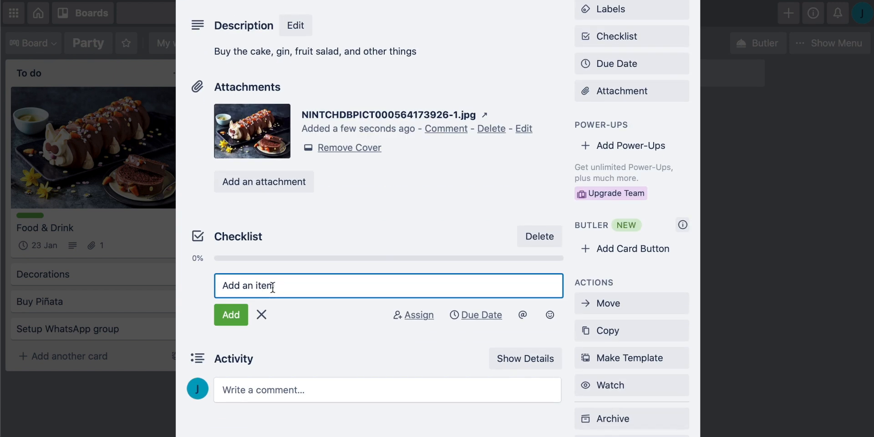
pyautogui.write('Gin')
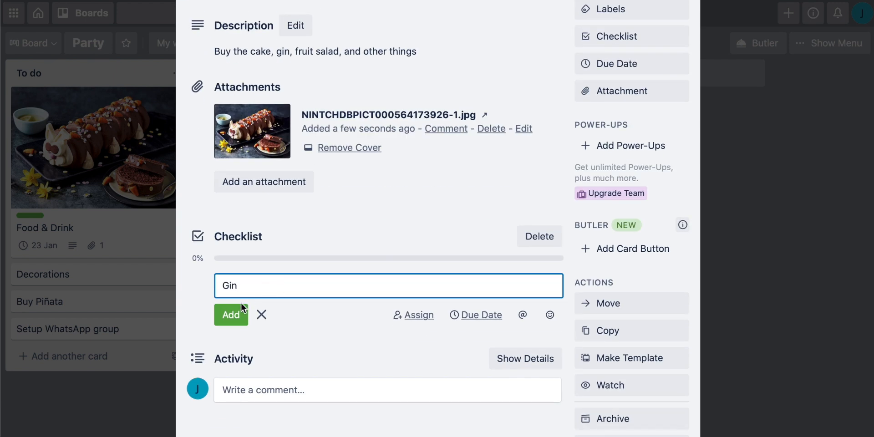
pyautogui.write('Cak')
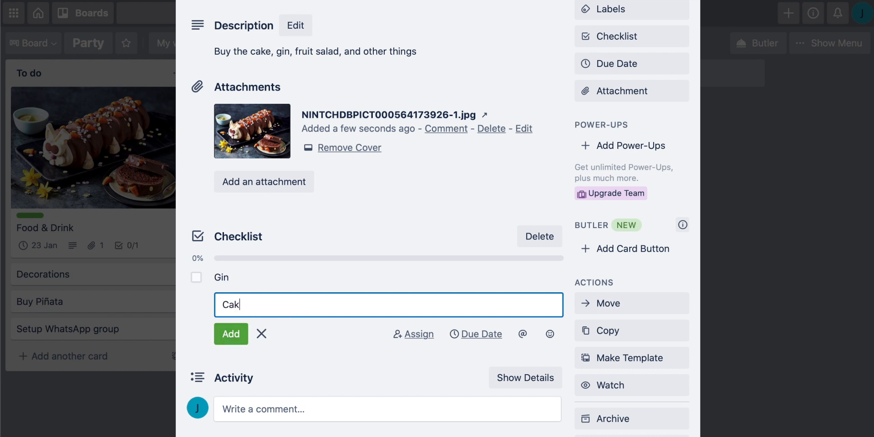
pyautogui.click(231, 334)
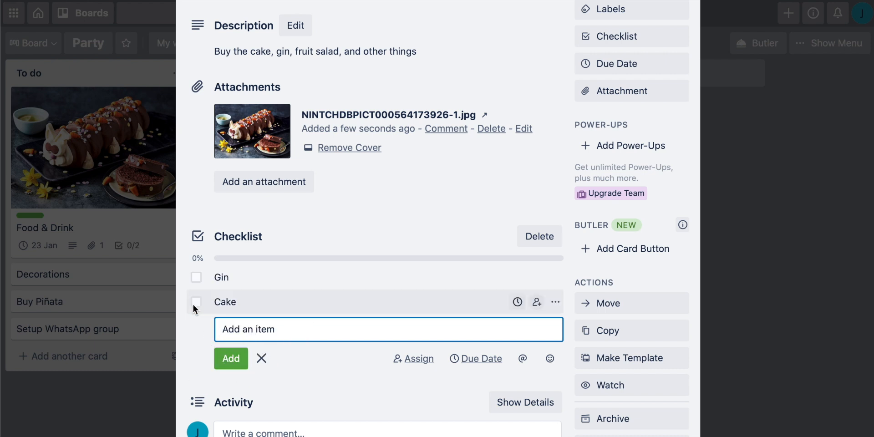
pyautogui.moveTo(261, 273)
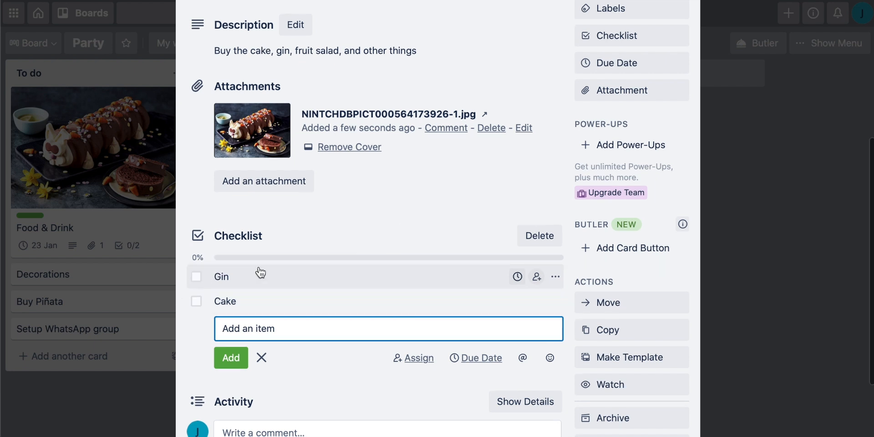
pyautogui.scroll(-3)
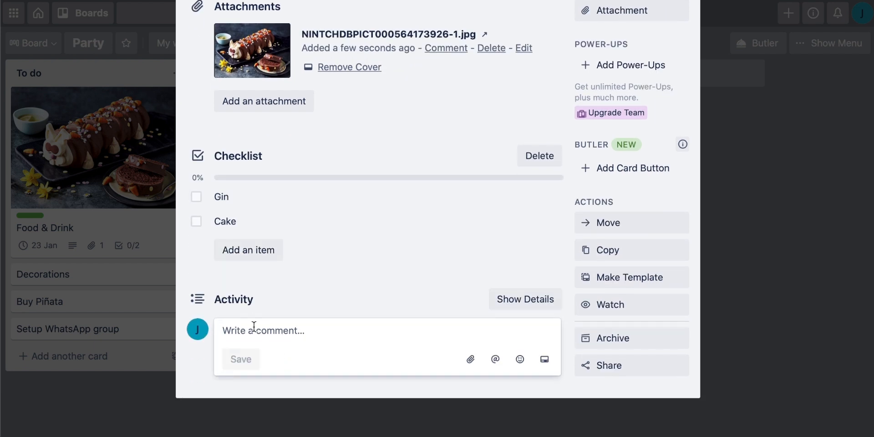
# - Write and save the comment "cake are sold out" in the card's activity
pyautogui.write('cake are sold o')
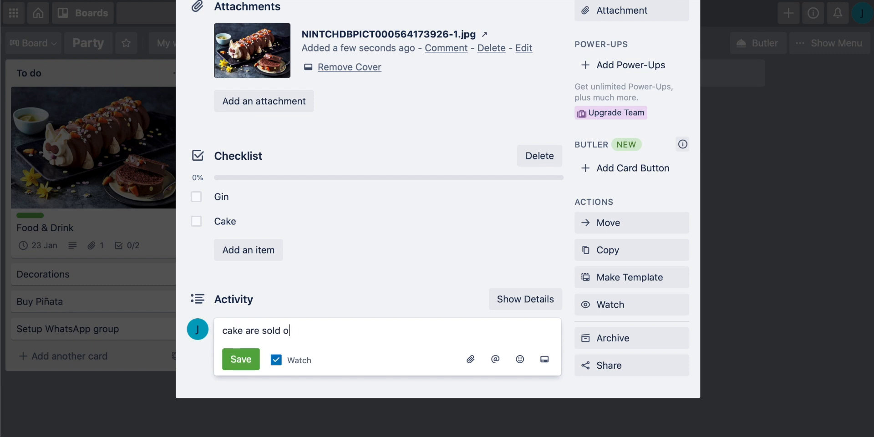
pyautogui.click(240, 359)
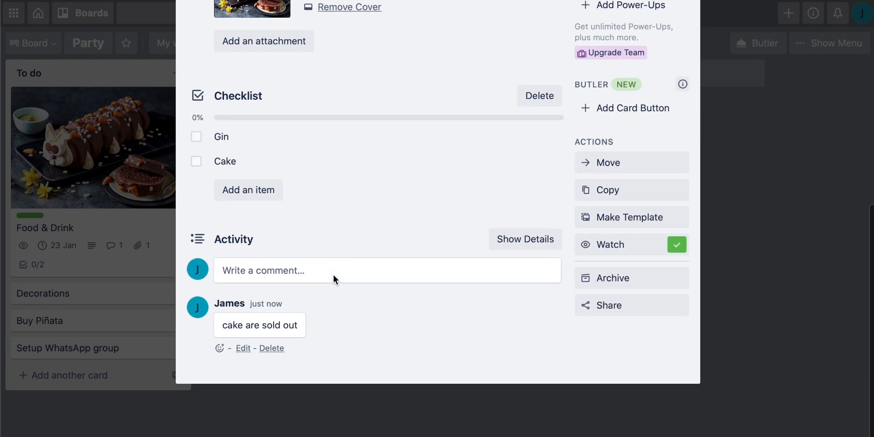
pyautogui.moveTo(262, 298)
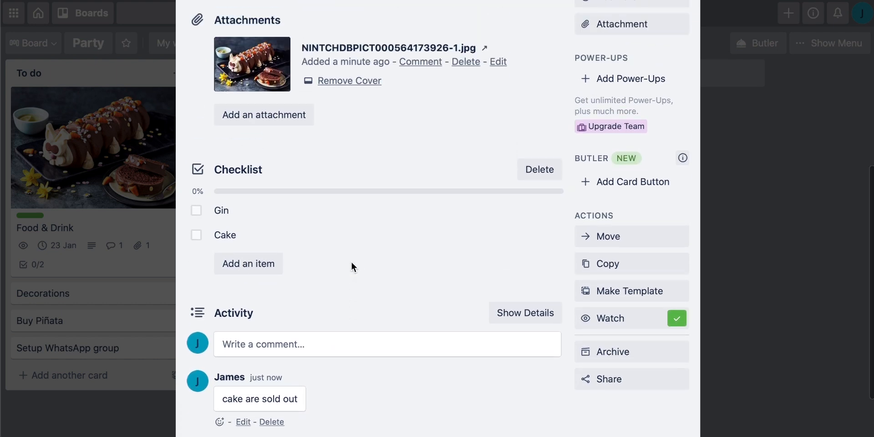
pyautogui.scroll(-3)
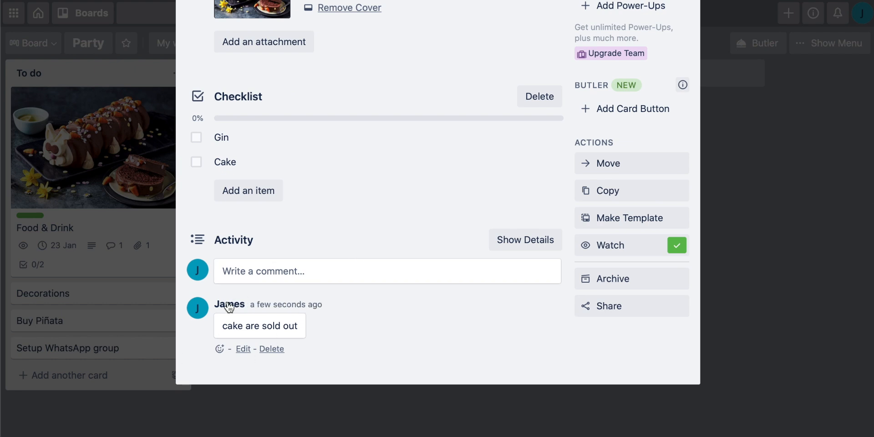
pyautogui.moveTo(393, 288)
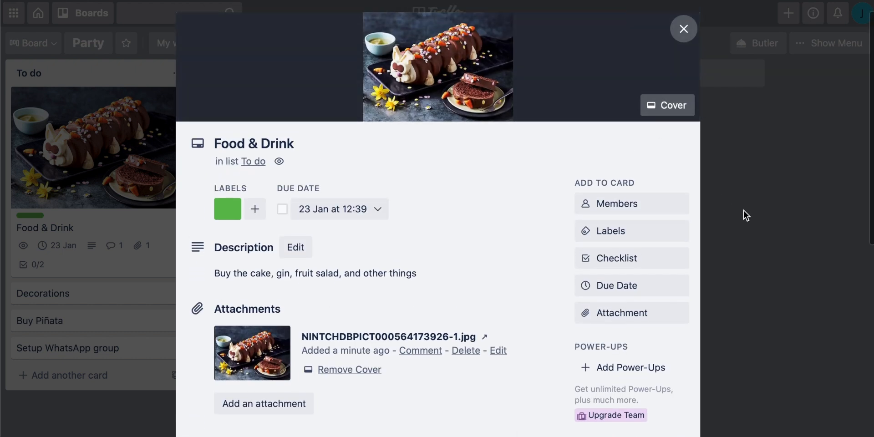
# - Close the card and drag Food & Drink from To do into Done
pyautogui.click(683, 29)
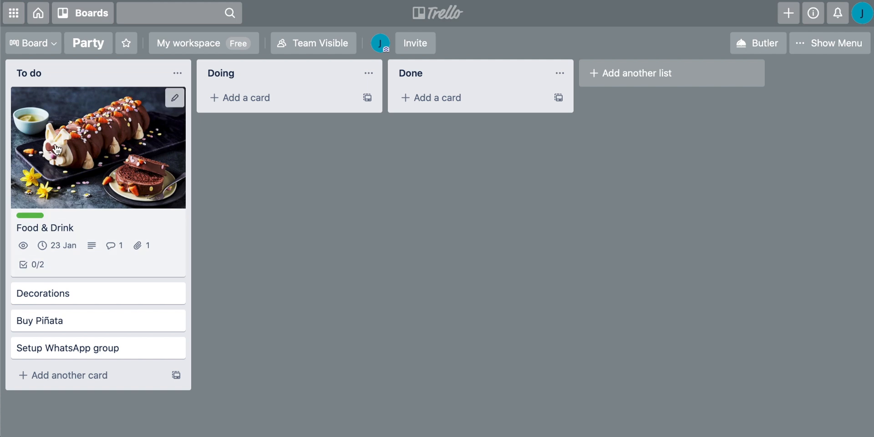
pyautogui.moveTo(104, 254)
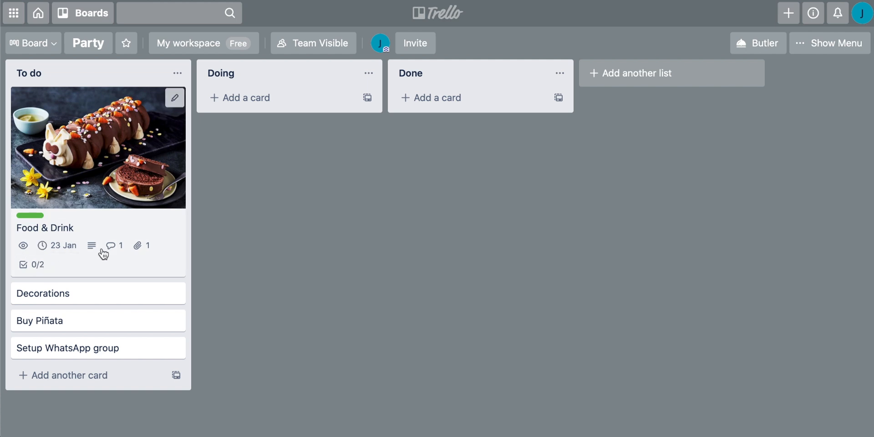
pyautogui.moveTo(96, 153)
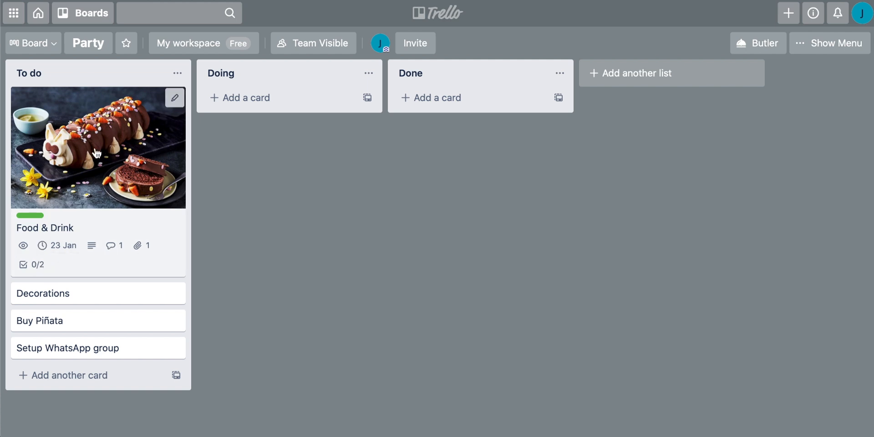
pyautogui.moveTo(88, 69)
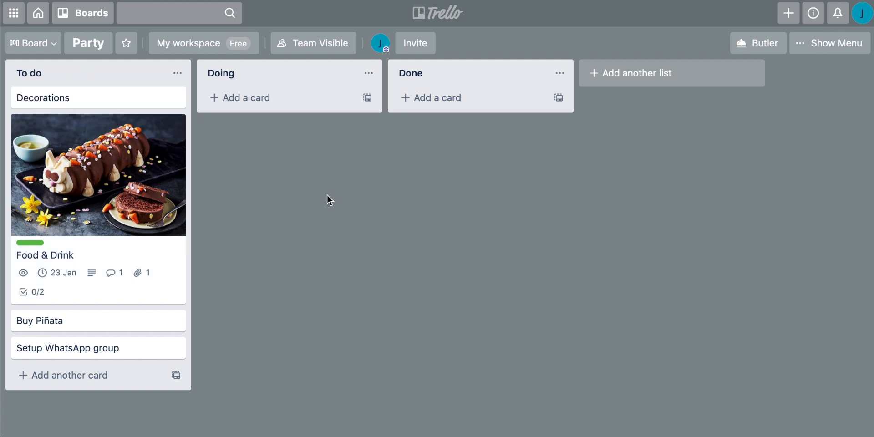
pyautogui.moveTo(113, 187)
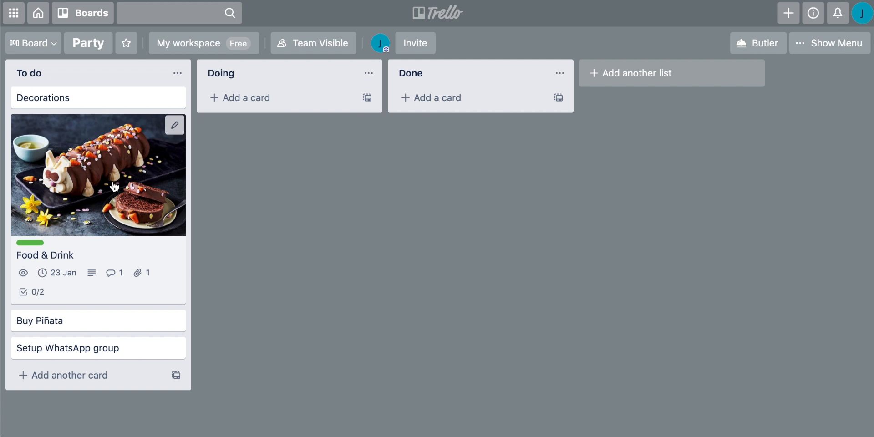
pyautogui.moveTo(93, 181)
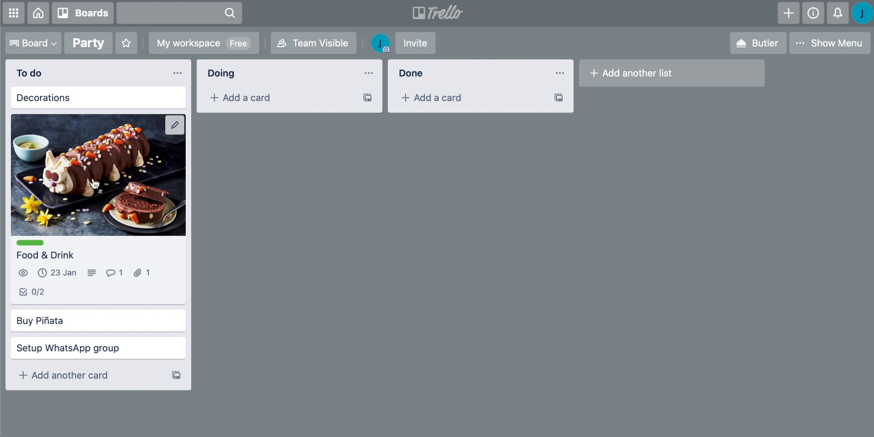
pyautogui.moveTo(98, 175); pyautogui.dragTo(481, 148)
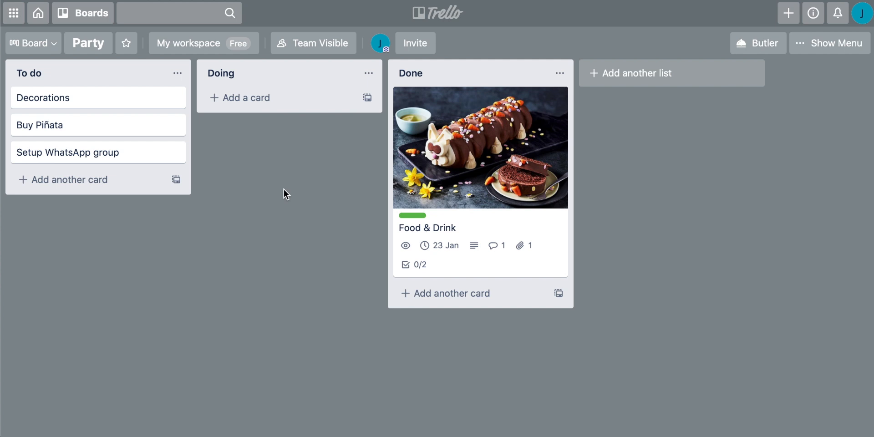
pyautogui.moveTo(297, 204)
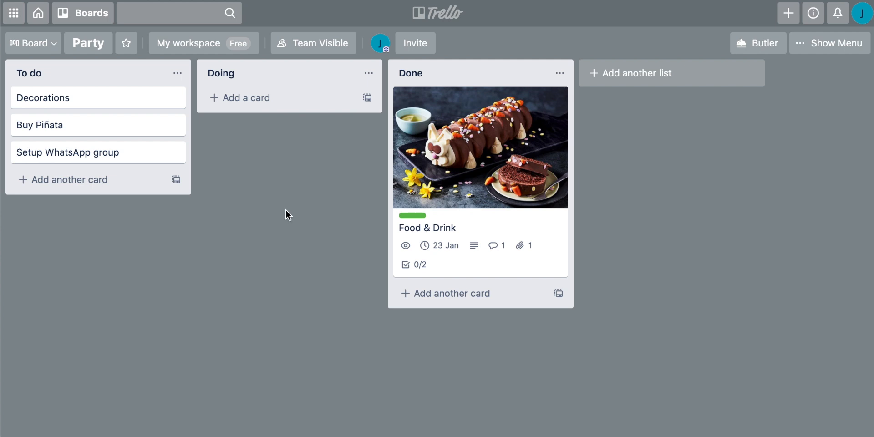
pyautogui.moveTo(253, 217)
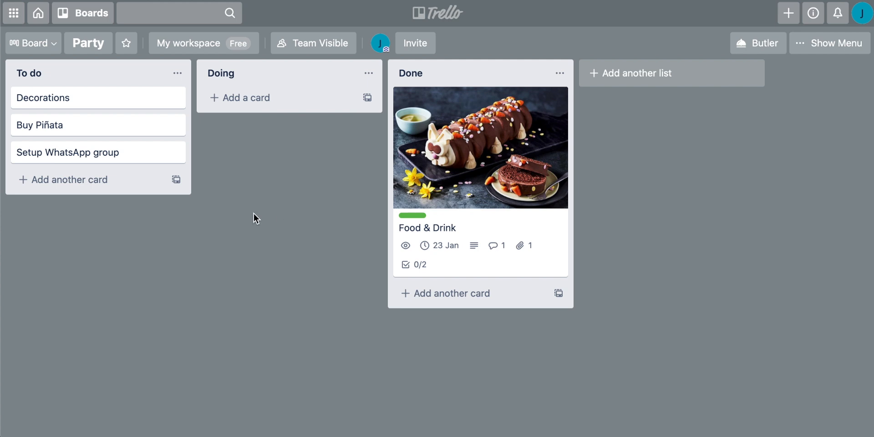
pyautogui.click(44, 97)
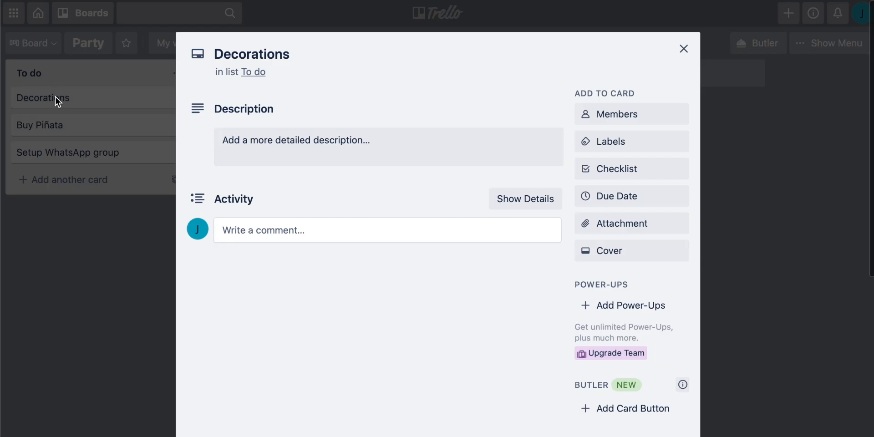
pyautogui.moveTo(635, 118)
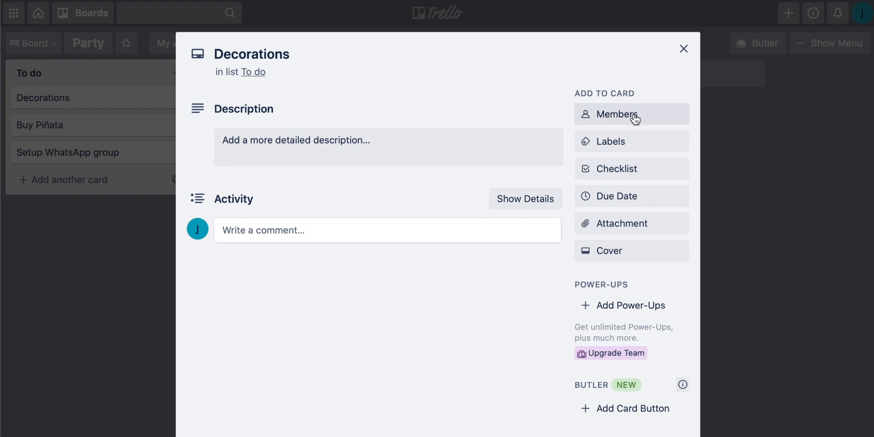
pyautogui.click(621, 114)
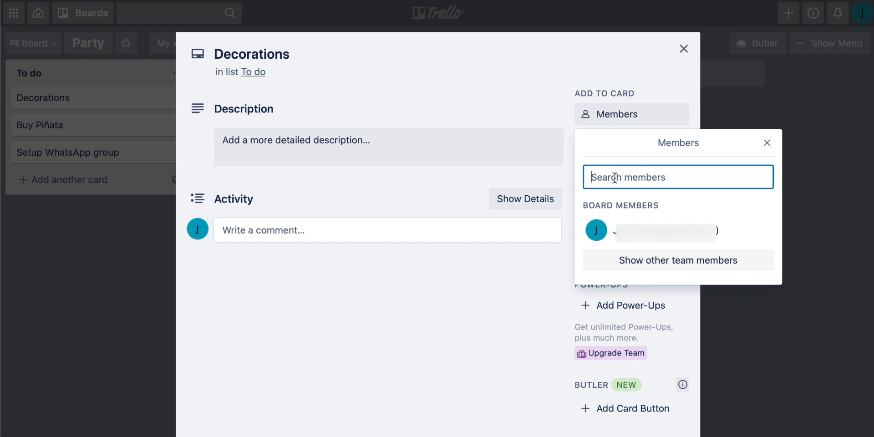
pyautogui.moveTo(688, 179)
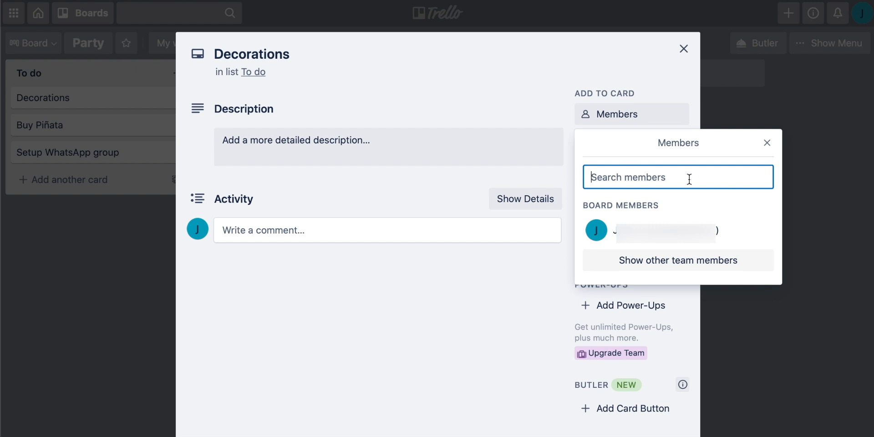
pyautogui.click(766, 142)
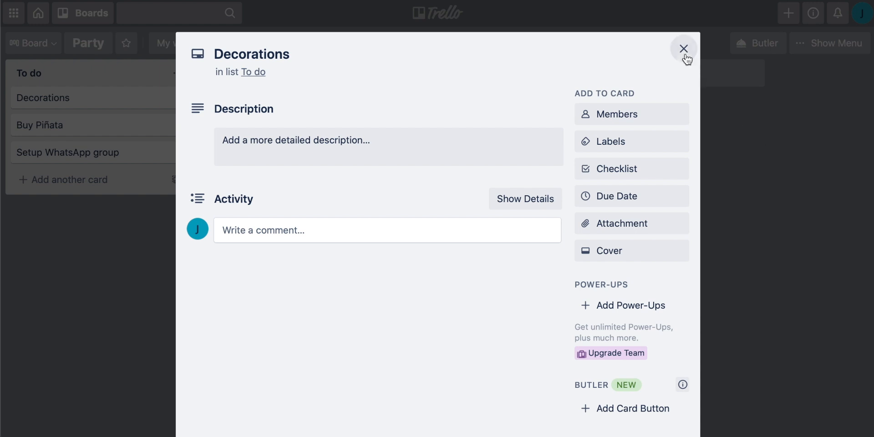
pyautogui.click(682, 48)
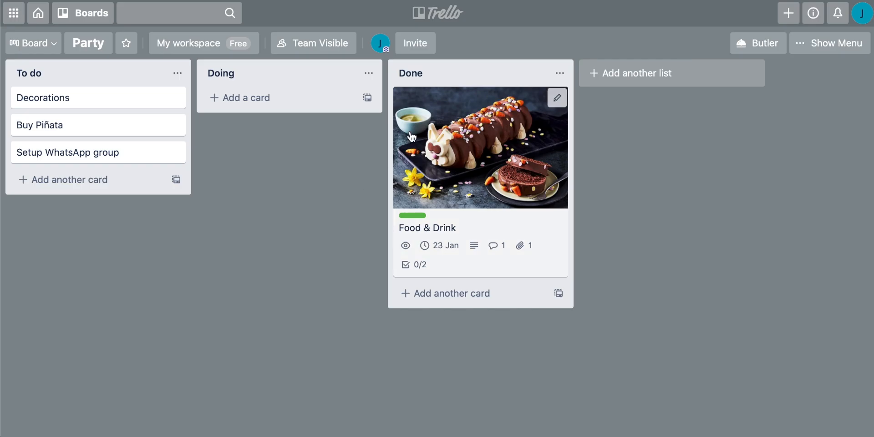
pyautogui.click(415, 42)
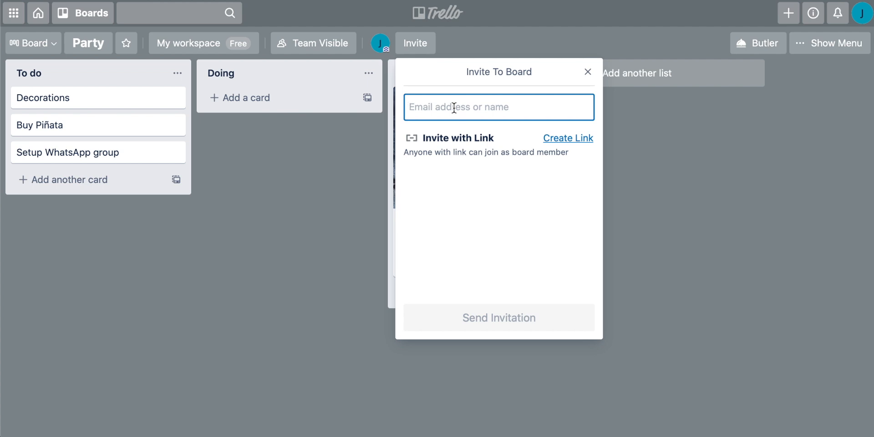
pyautogui.moveTo(575, 133)
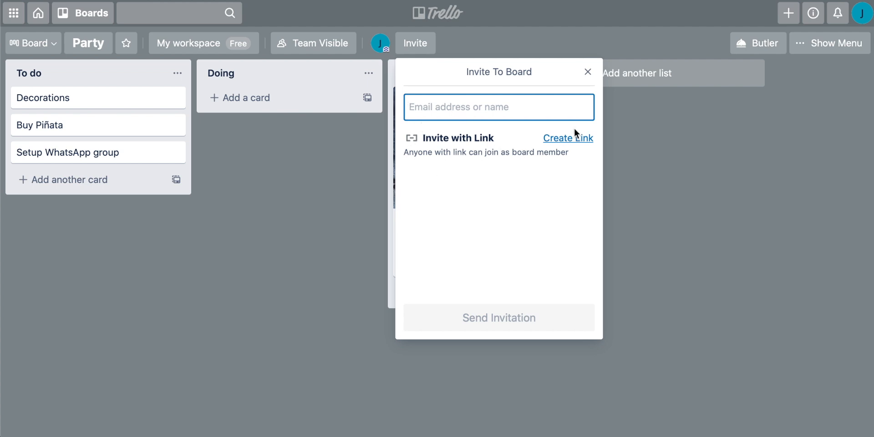
pyautogui.moveTo(443, 126)
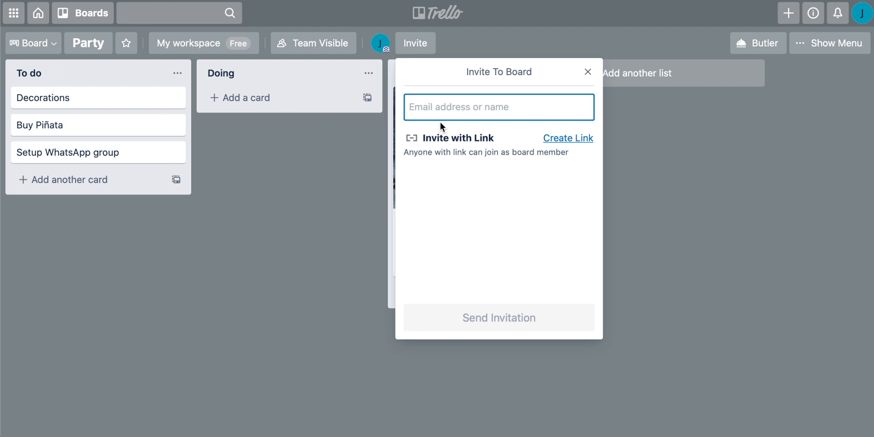
pyautogui.moveTo(516, 319)
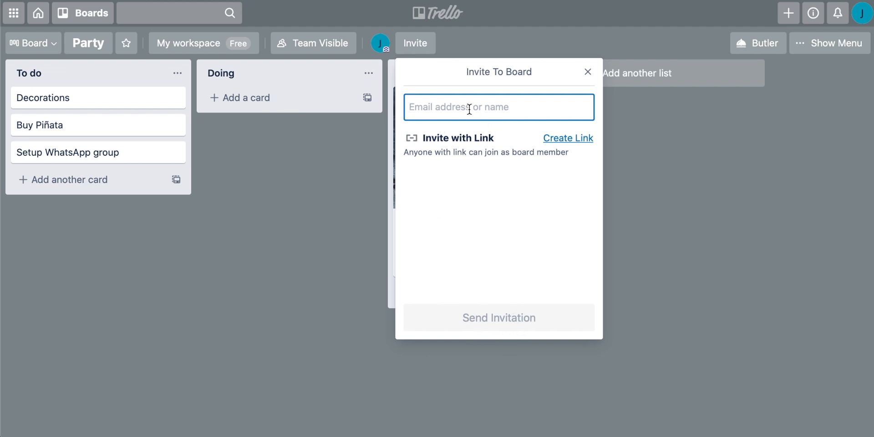
pyautogui.click(589, 72)
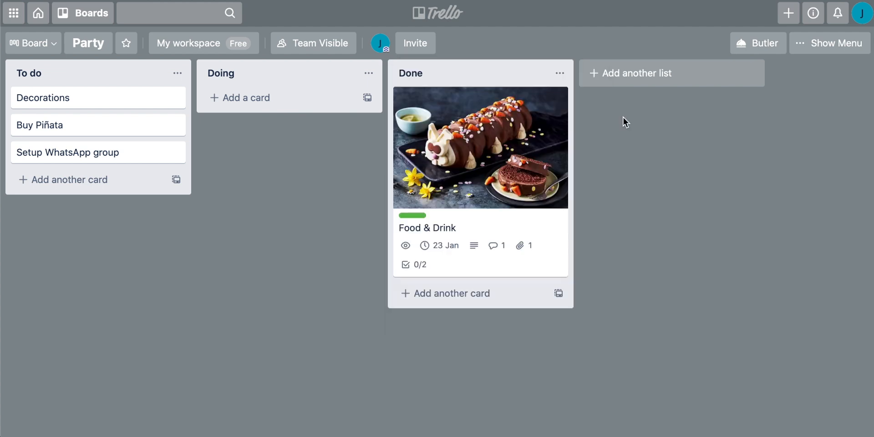
pyautogui.moveTo(510, 85)
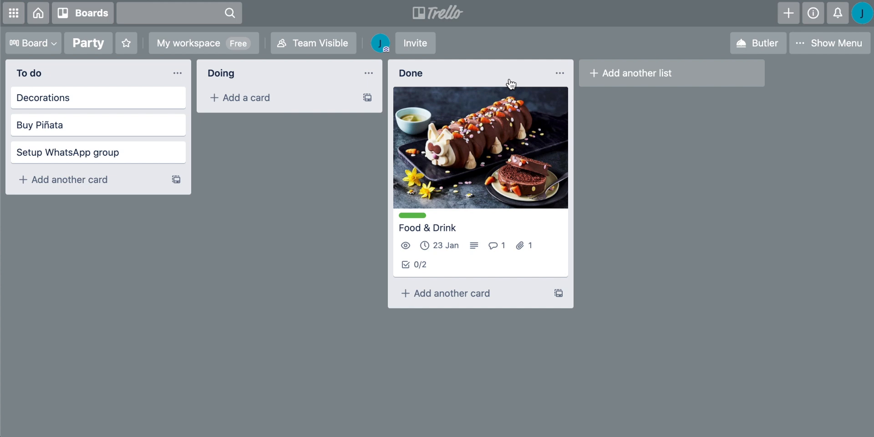
pyautogui.click(380, 43)
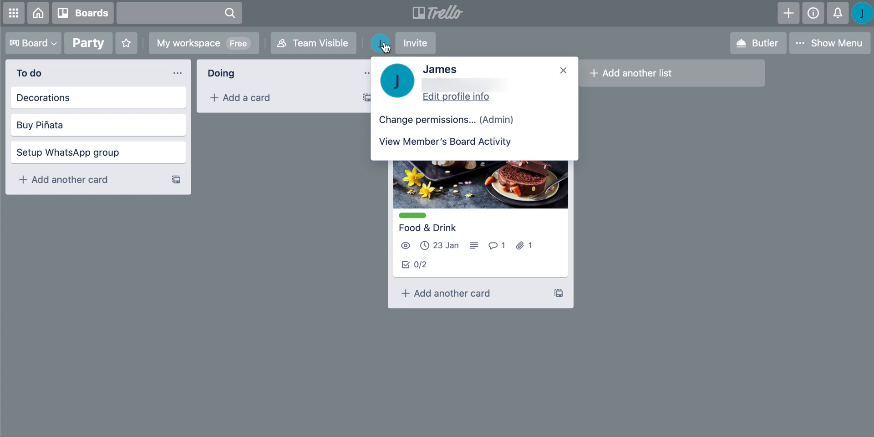
pyautogui.moveTo(377, 73)
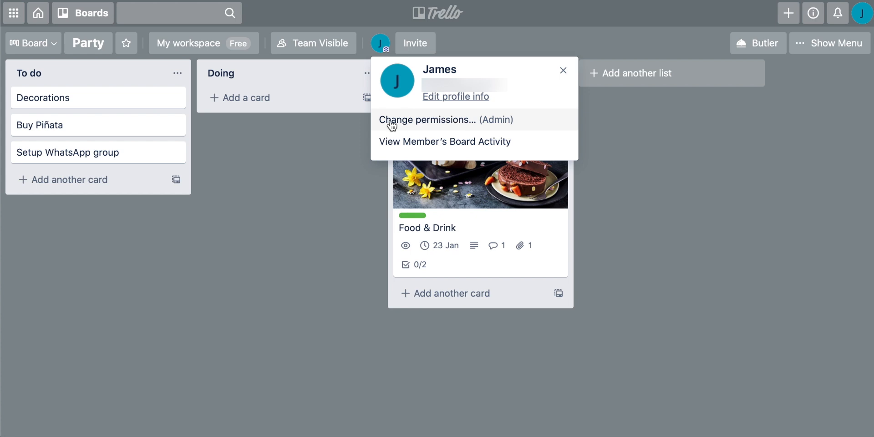
pyautogui.click(428, 120)
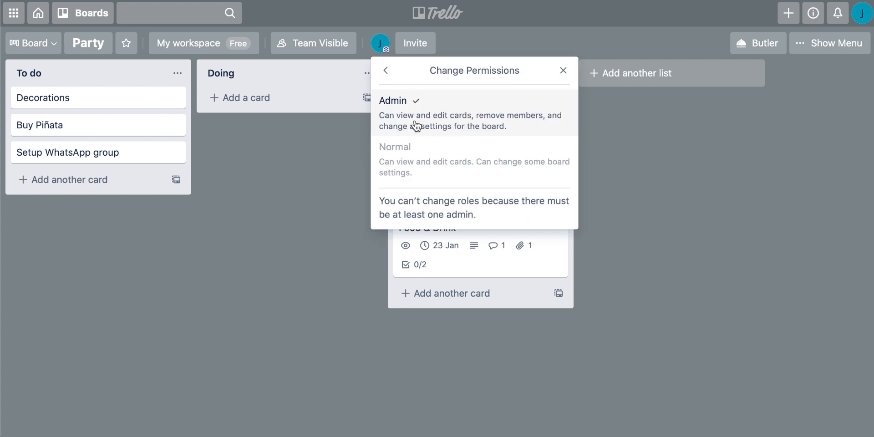
pyautogui.moveTo(439, 131)
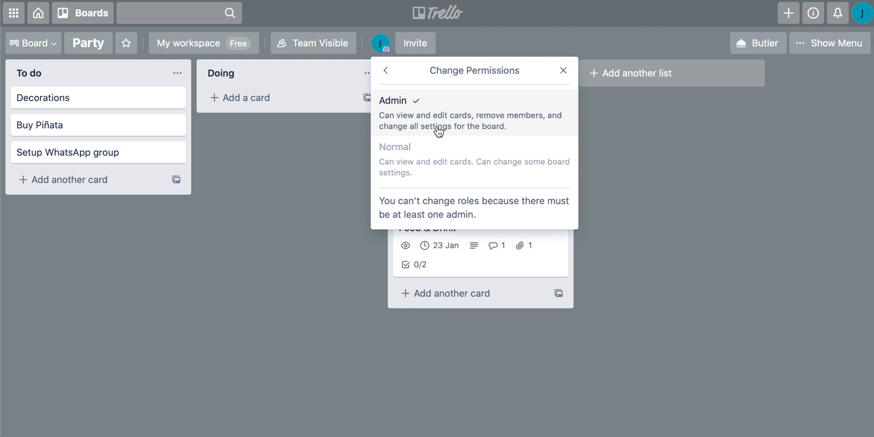
pyautogui.moveTo(472, 117)
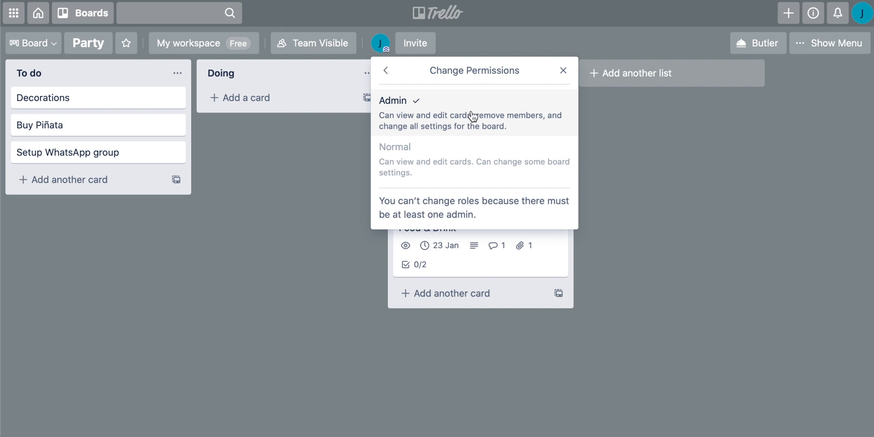
pyautogui.moveTo(408, 120)
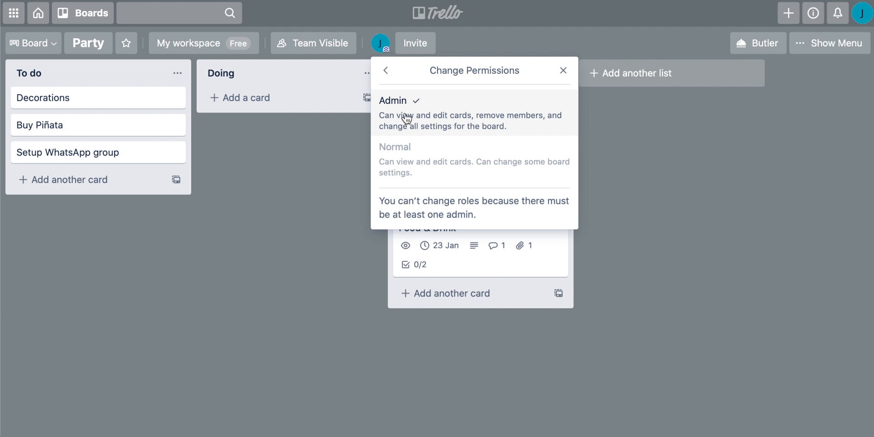
pyautogui.moveTo(465, 123)
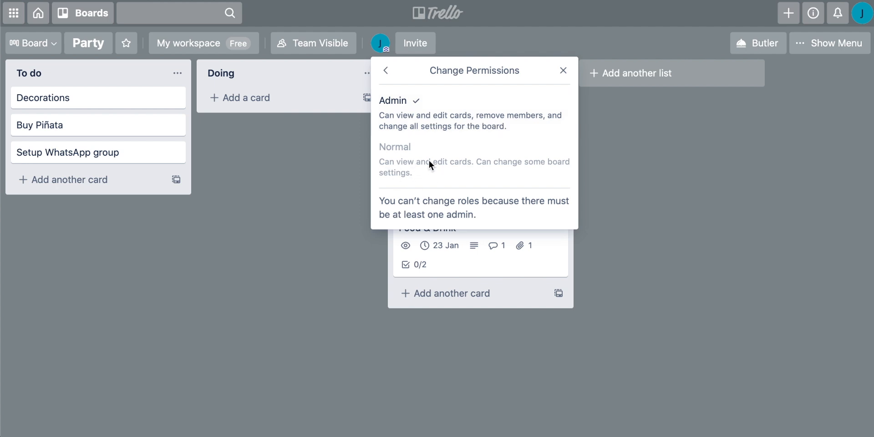
pyautogui.moveTo(403, 149)
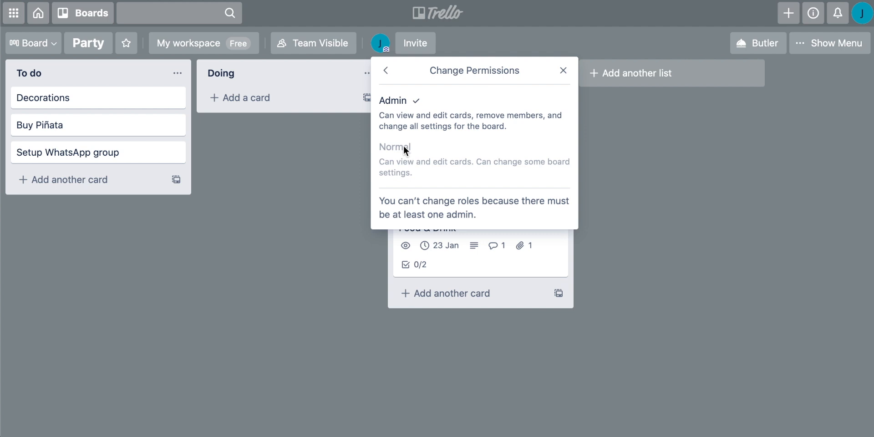
pyautogui.moveTo(408, 157)
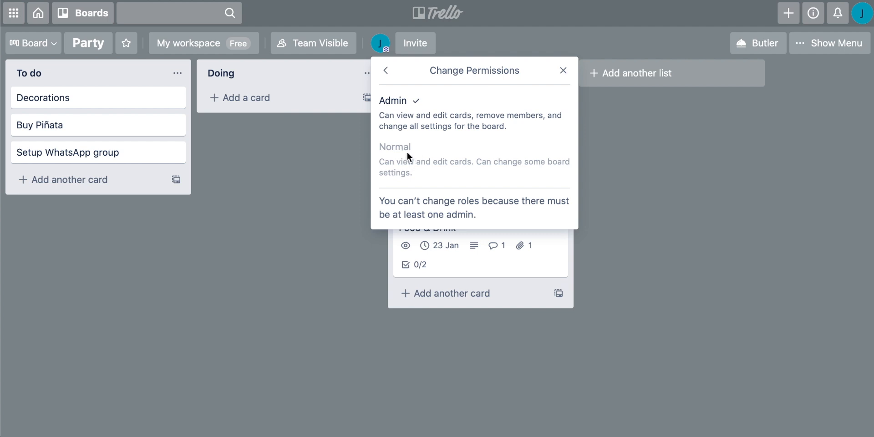
pyautogui.click(563, 70)
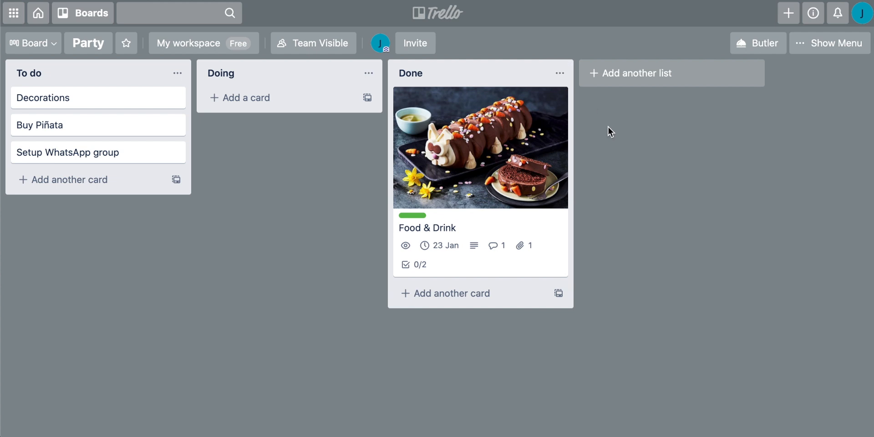
pyautogui.moveTo(700, 172)
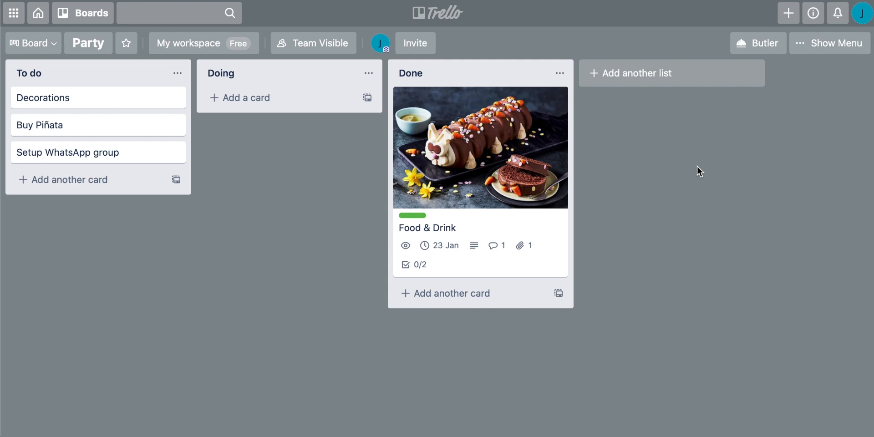
pyautogui.moveTo(444, 16)
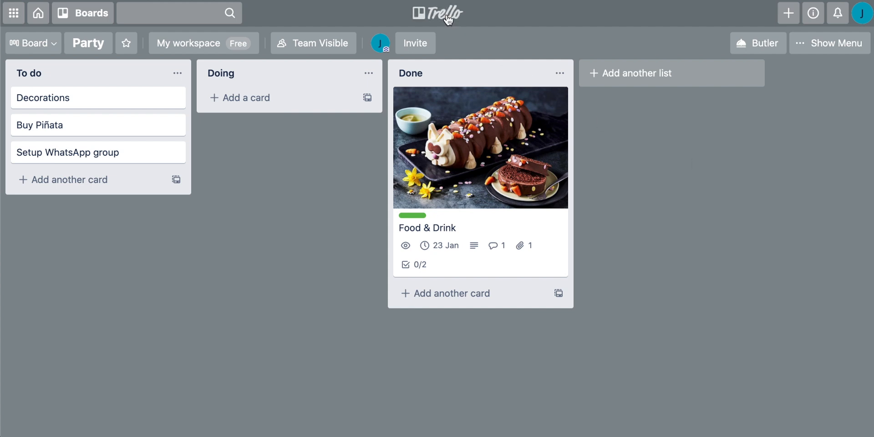
pyautogui.moveTo(480, 27)
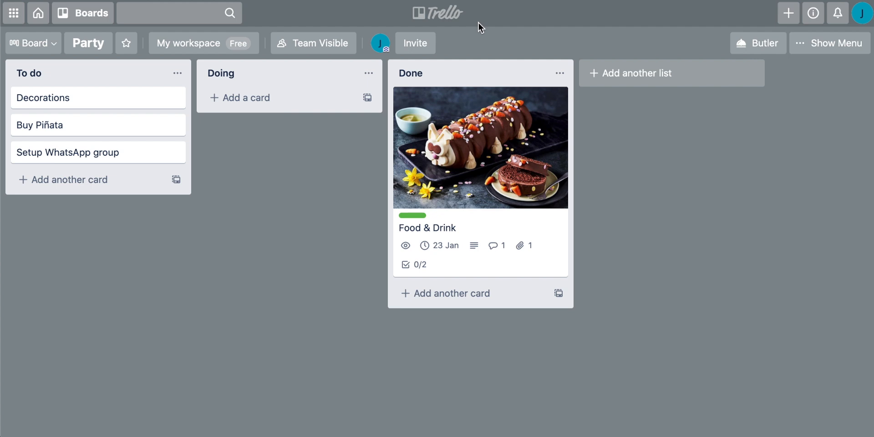
pyautogui.moveTo(438, 18)
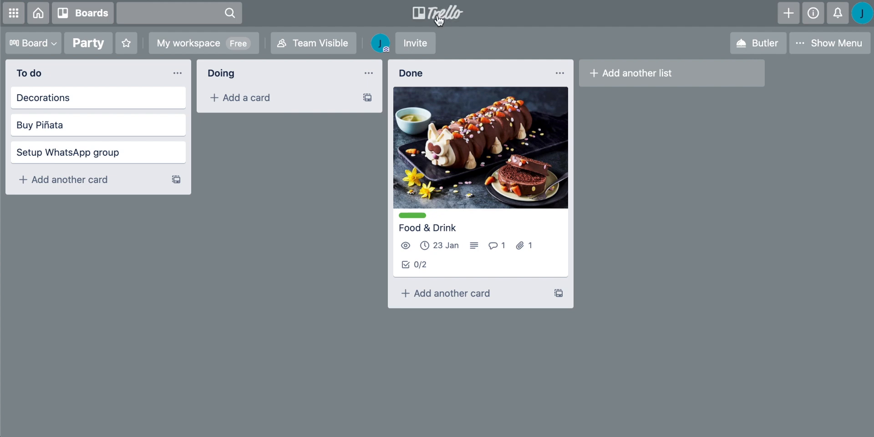
pyautogui.click(828, 44)
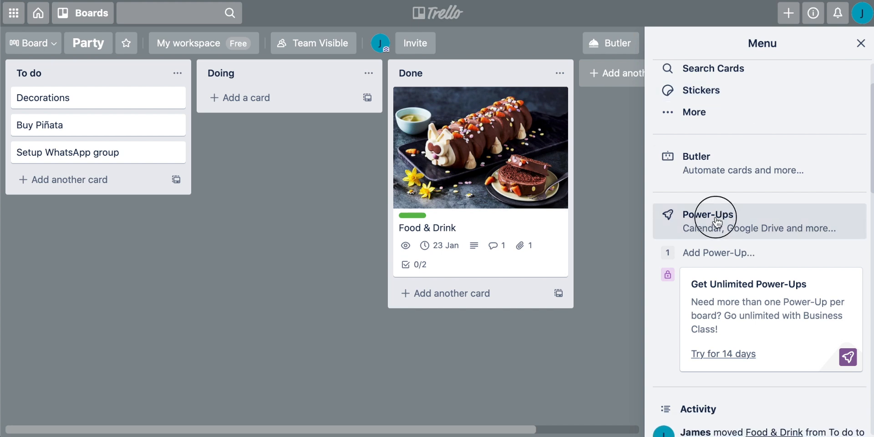
pyautogui.click(709, 221)
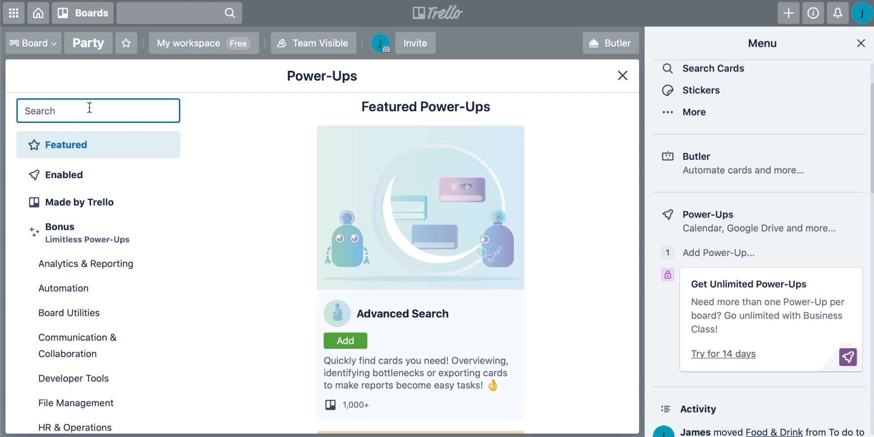
pyautogui.write('slack')
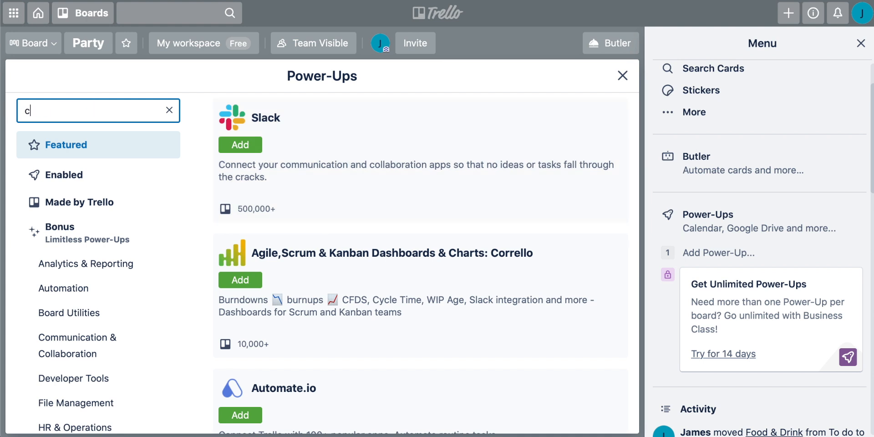
pyautogui.write('al')
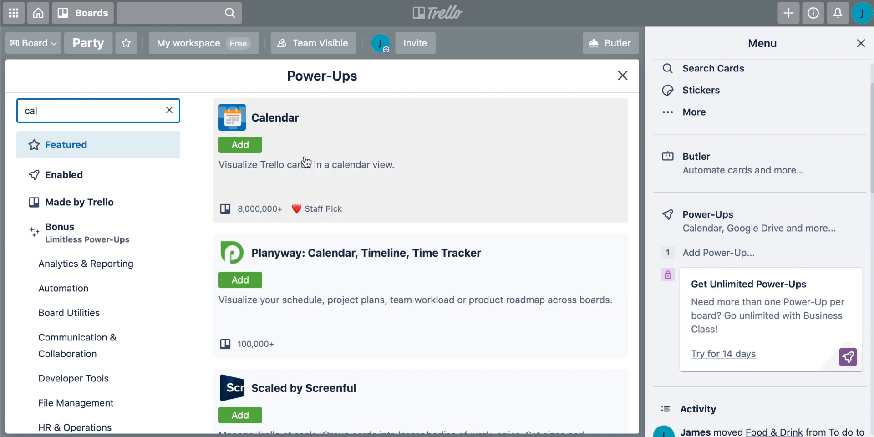
pyautogui.moveTo(366, 160)
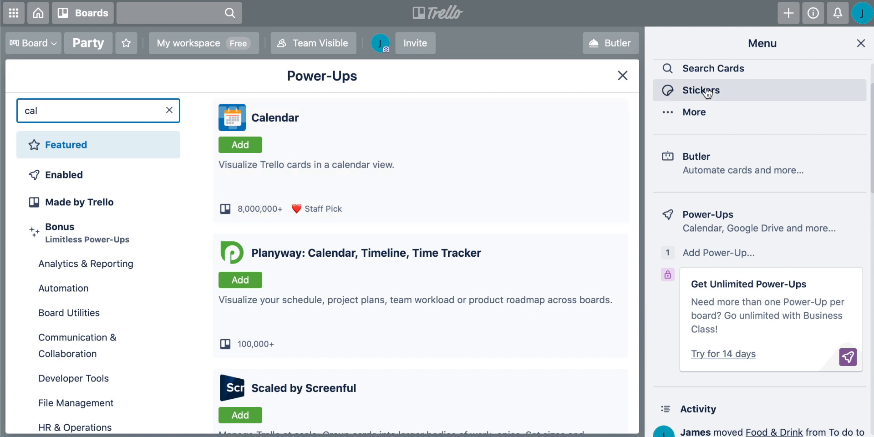
pyautogui.click(623, 75)
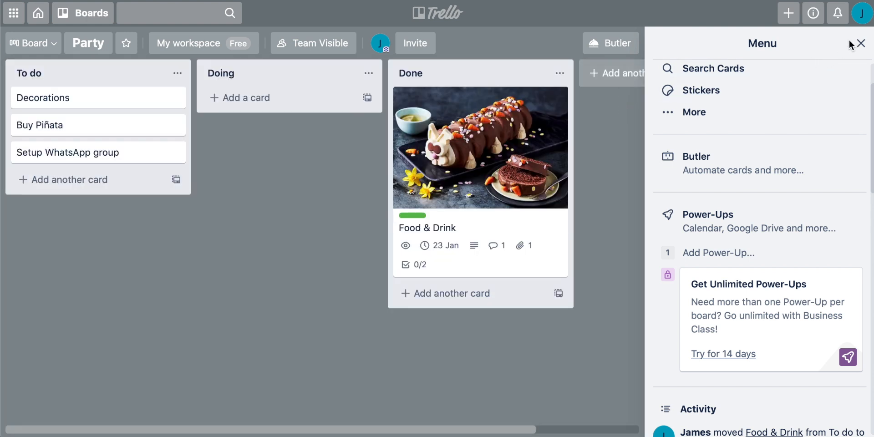
pyautogui.click(860, 44)
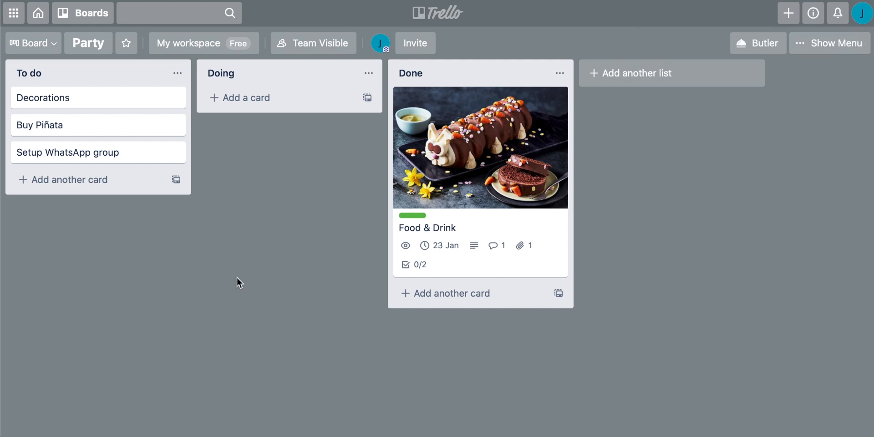
# - From the Decorations card, search the Power-Ups list for 'slack'
pyautogui.click(45, 98)
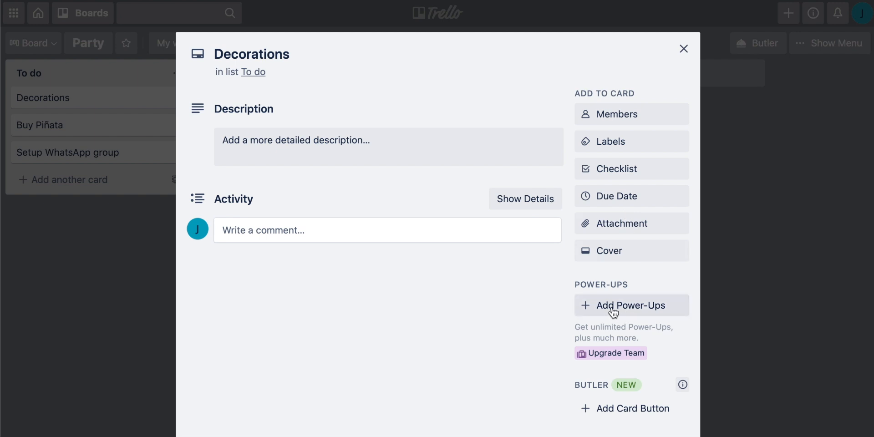
pyautogui.click(631, 305)
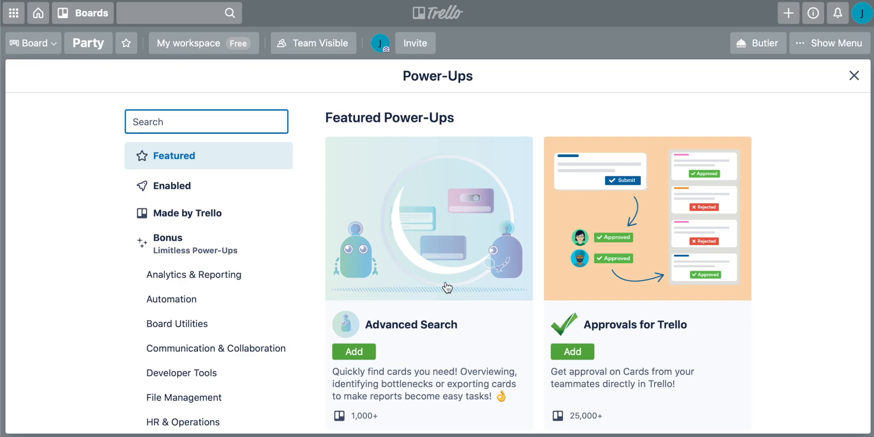
pyautogui.write('slack')
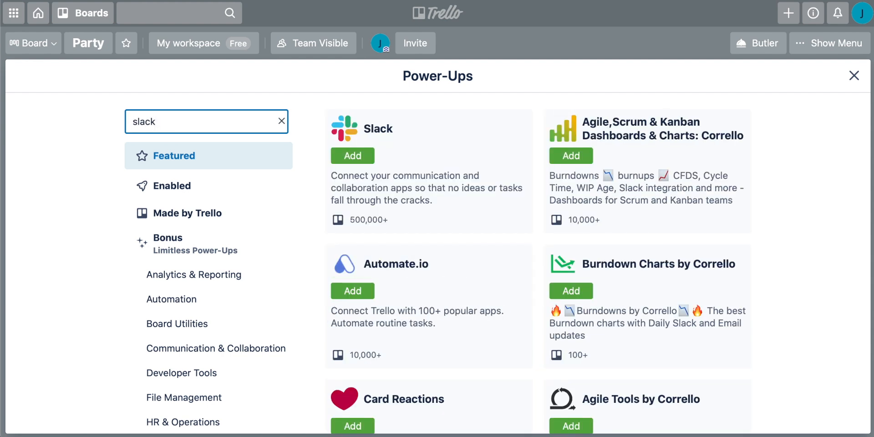
pyautogui.moveTo(837, 67)
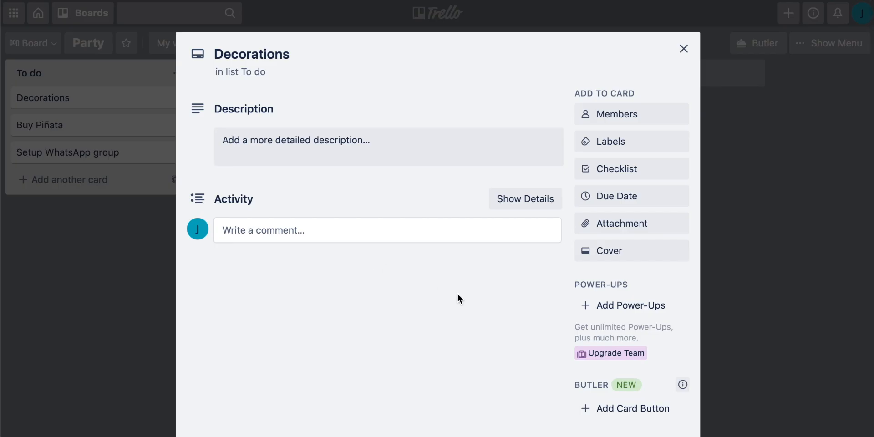
# - View Food & Drink on the January 2021 calendar, close it and go to the boards overview
pyautogui.click(683, 49)
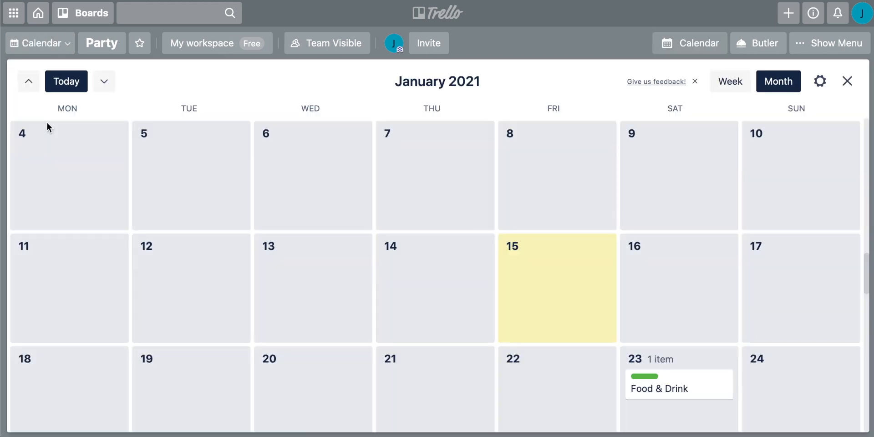
pyautogui.scroll(-3)
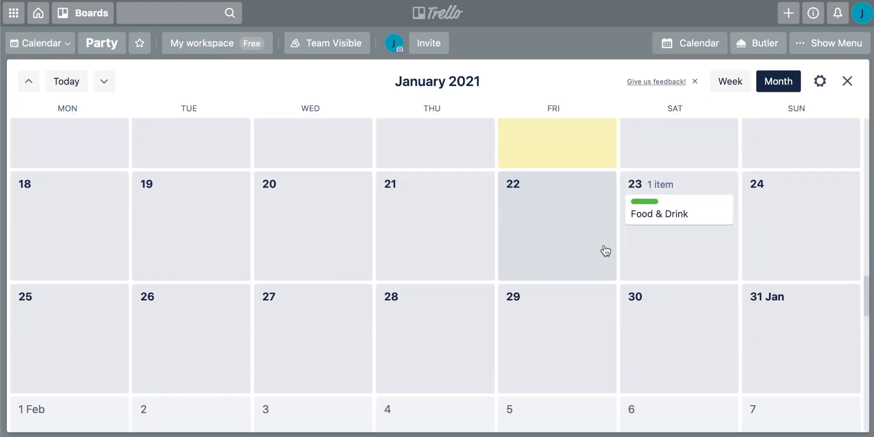
pyautogui.moveTo(677, 220)
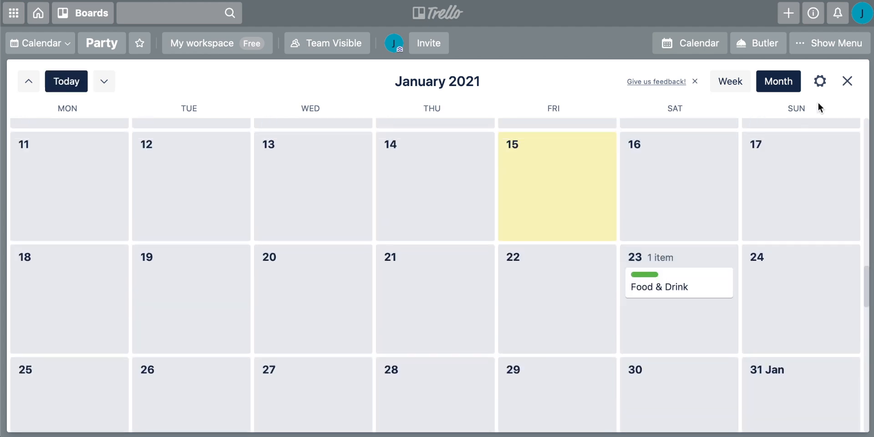
pyautogui.click(847, 81)
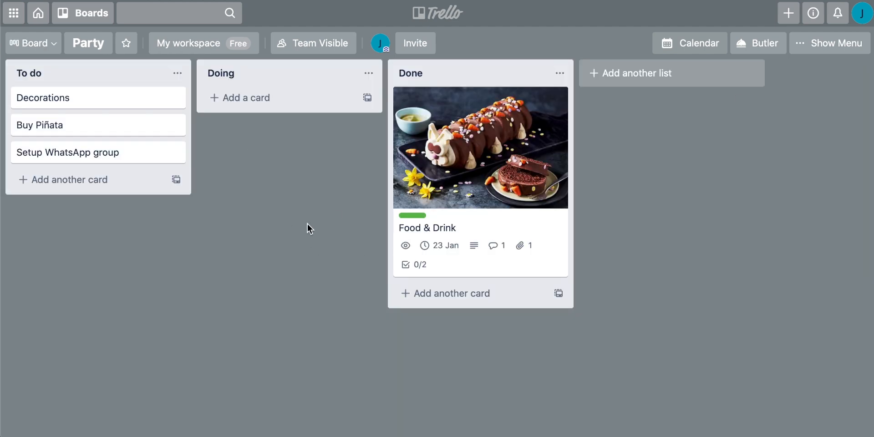
pyautogui.moveTo(613, 135)
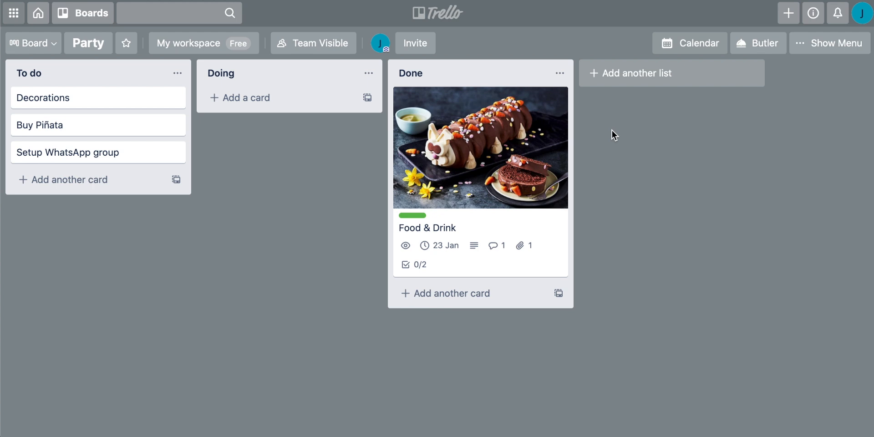
pyautogui.moveTo(319, 189)
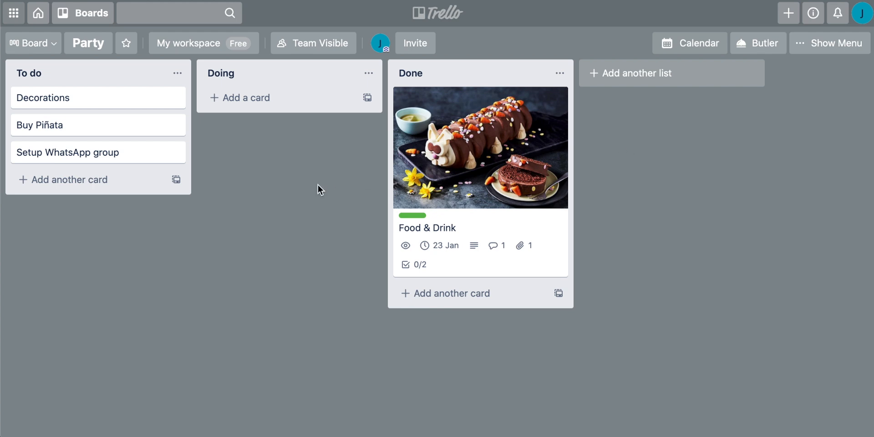
pyautogui.click(37, 12)
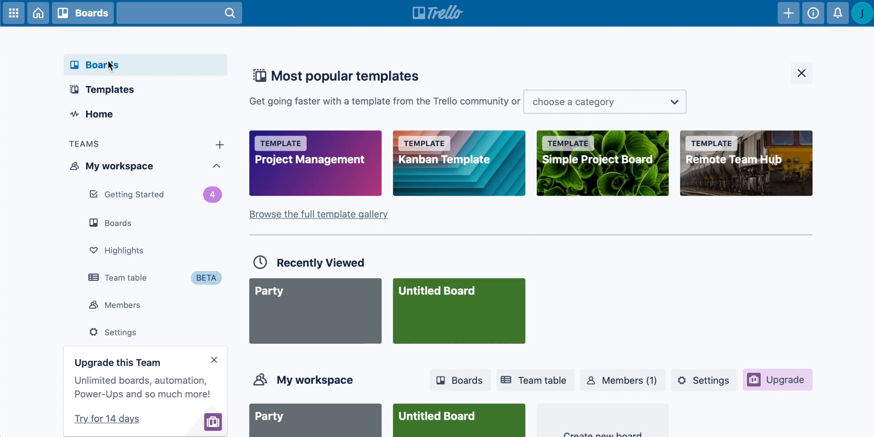
pyautogui.moveTo(620, 200)
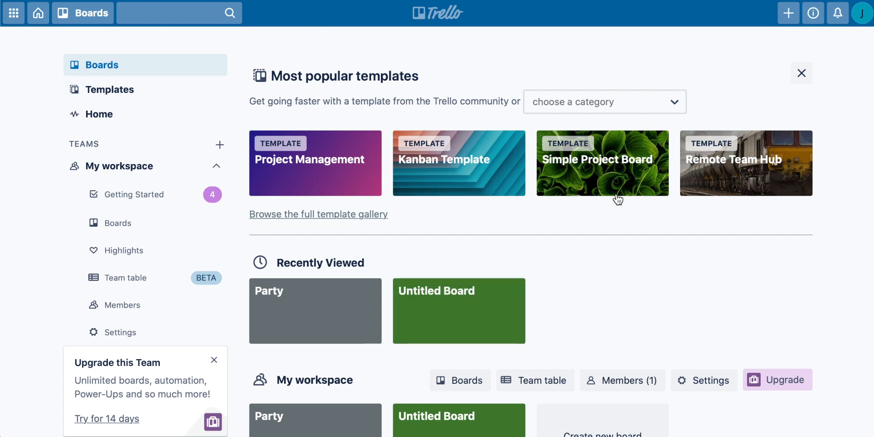
# - Scroll the boards home down to the My workspace boards
pyautogui.scroll(-3)
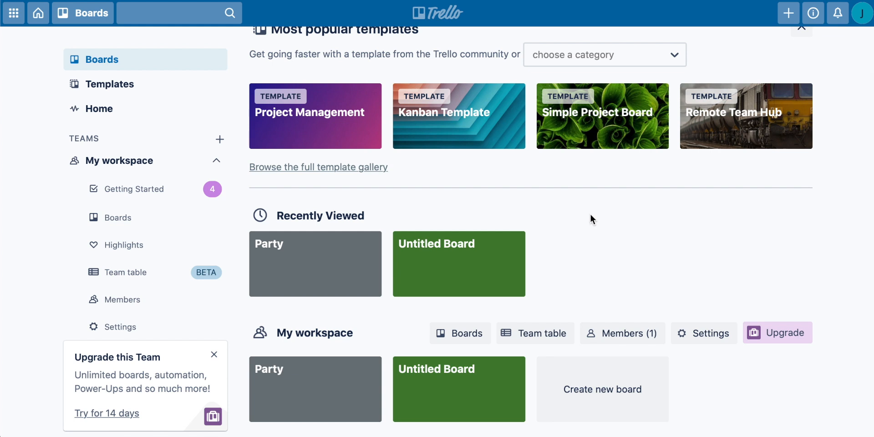
pyautogui.scroll(-3)
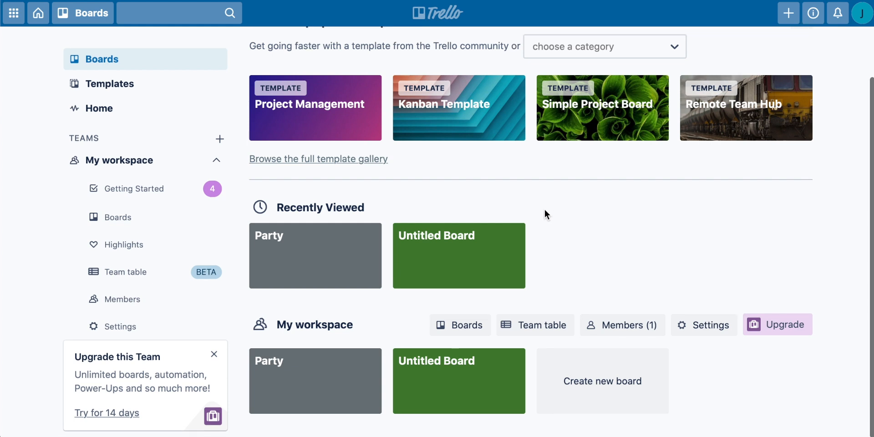
pyautogui.moveTo(275, 395)
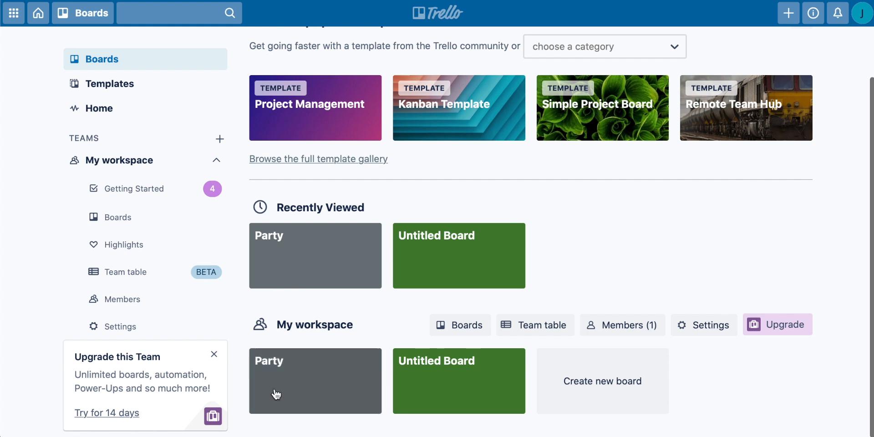
pyautogui.moveTo(319, 366)
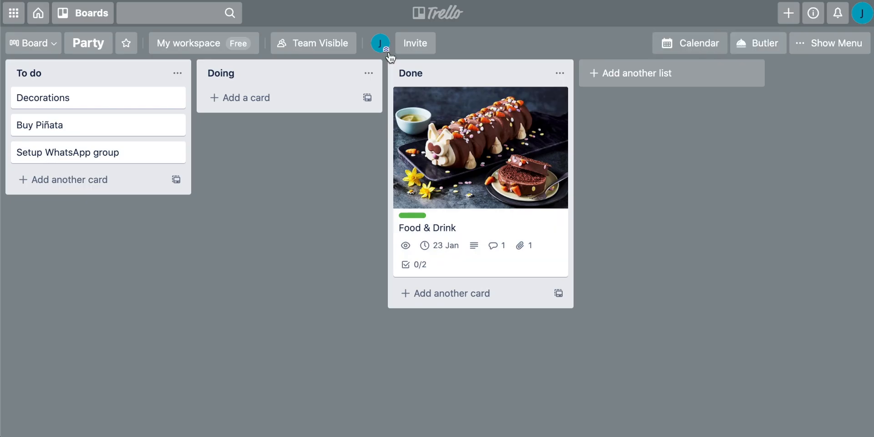
pyautogui.moveTo(254, 204)
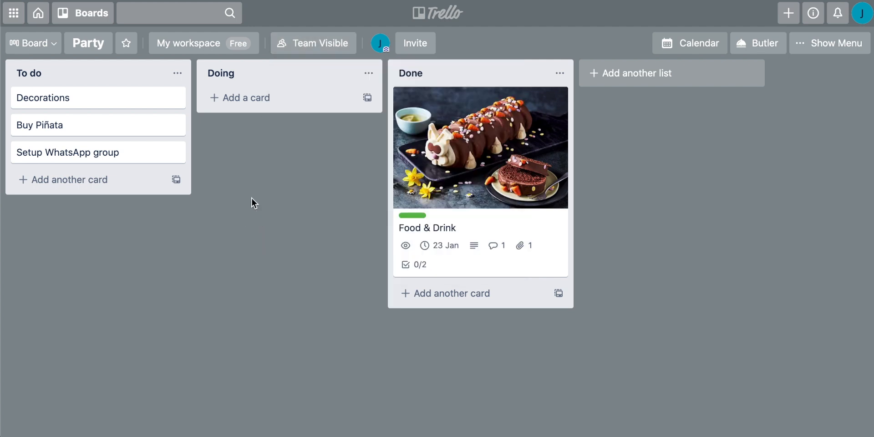
# - Rename Untitled Board to 'home' and return to the boards overview
pyautogui.click(84, 13)
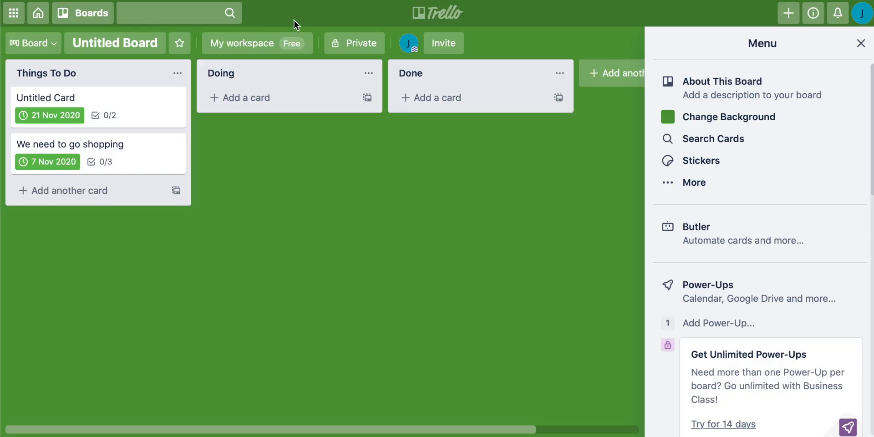
pyautogui.write('home')
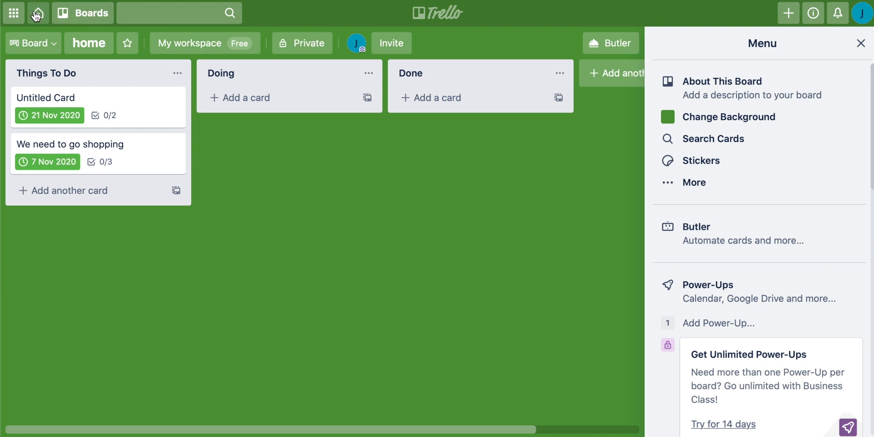
pyautogui.click(39, 13)
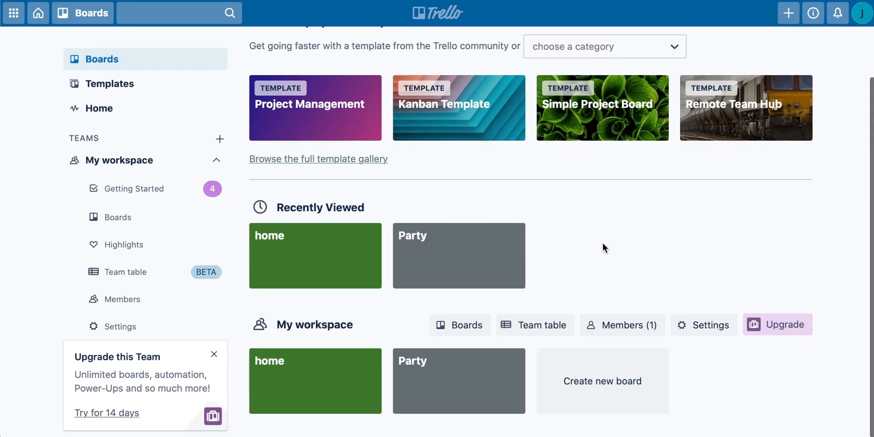
pyautogui.moveTo(443, 403)
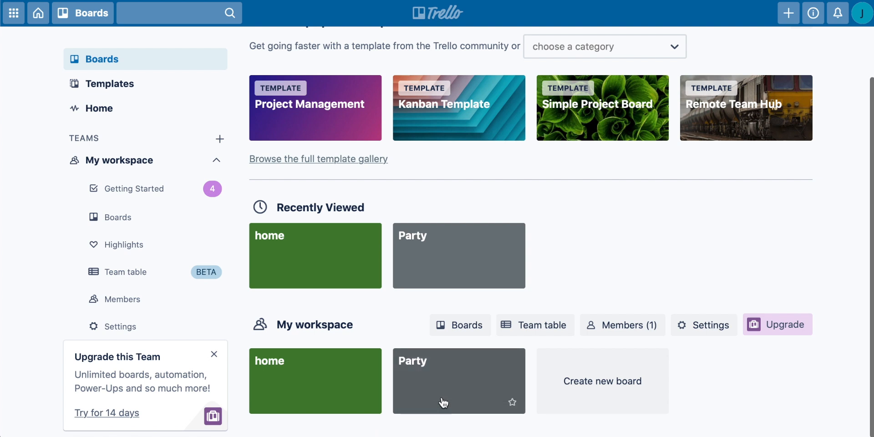
pyautogui.moveTo(319, 392)
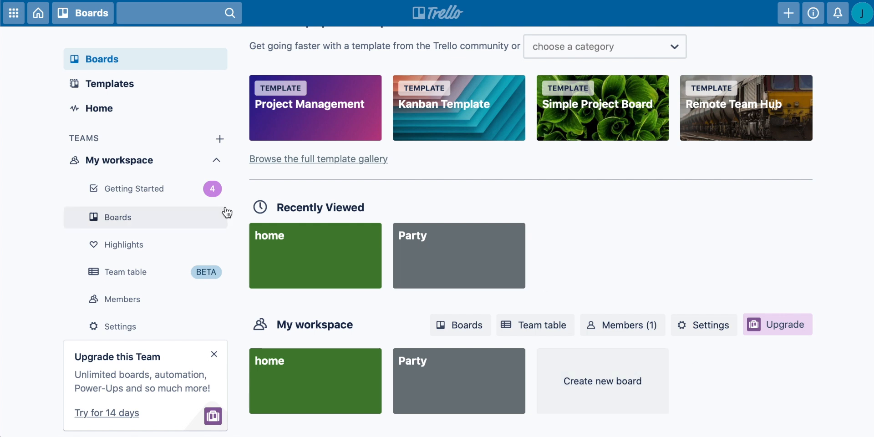
pyautogui.moveTo(215, 147)
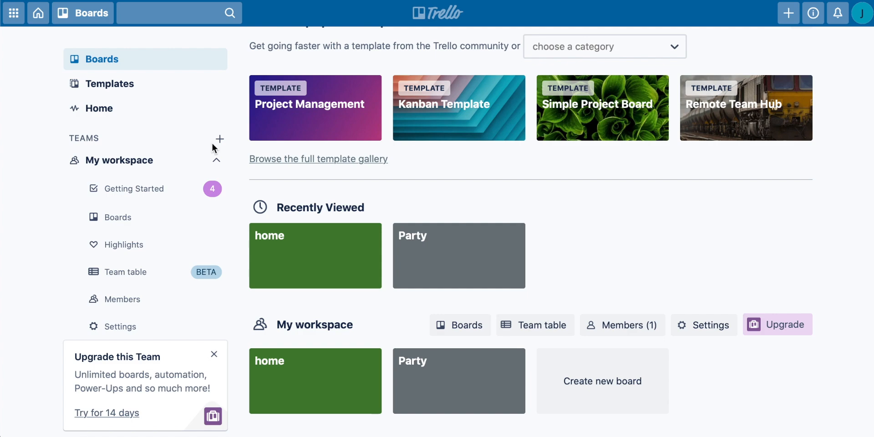
# - Create team 'My Team' of type Small Business and continue
pyautogui.click(219, 139)
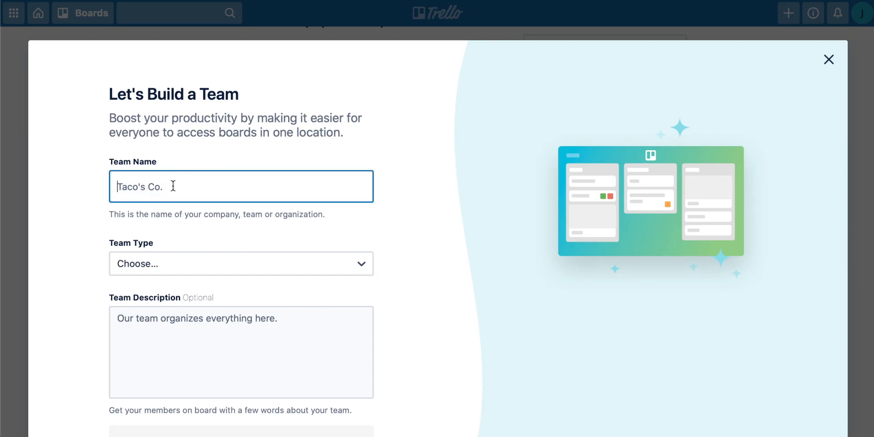
pyautogui.write('My')
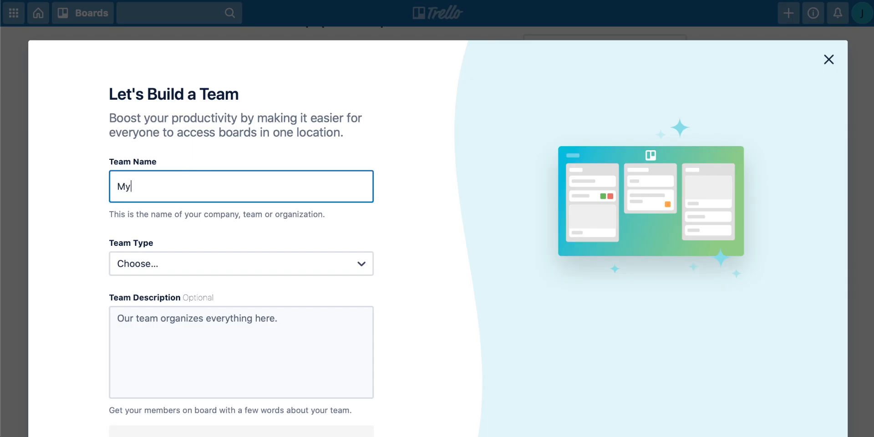
pyautogui.click(241, 263)
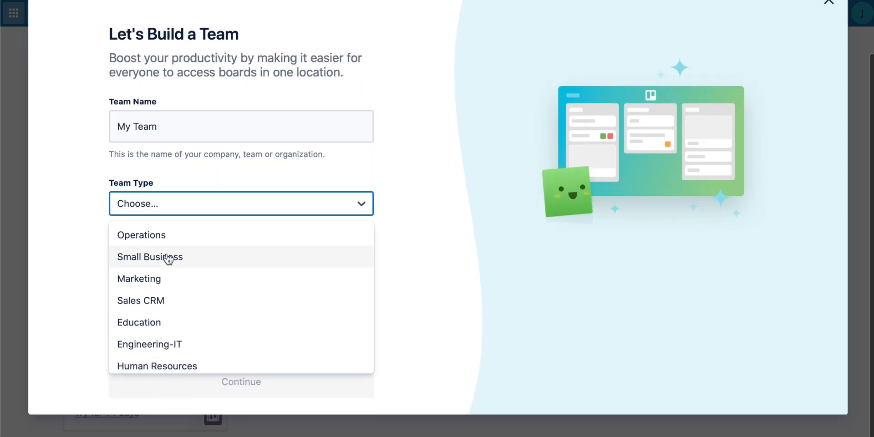
pyautogui.click(150, 257)
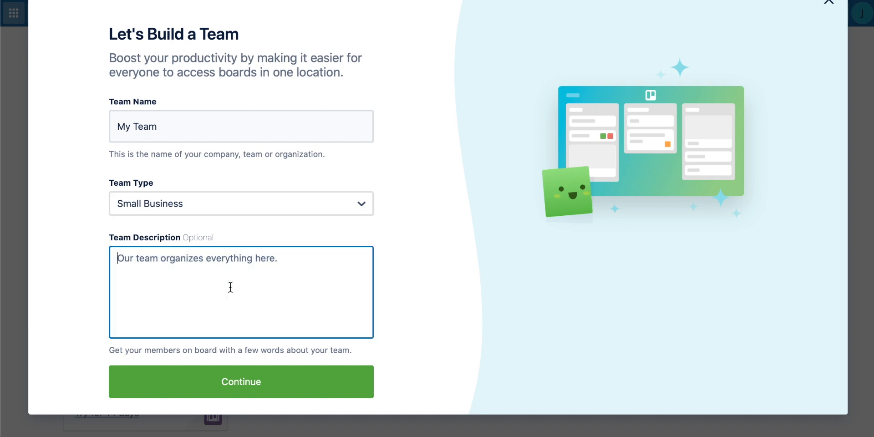
pyautogui.click(241, 381)
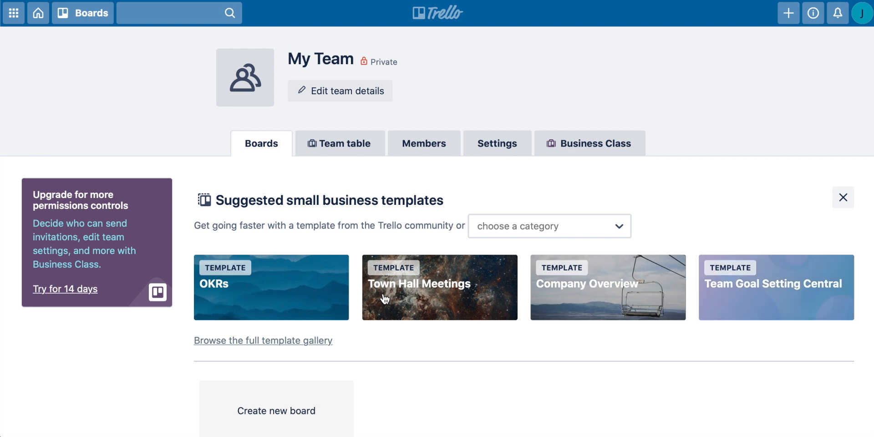
pyautogui.moveTo(445, 217)
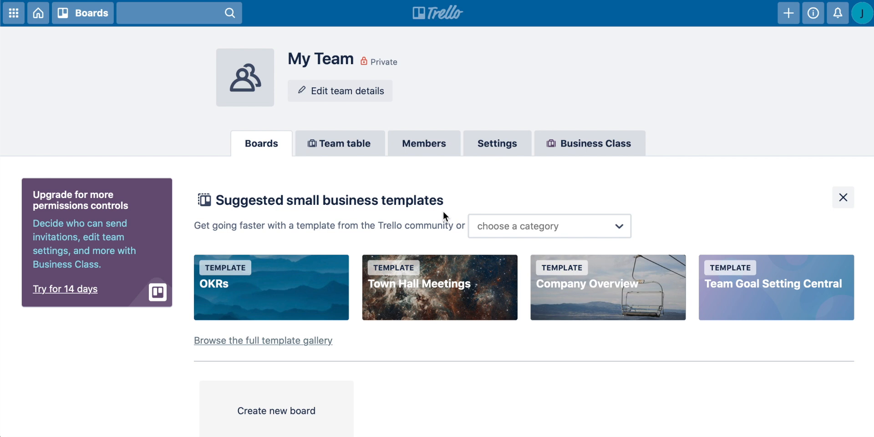
pyautogui.moveTo(813, 191)
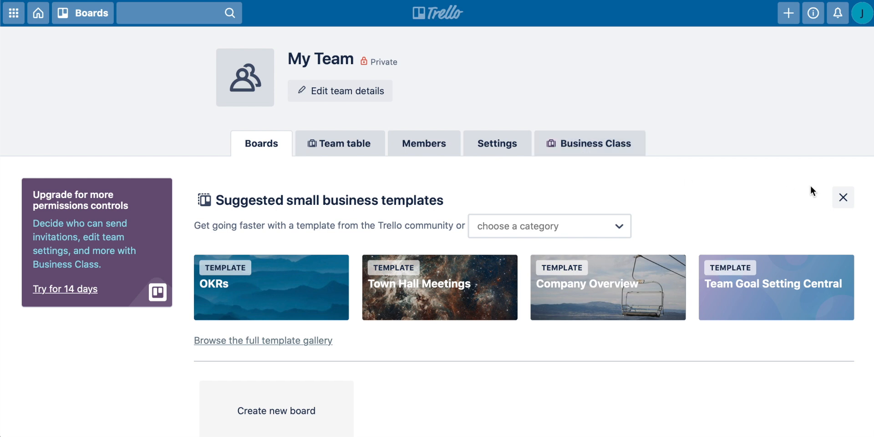
# - Go from the new team page to My Team's boards page
pyautogui.click(38, 13)
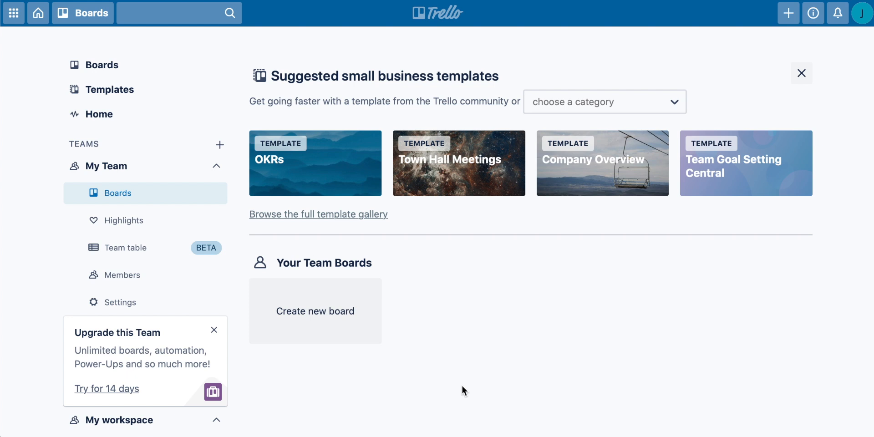
# - Peek at My workspace's Party and home boards, then return to My Team with both sections collapsed
pyautogui.click(106, 166)
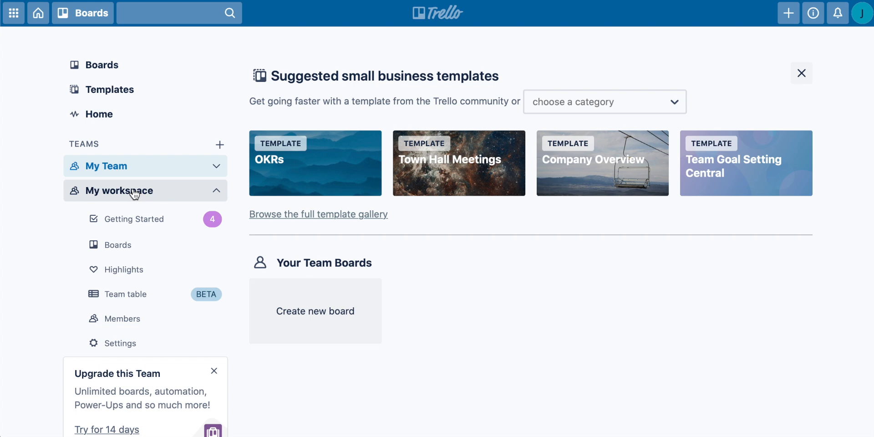
pyautogui.click(118, 245)
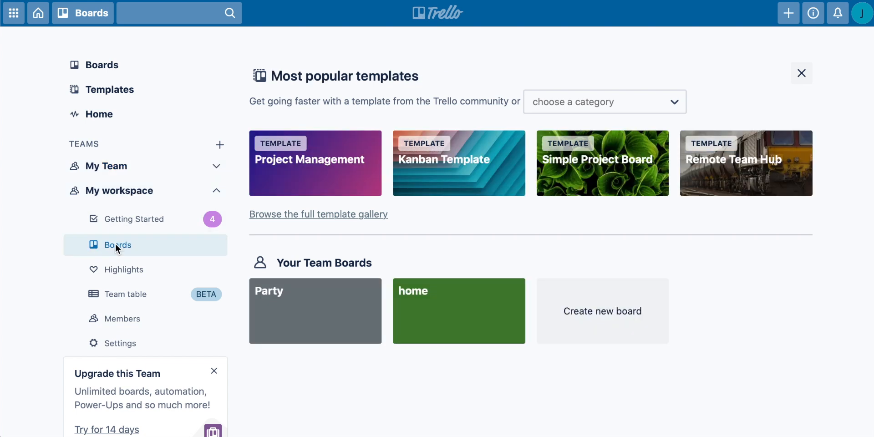
pyautogui.moveTo(317, 383)
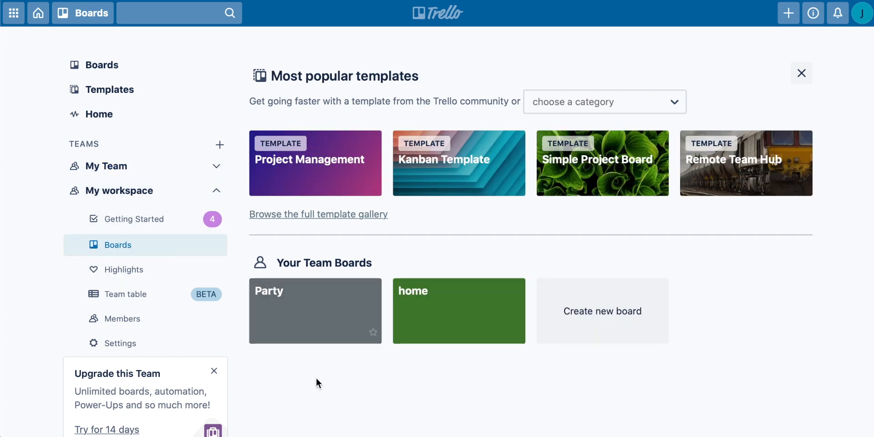
pyautogui.moveTo(124, 184)
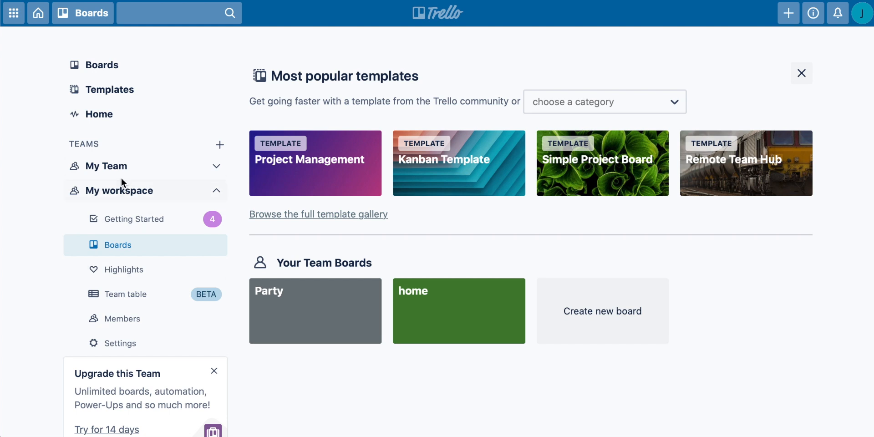
pyautogui.click(106, 166)
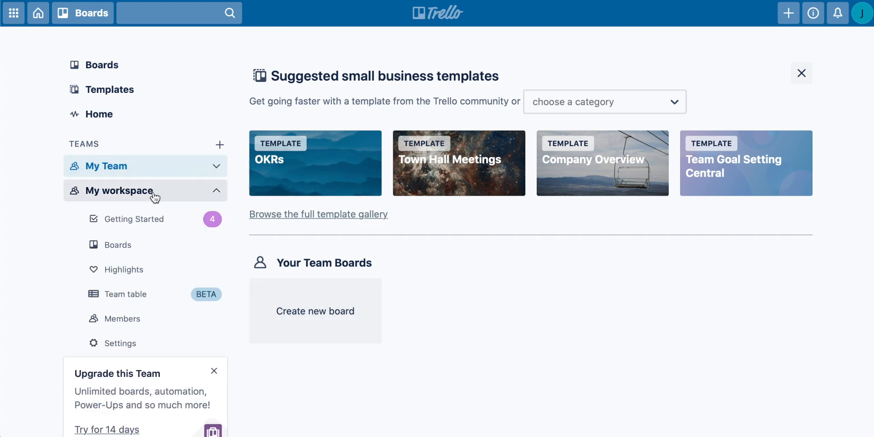
pyautogui.click(119, 191)
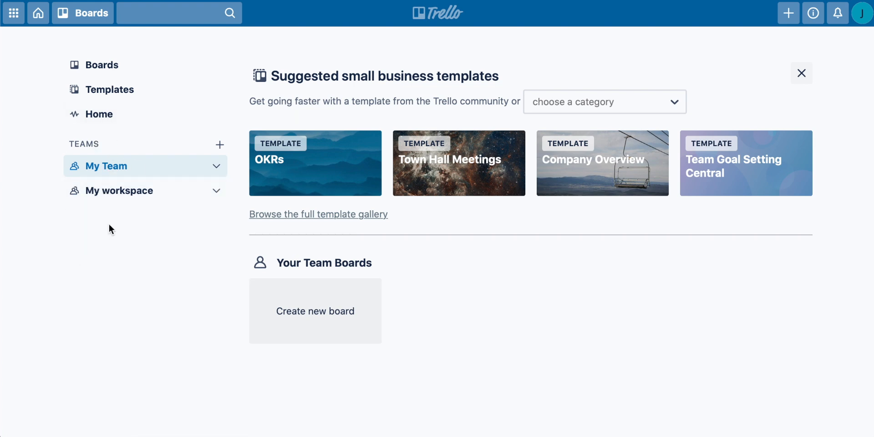
pyautogui.moveTo(77, 224)
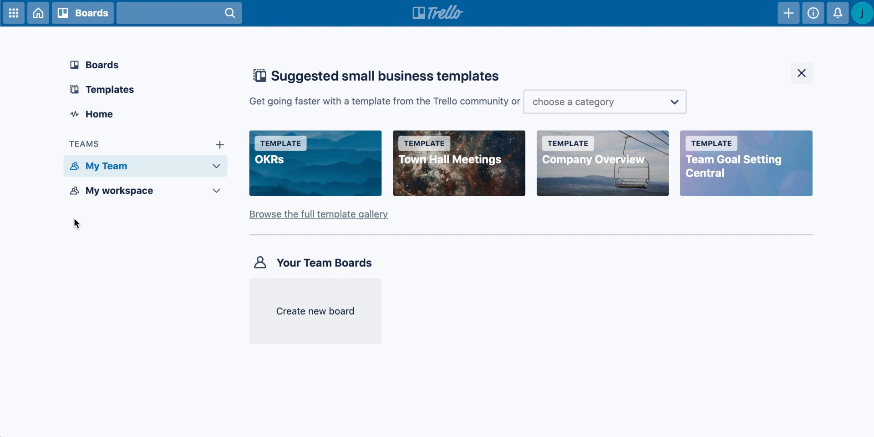
pyautogui.moveTo(163, 44)
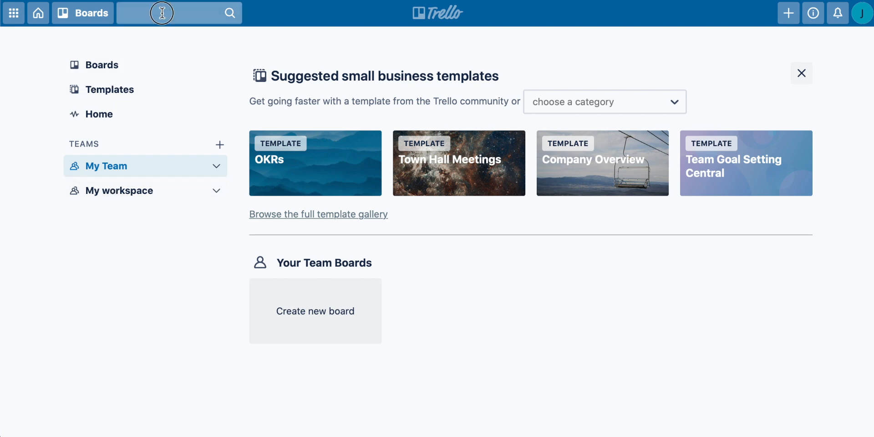
pyautogui.write('my')
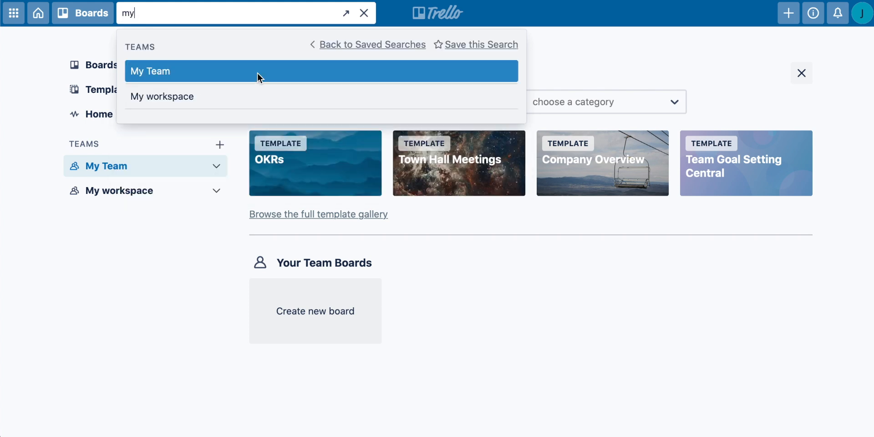
pyautogui.moveTo(162, 119)
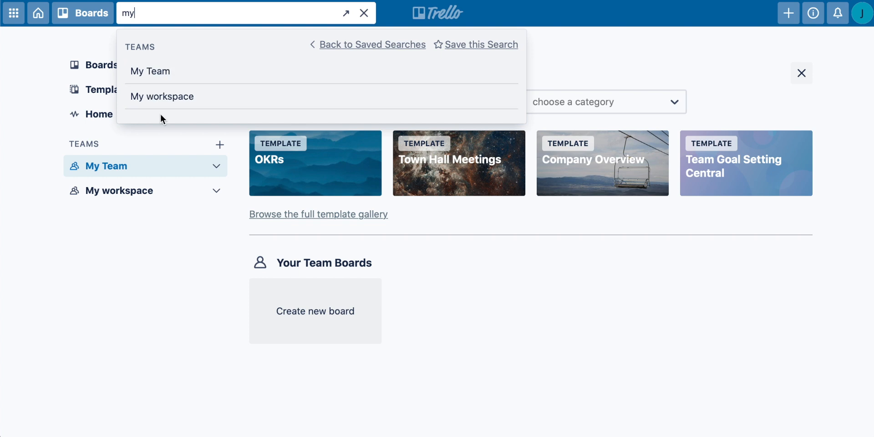
pyautogui.moveTo(171, 73)
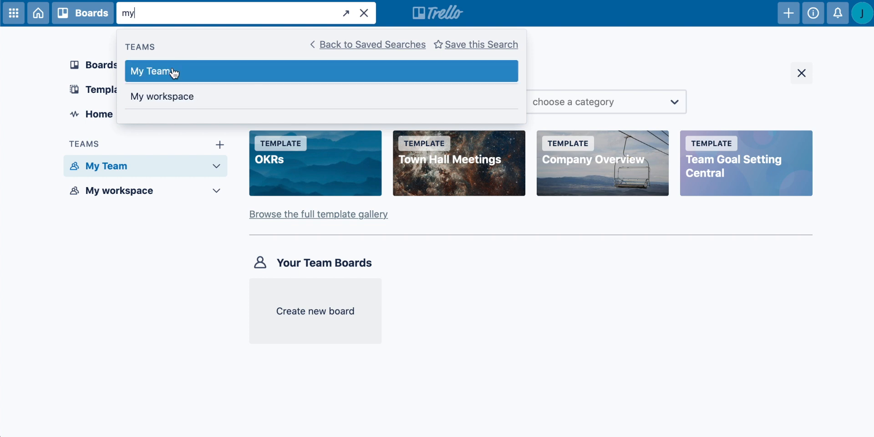
pyautogui.click(363, 13)
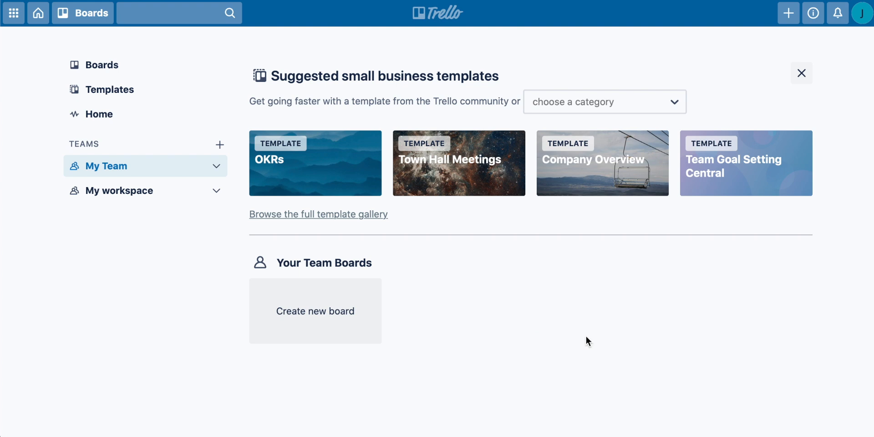
pyautogui.moveTo(565, 333)
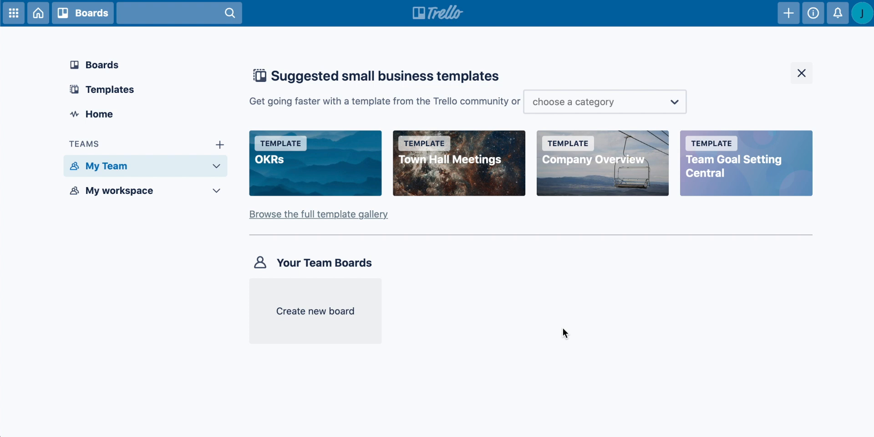
pyautogui.moveTo(499, 308)
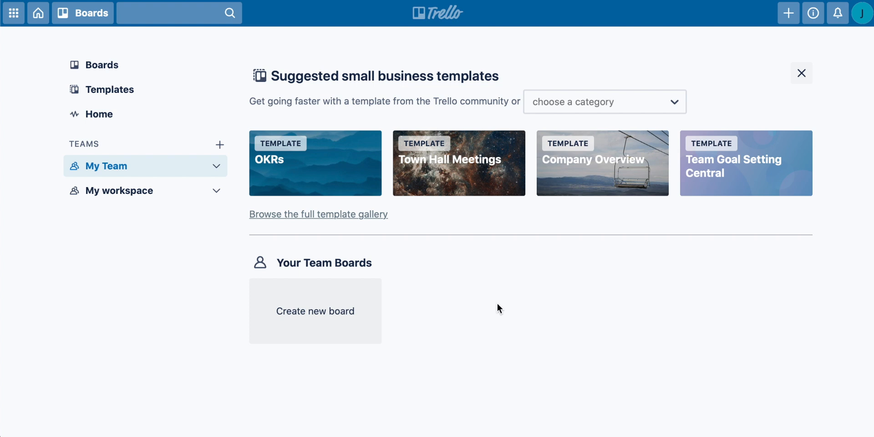
pyautogui.moveTo(481, 287)
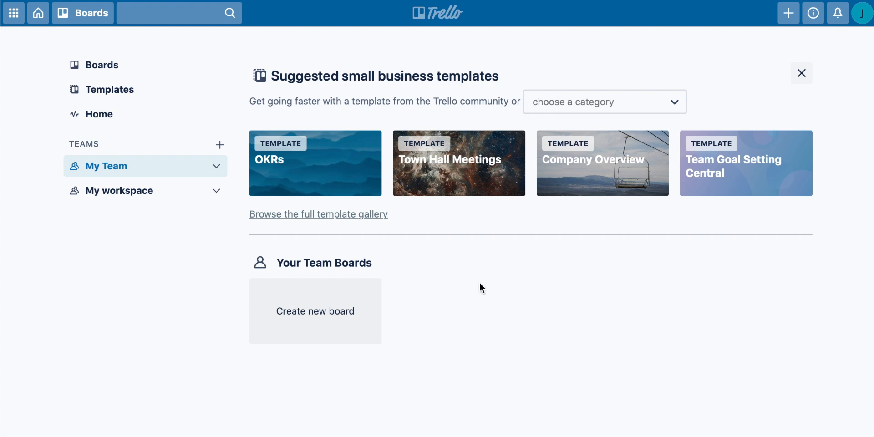